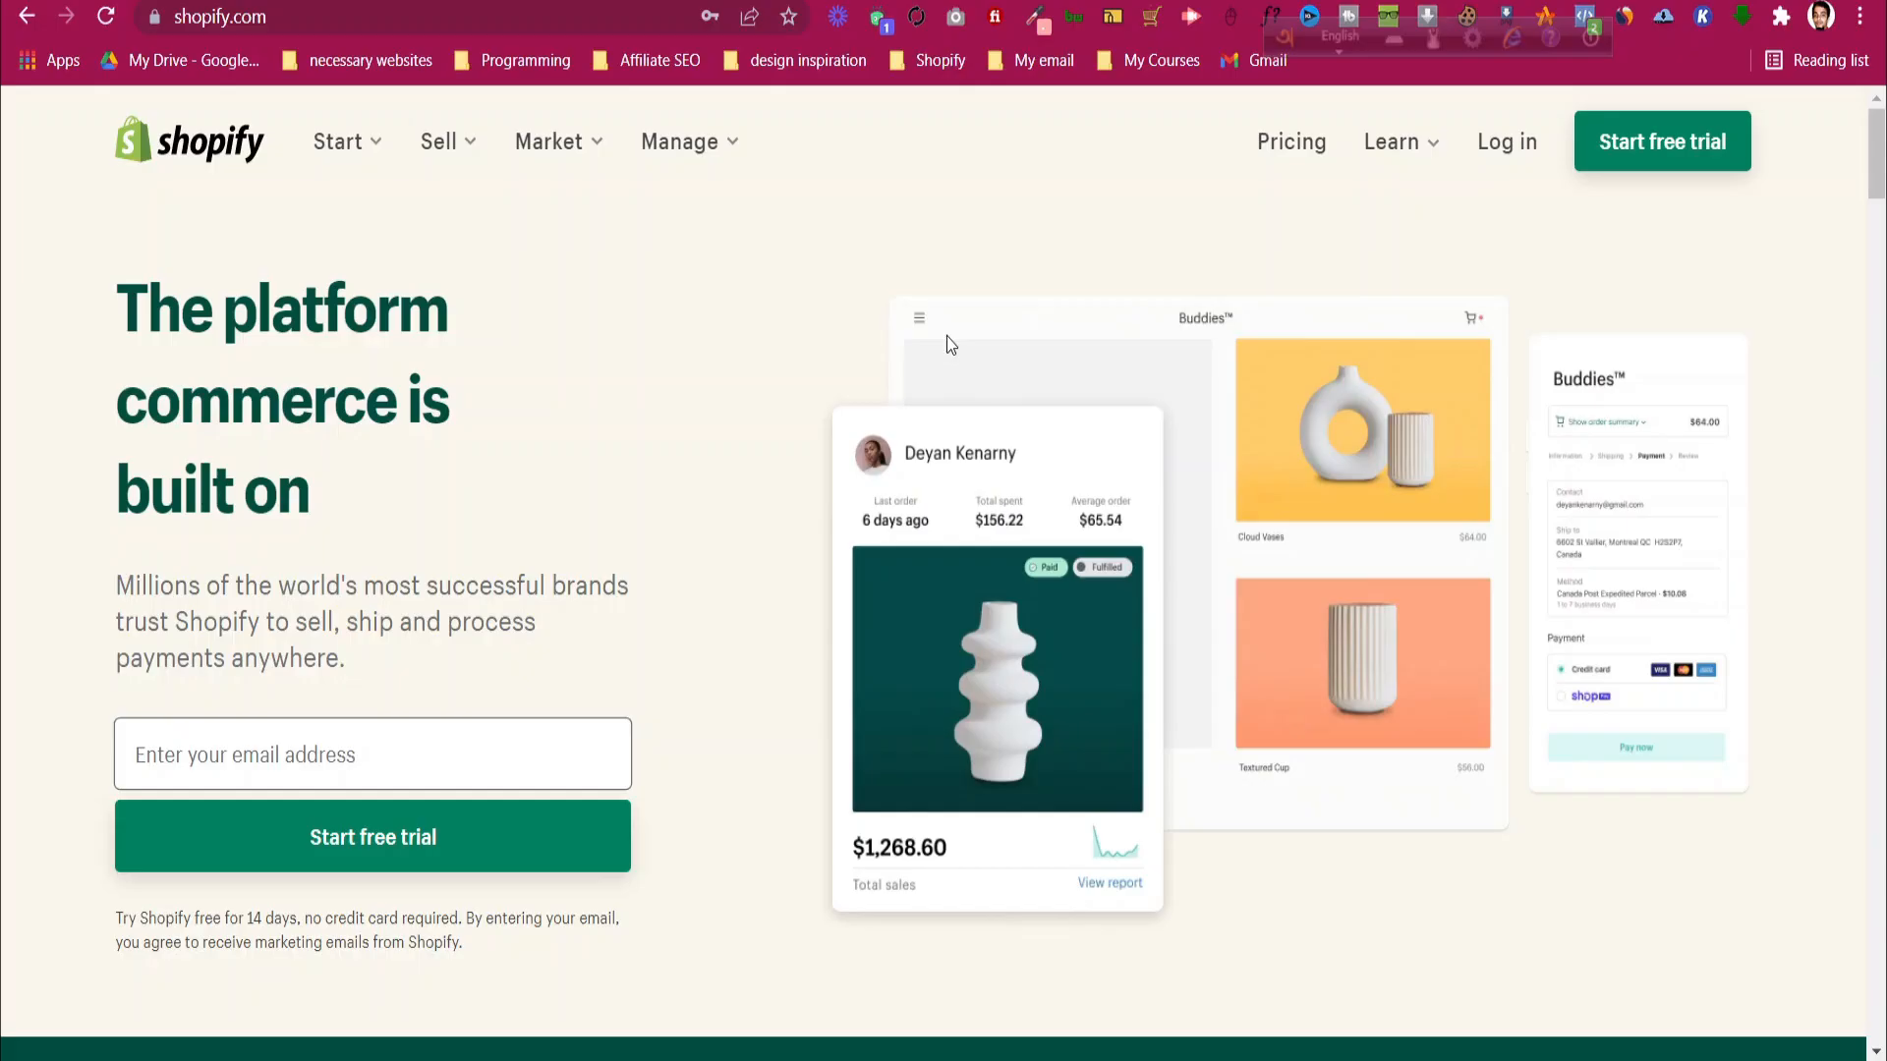
mouse_move(593, 330)
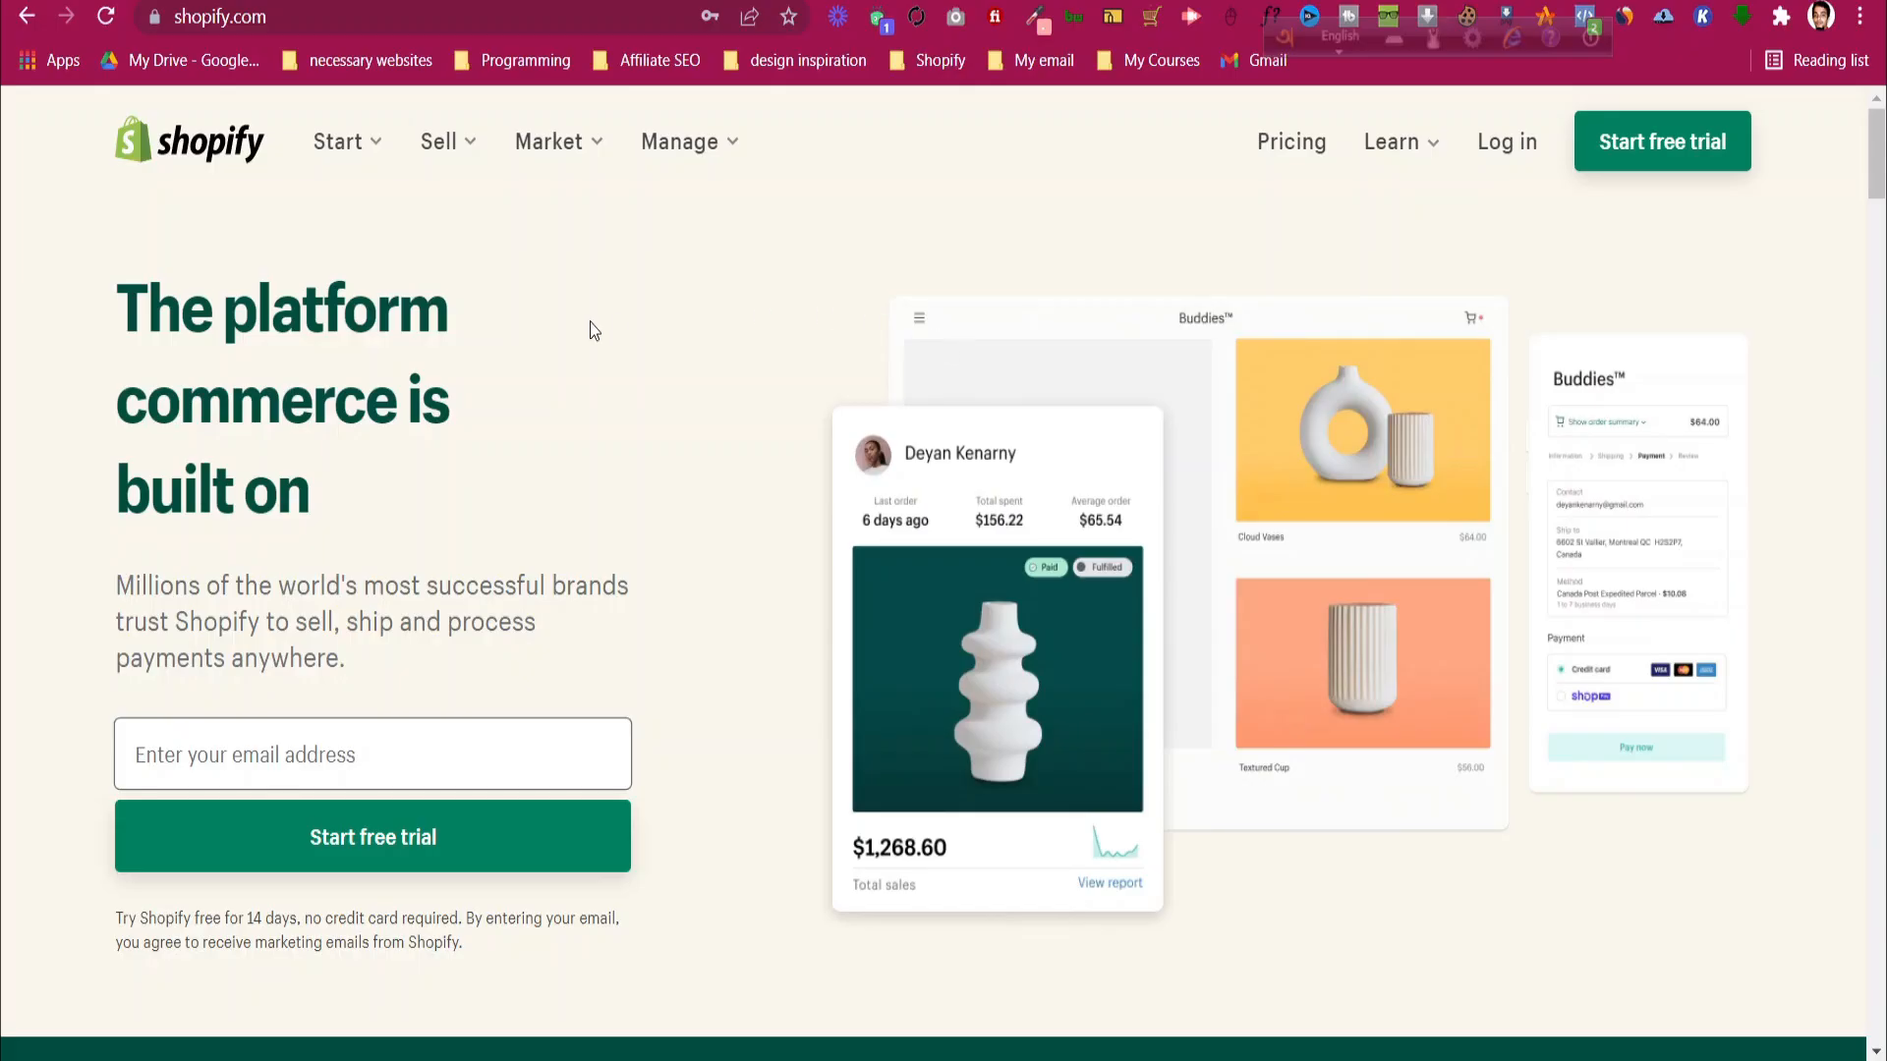
mouse_move(572, 324)
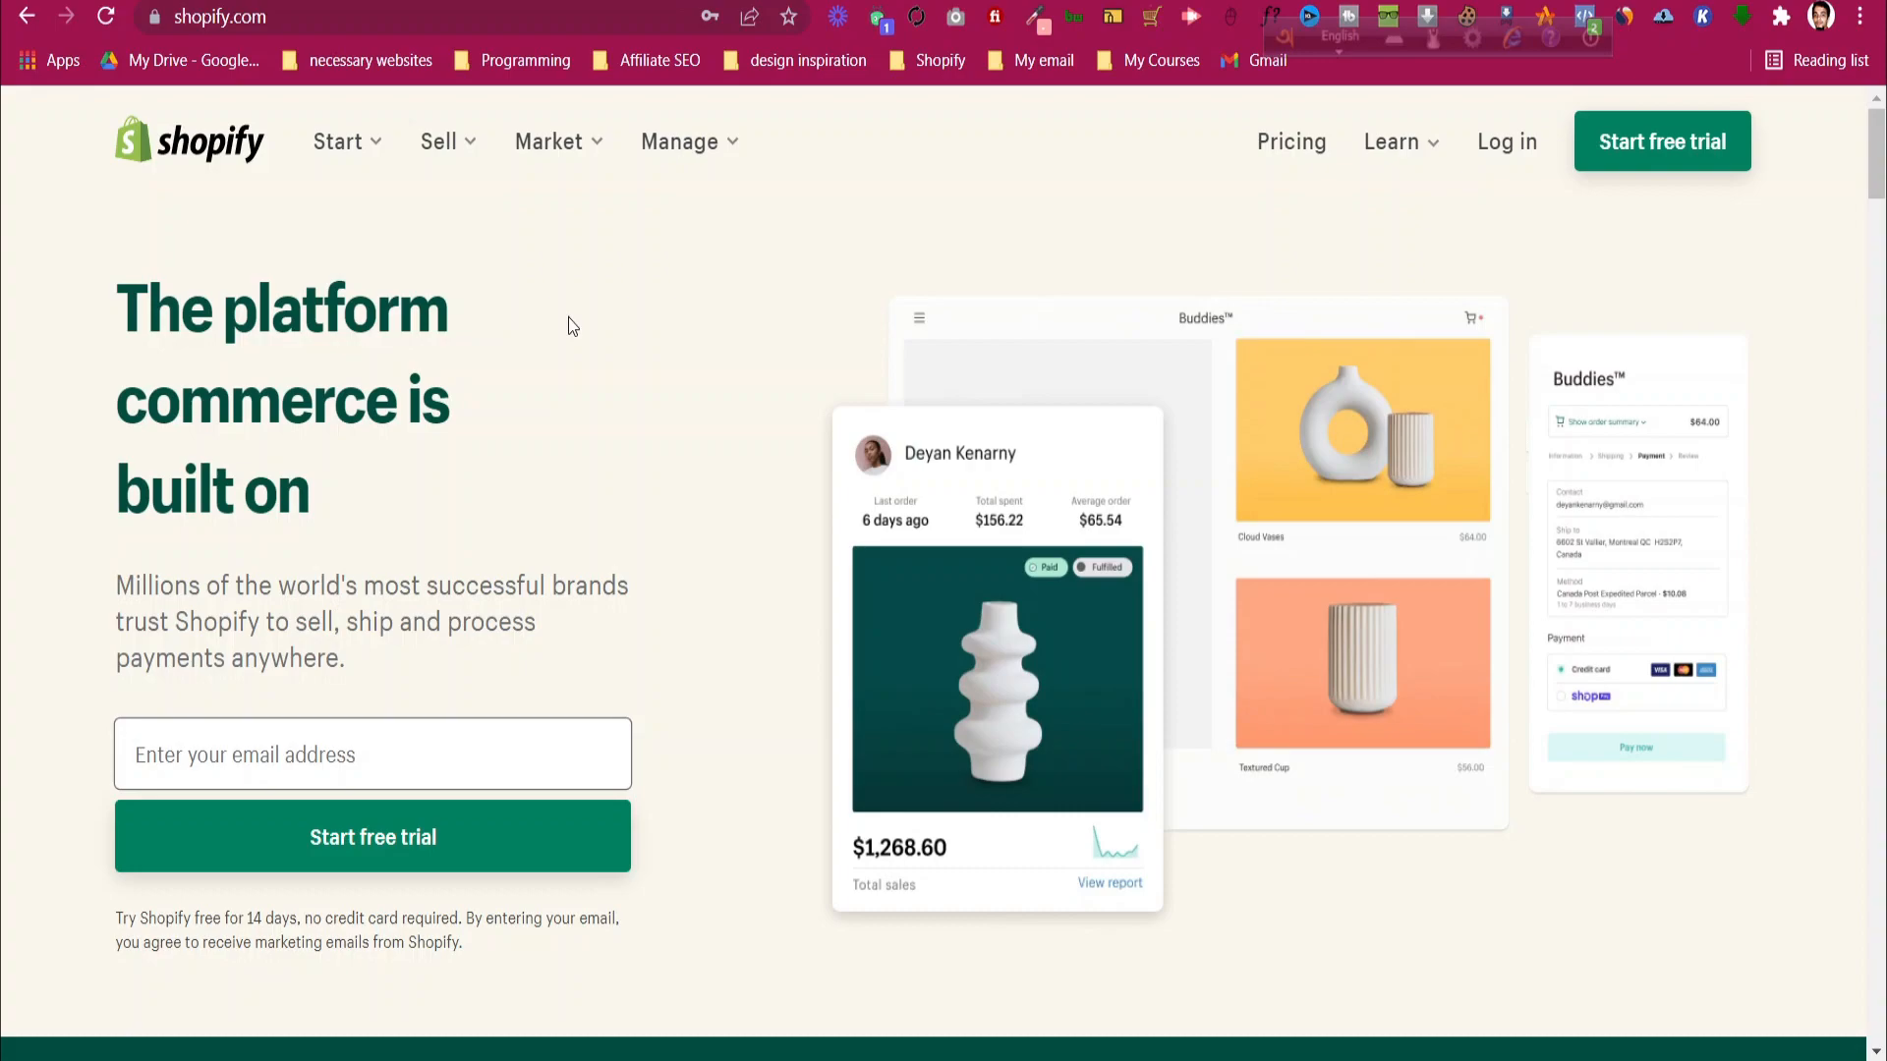
mouse_move(607, 267)
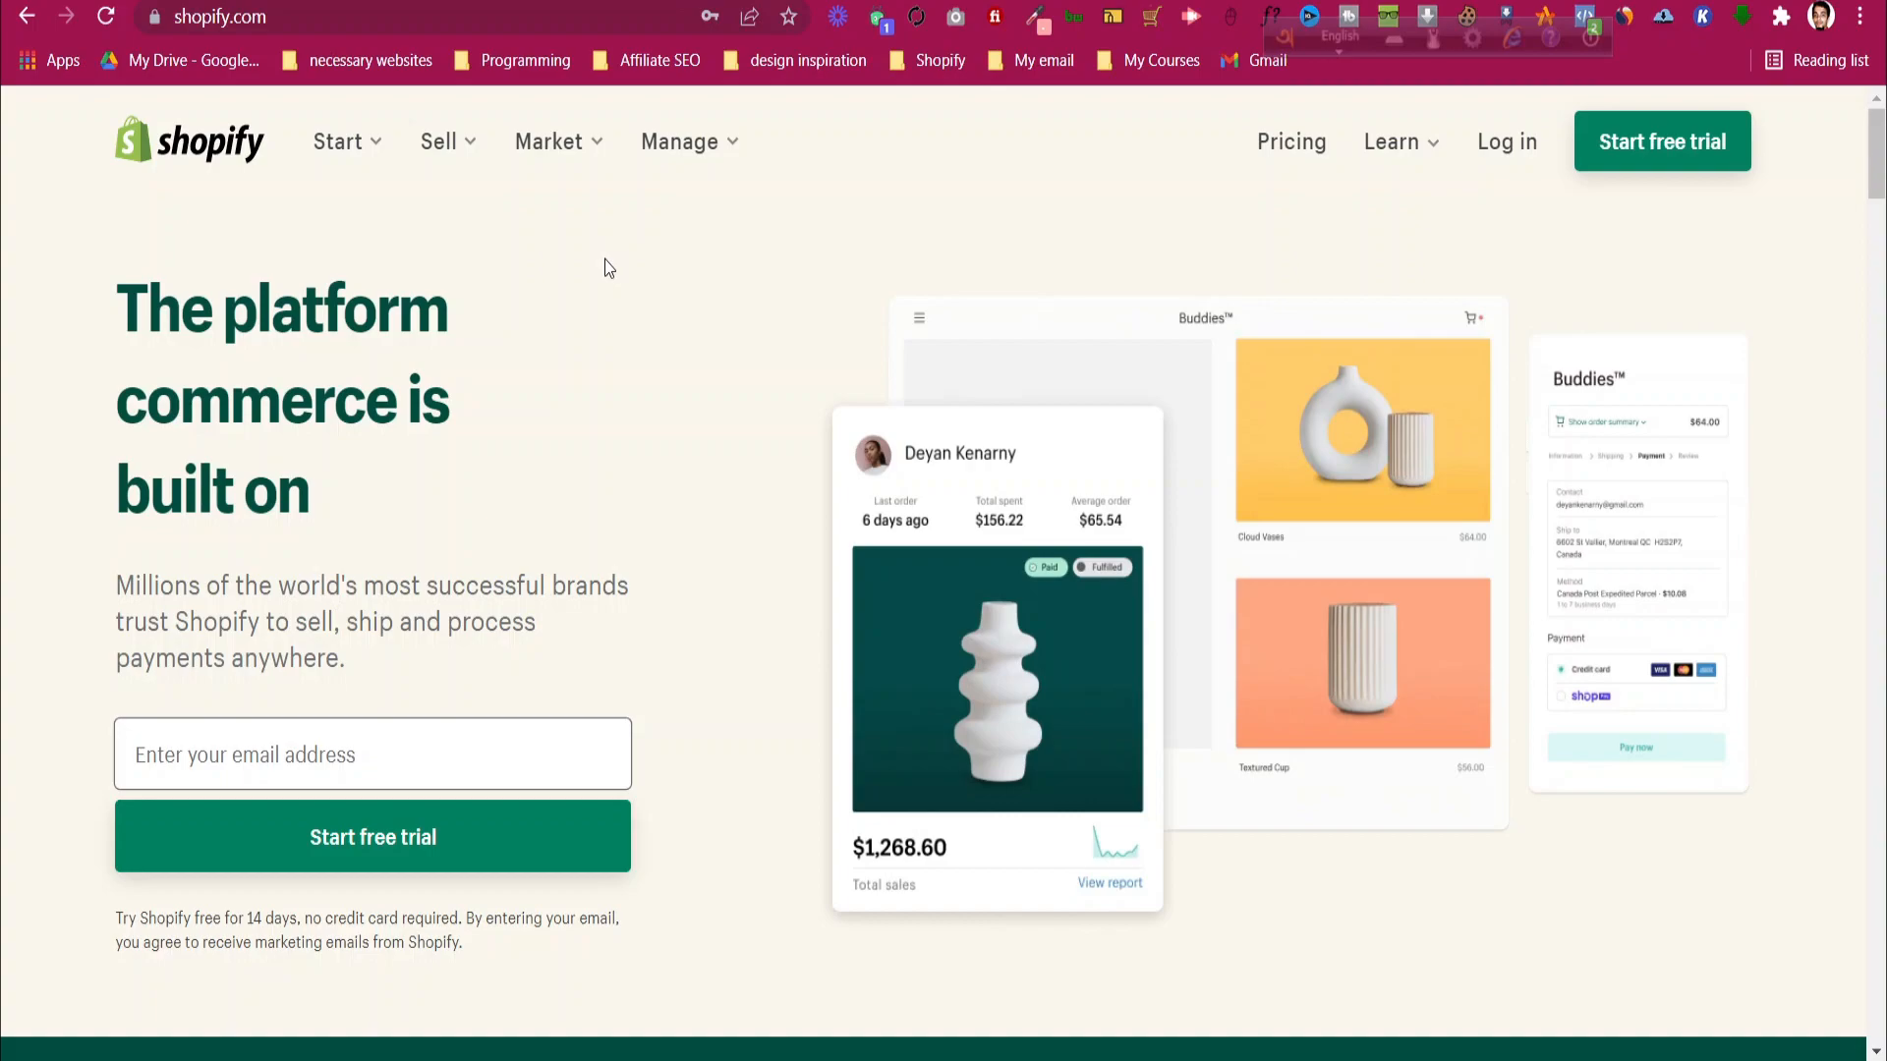
mouse_move(1157, 200)
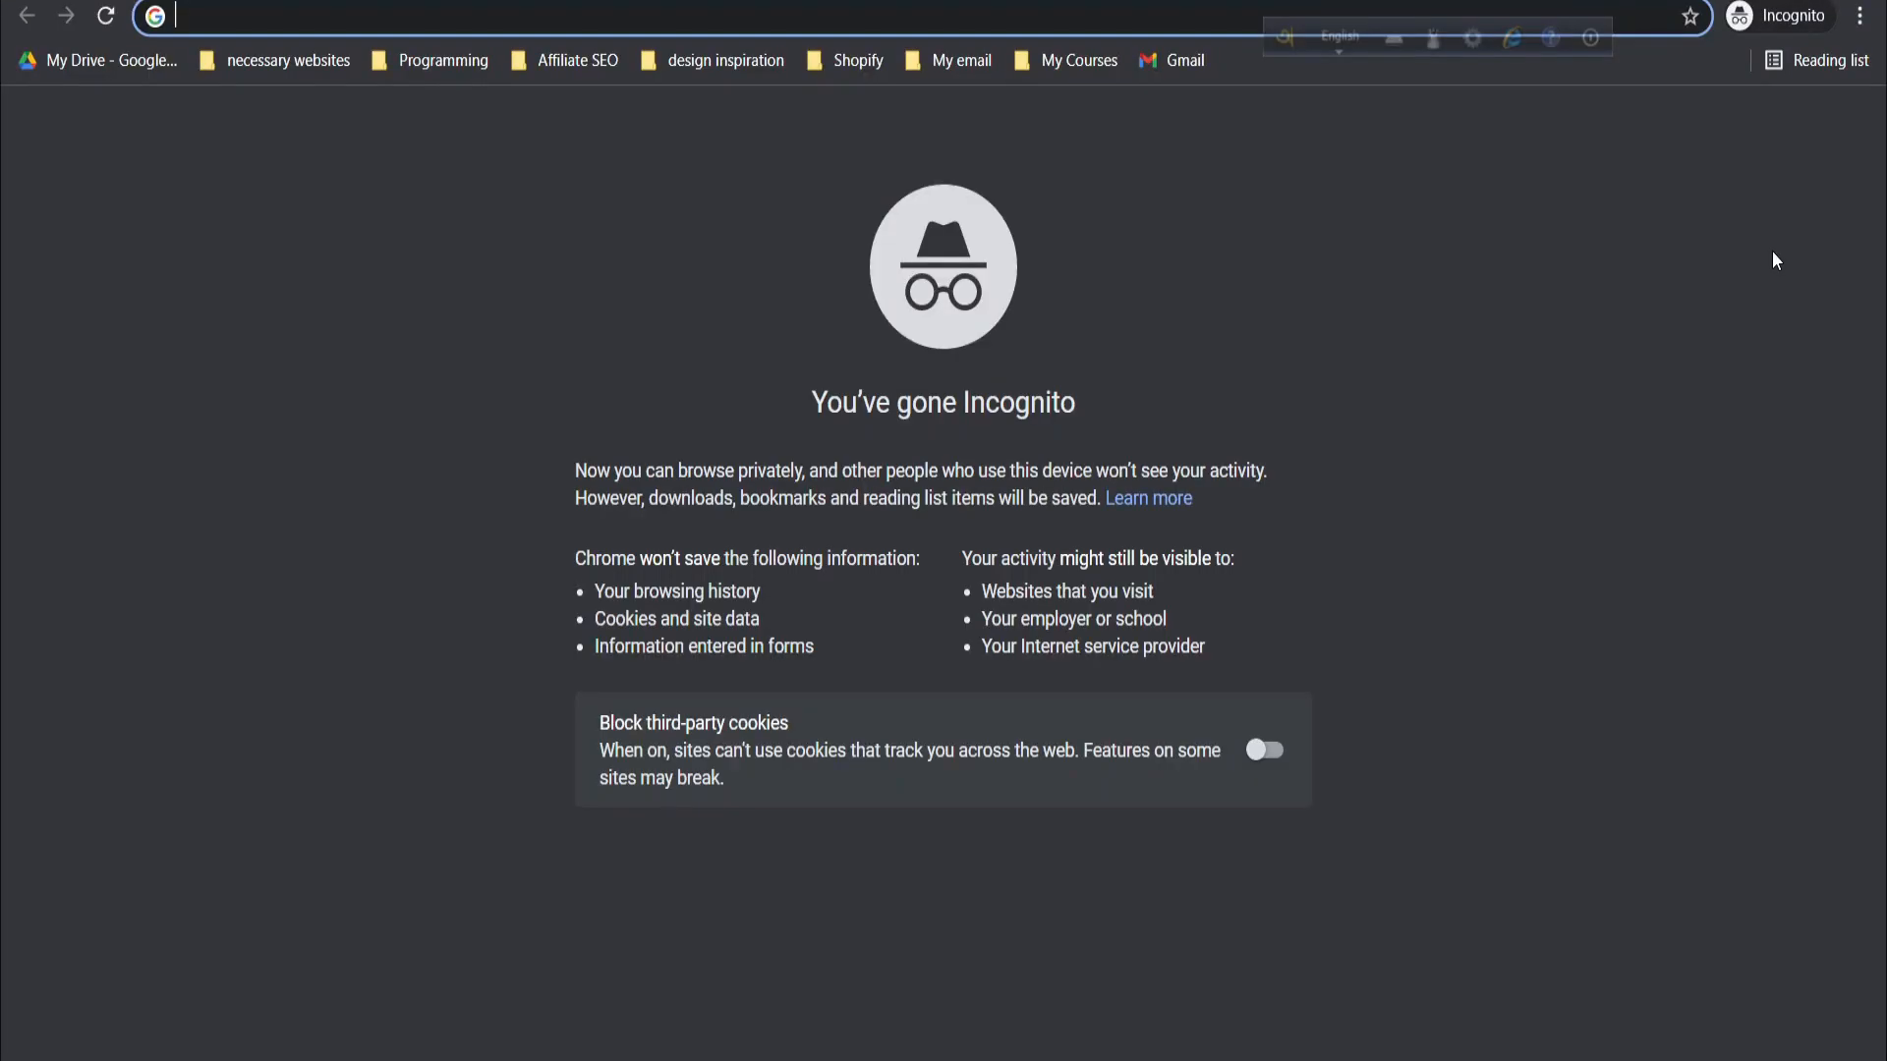
Search 'shopify p', pass the stairs reCAPTCHA and follow the 'Become a Shopify Partner' result
text(shopify p)
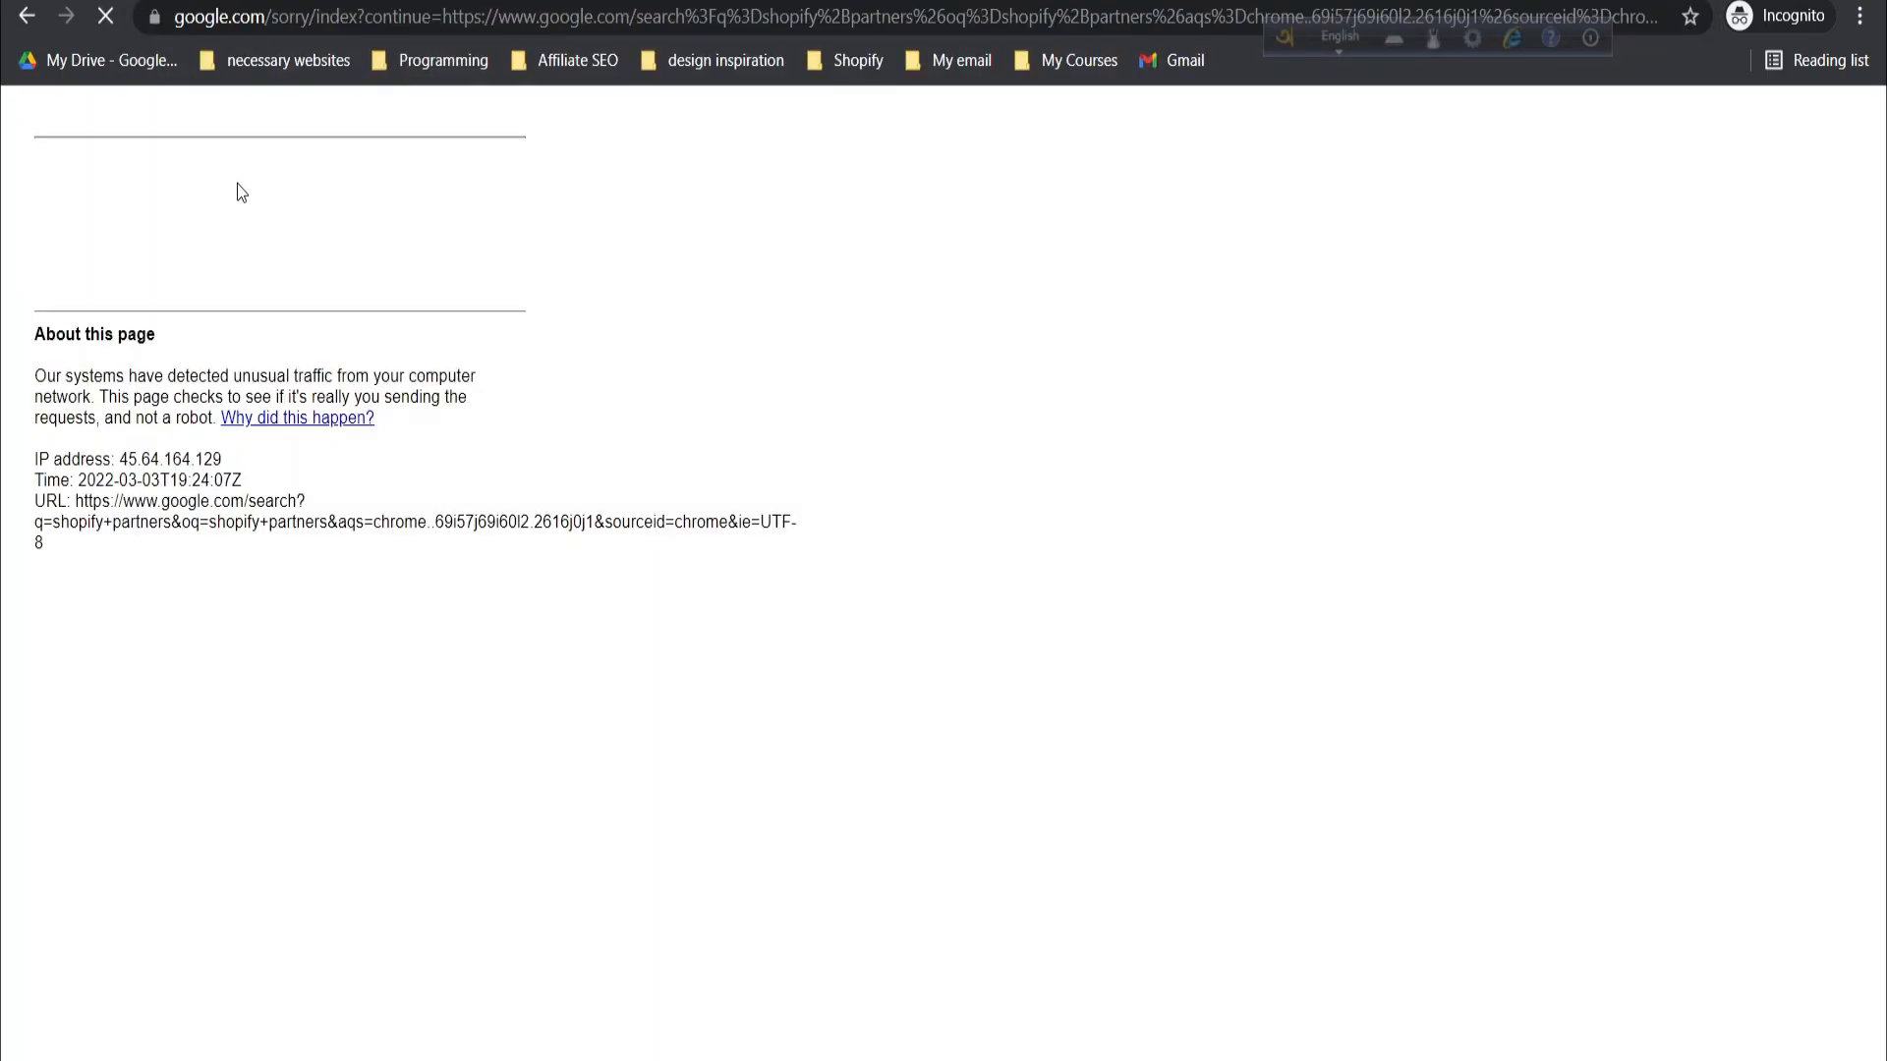
click(67, 228)
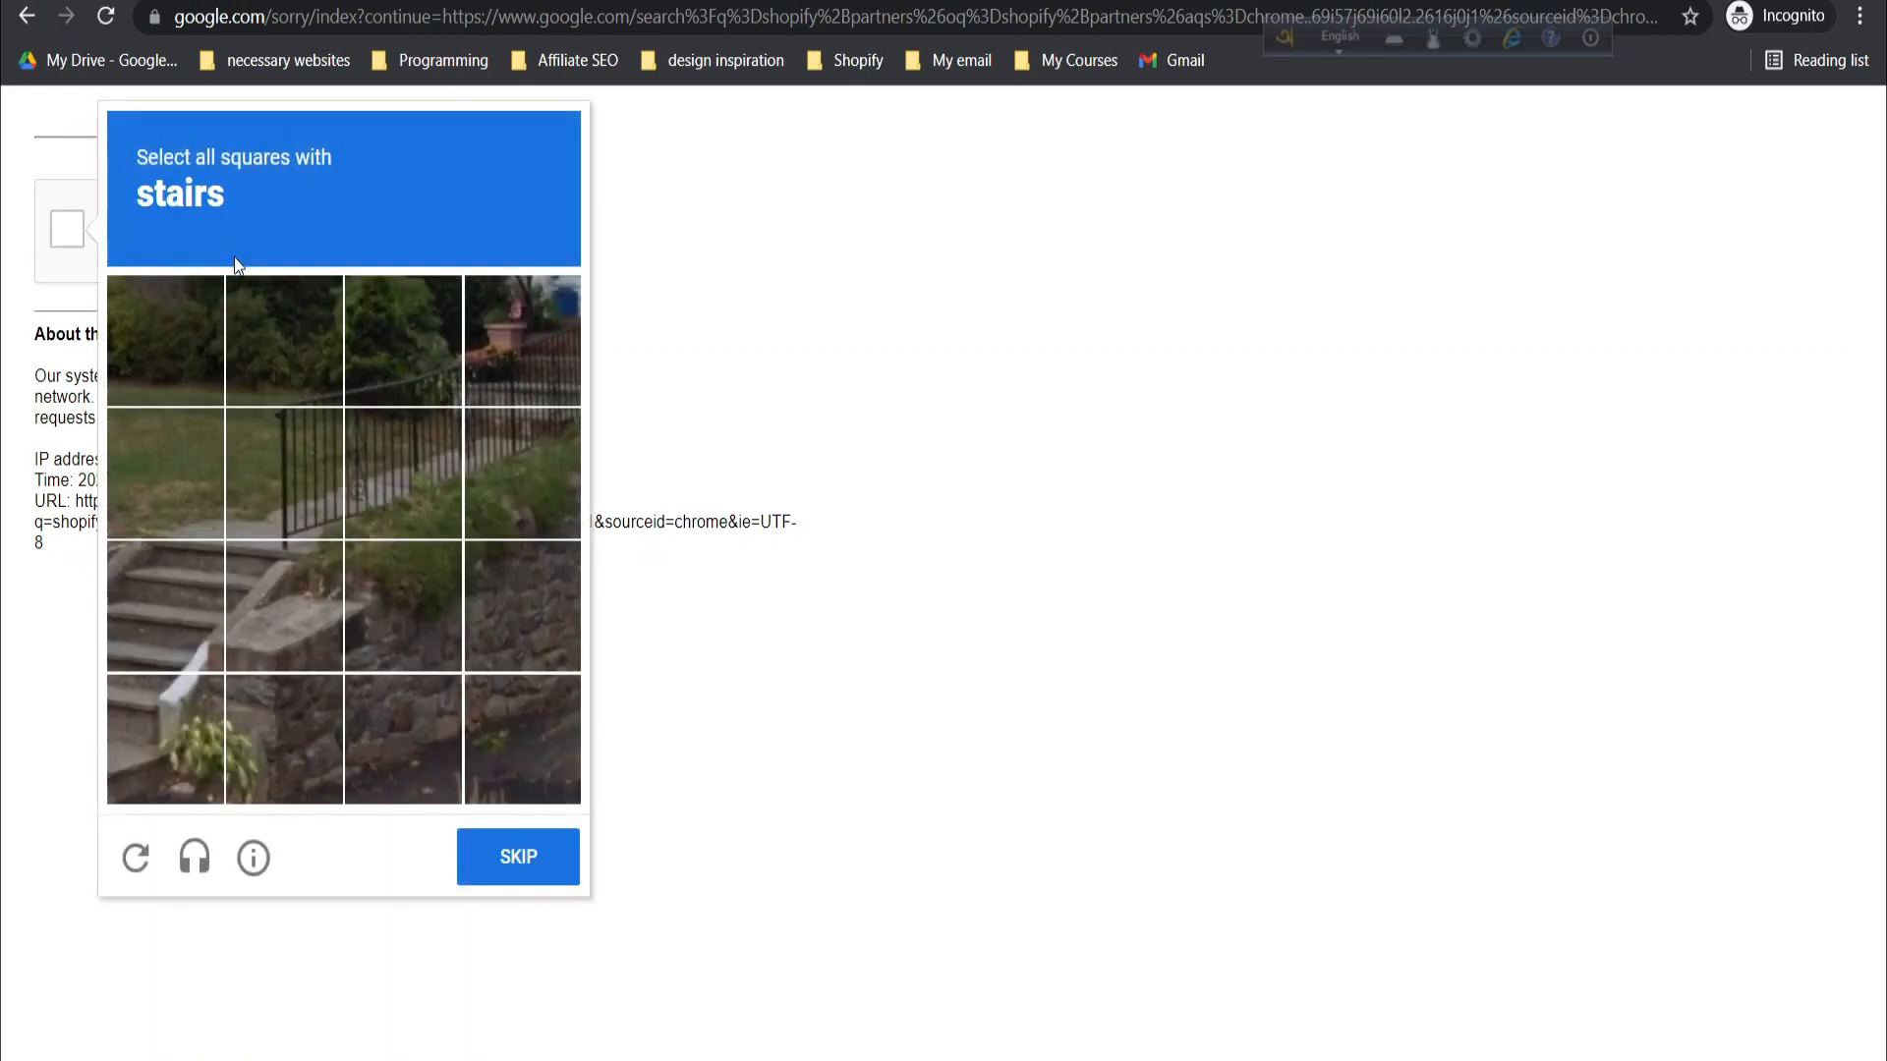
click(283, 473)
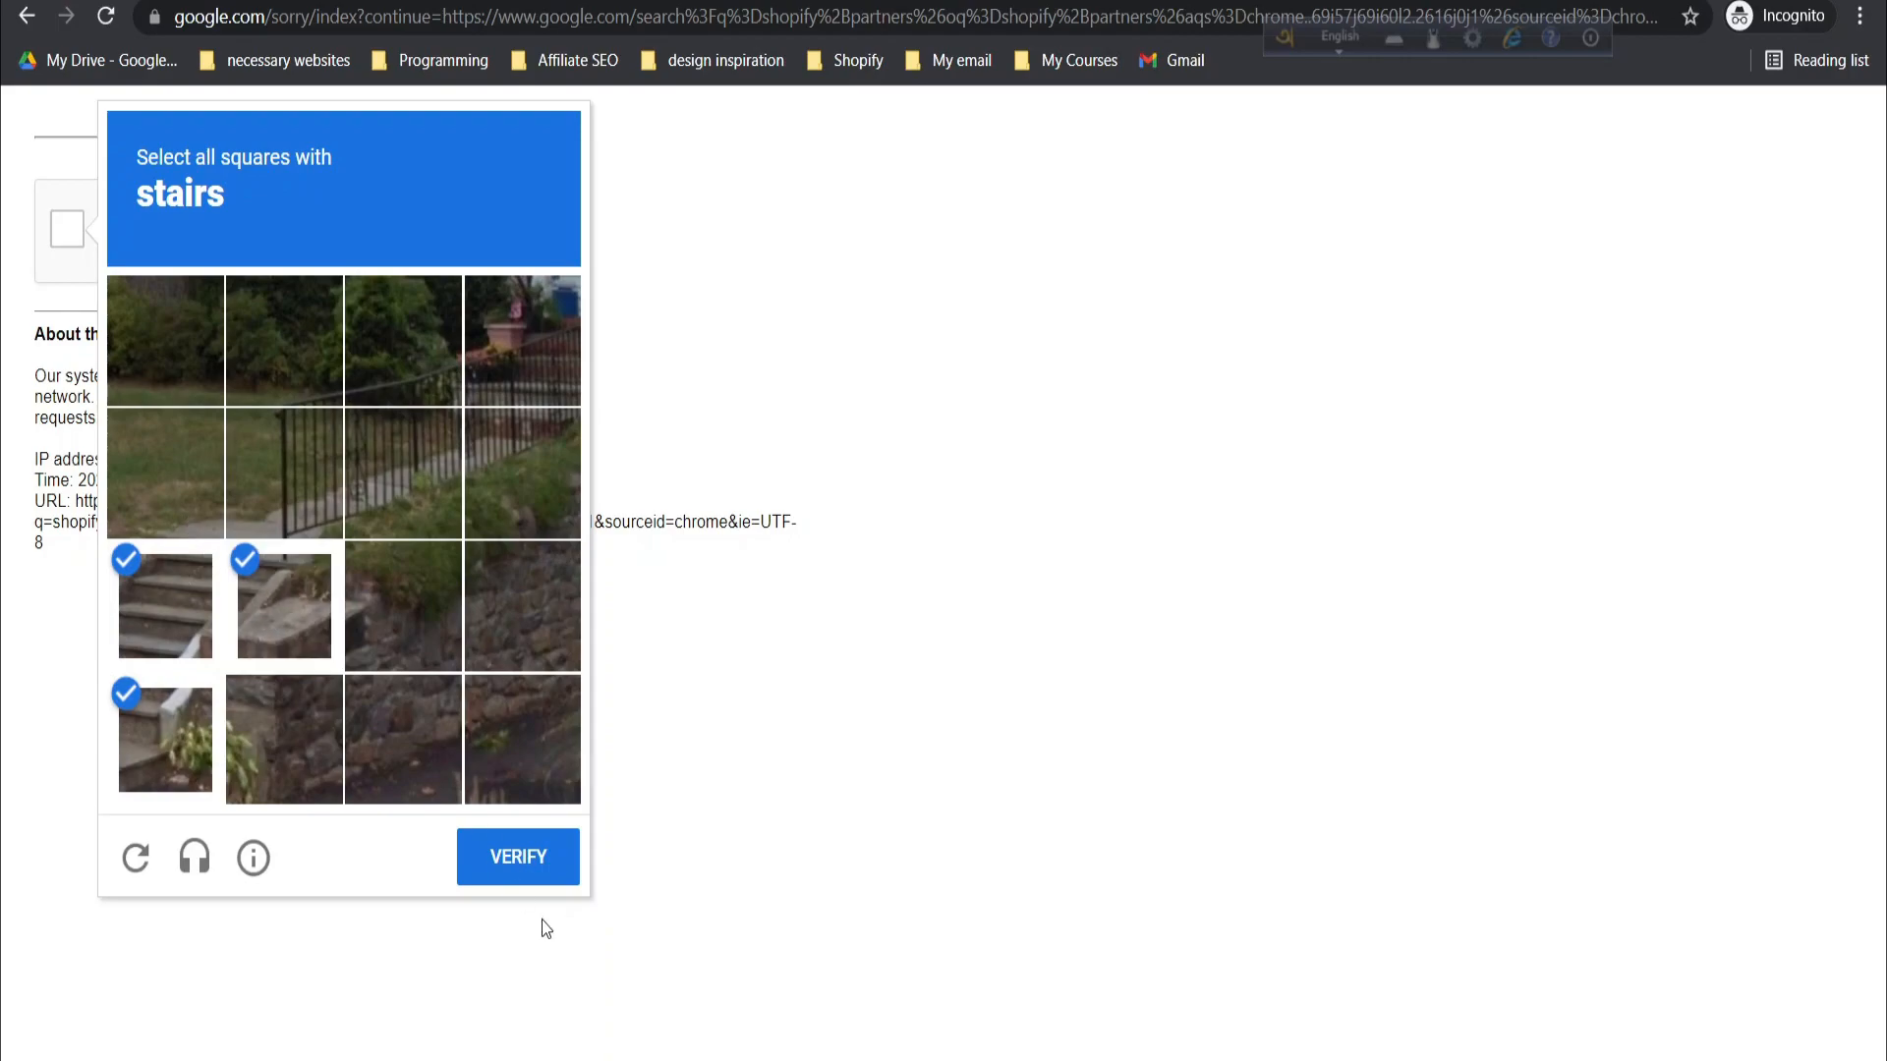
click(517, 857)
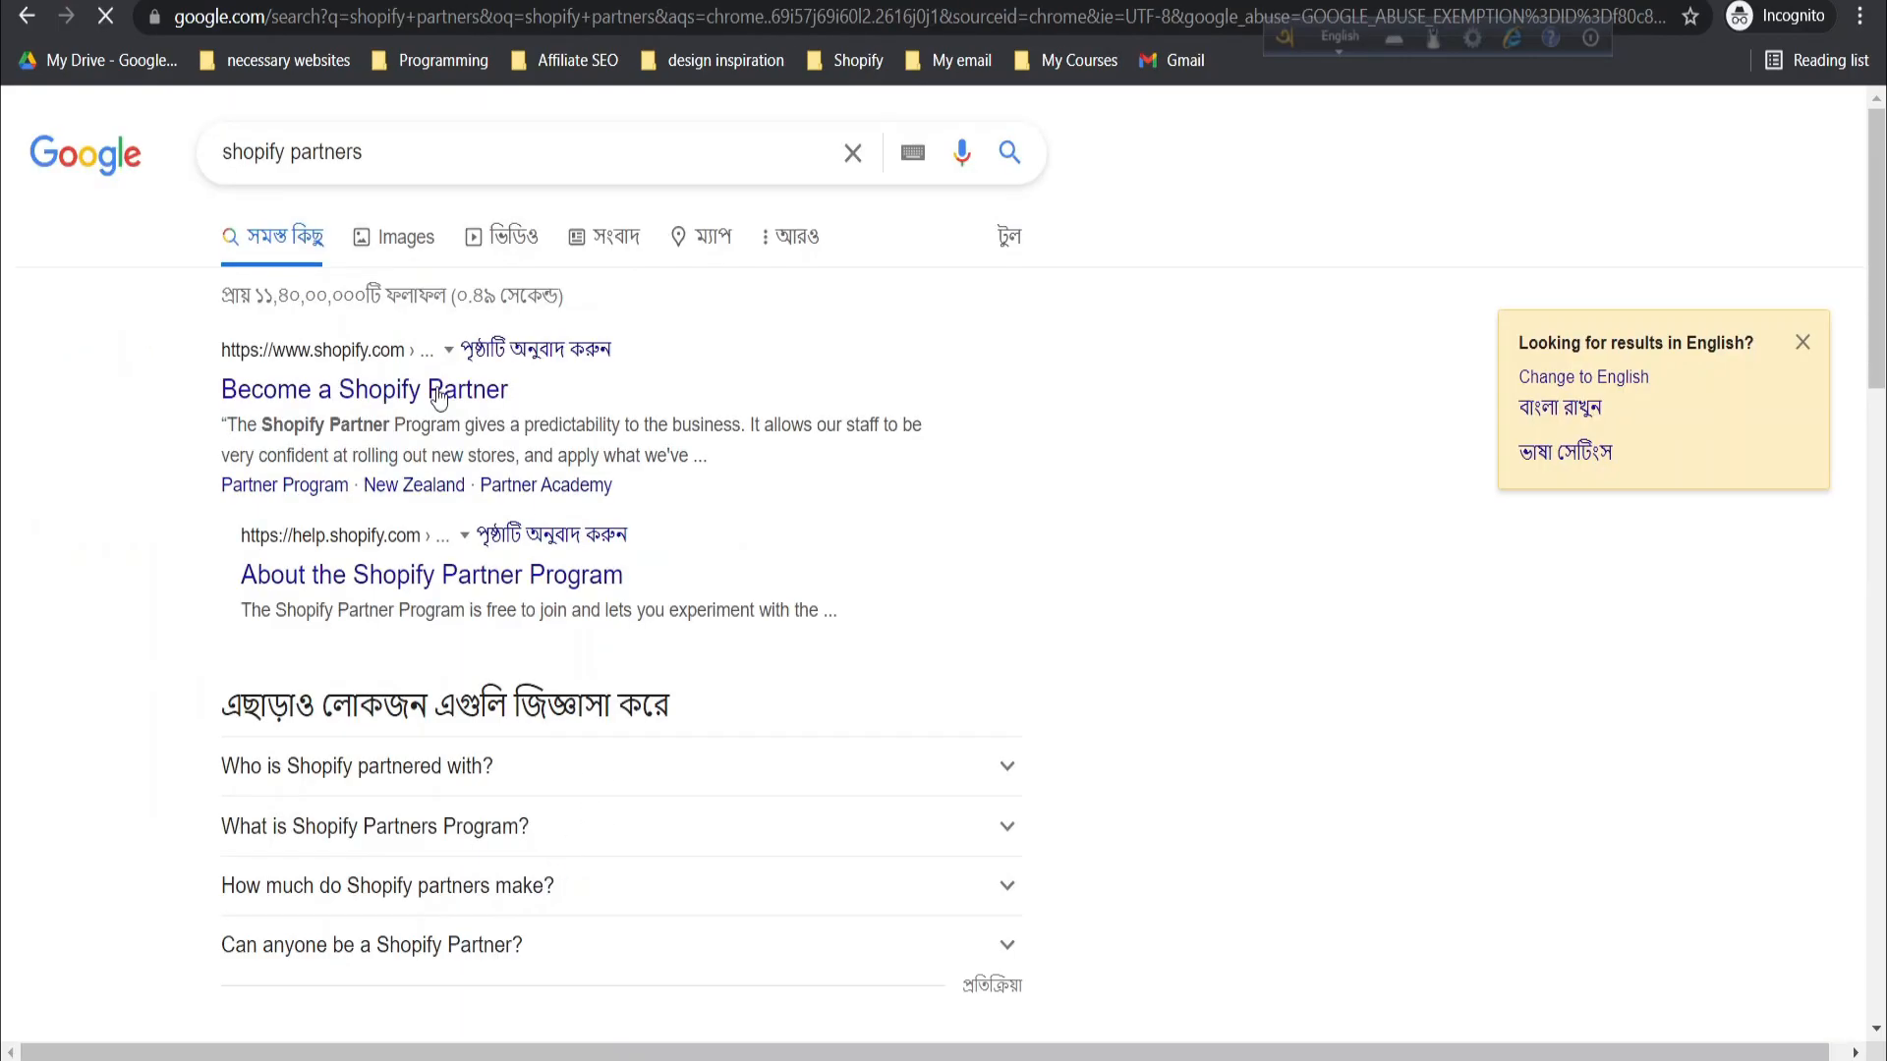
click(363, 389)
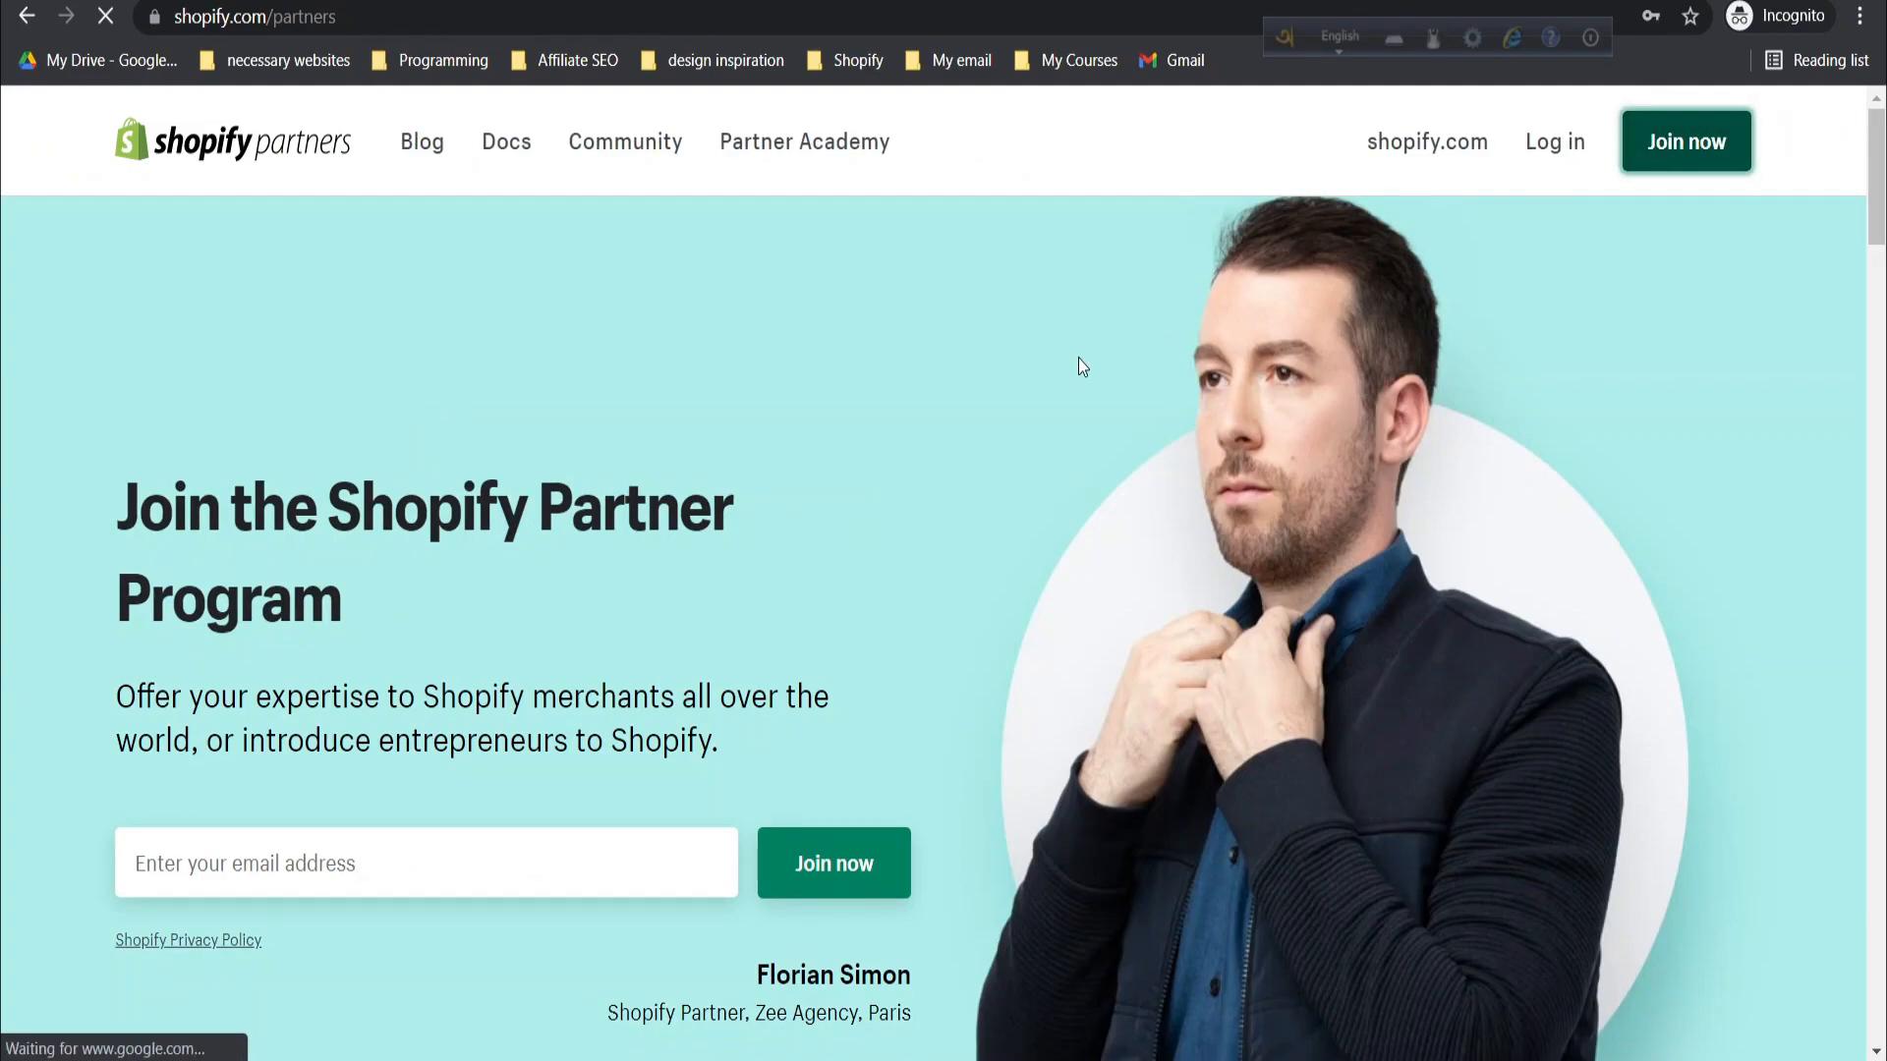
Join the Partner Program and submit the Create a Shopify ID form to reach the Stores page
click(1684, 142)
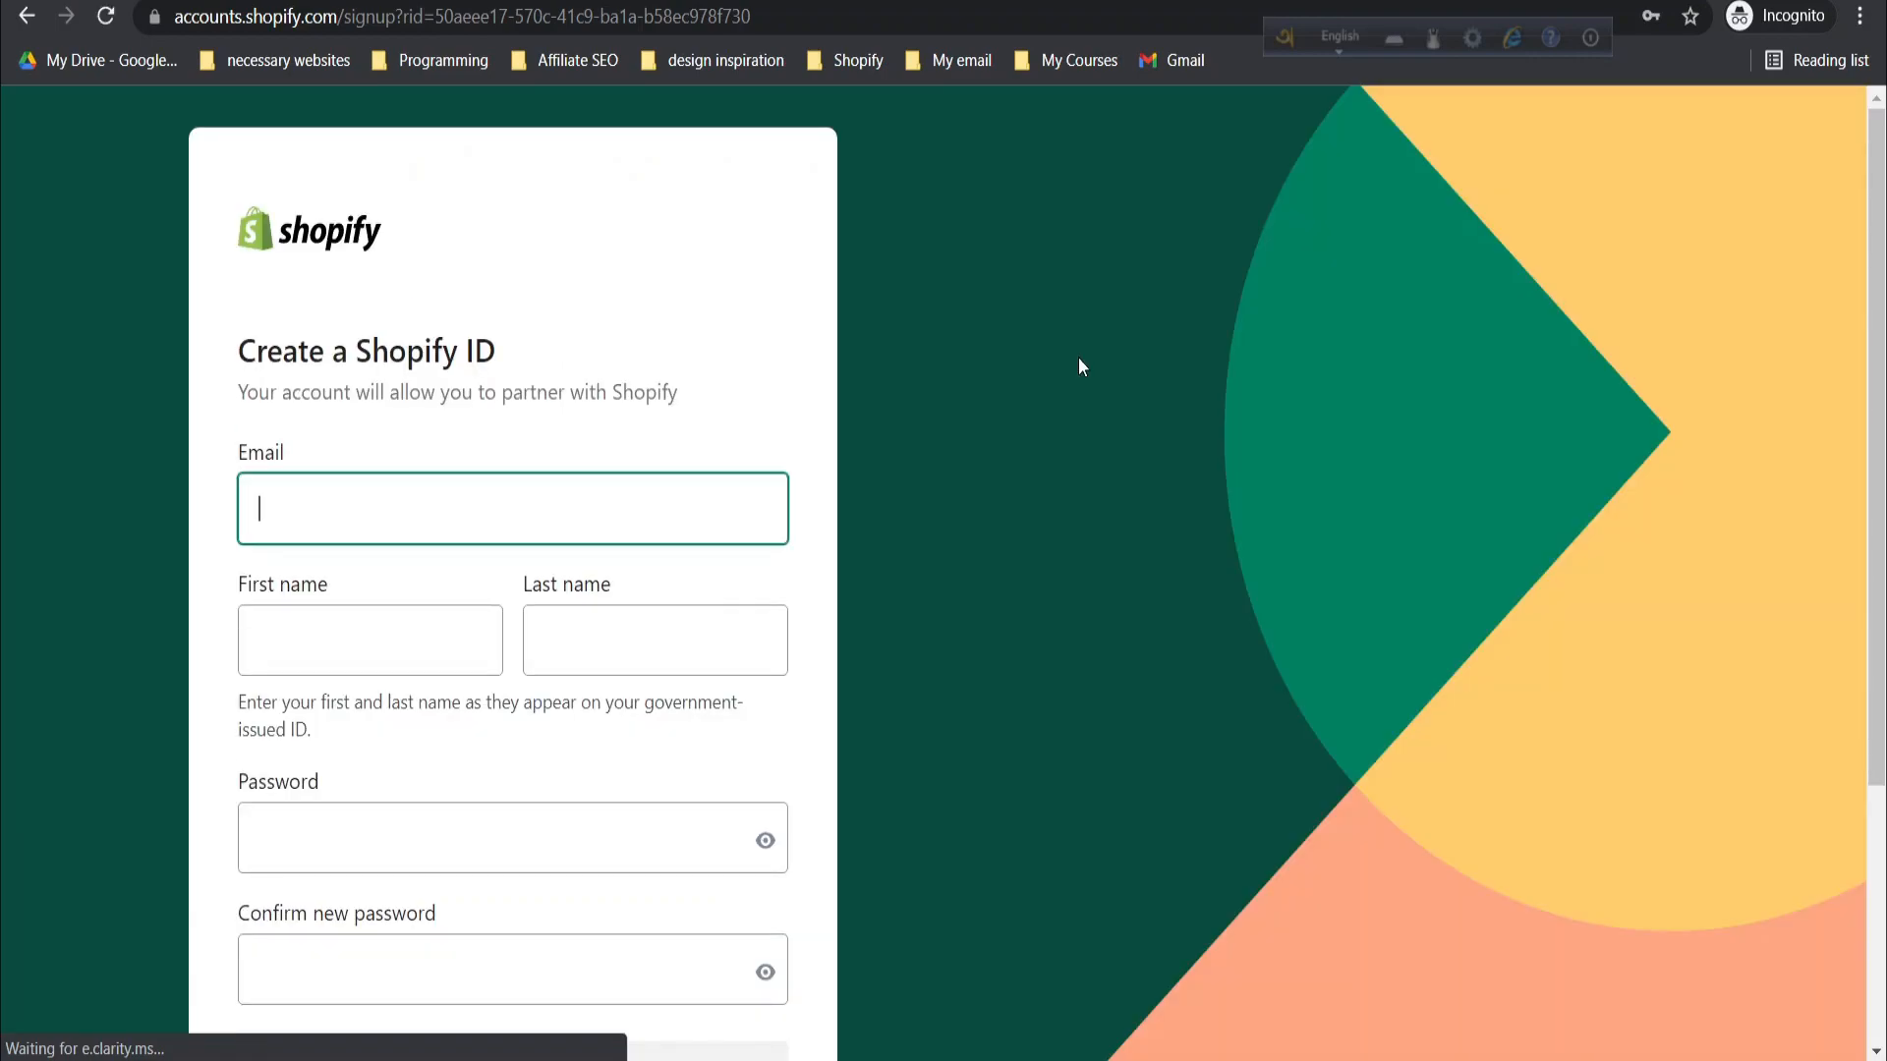
scroll(down, 3)
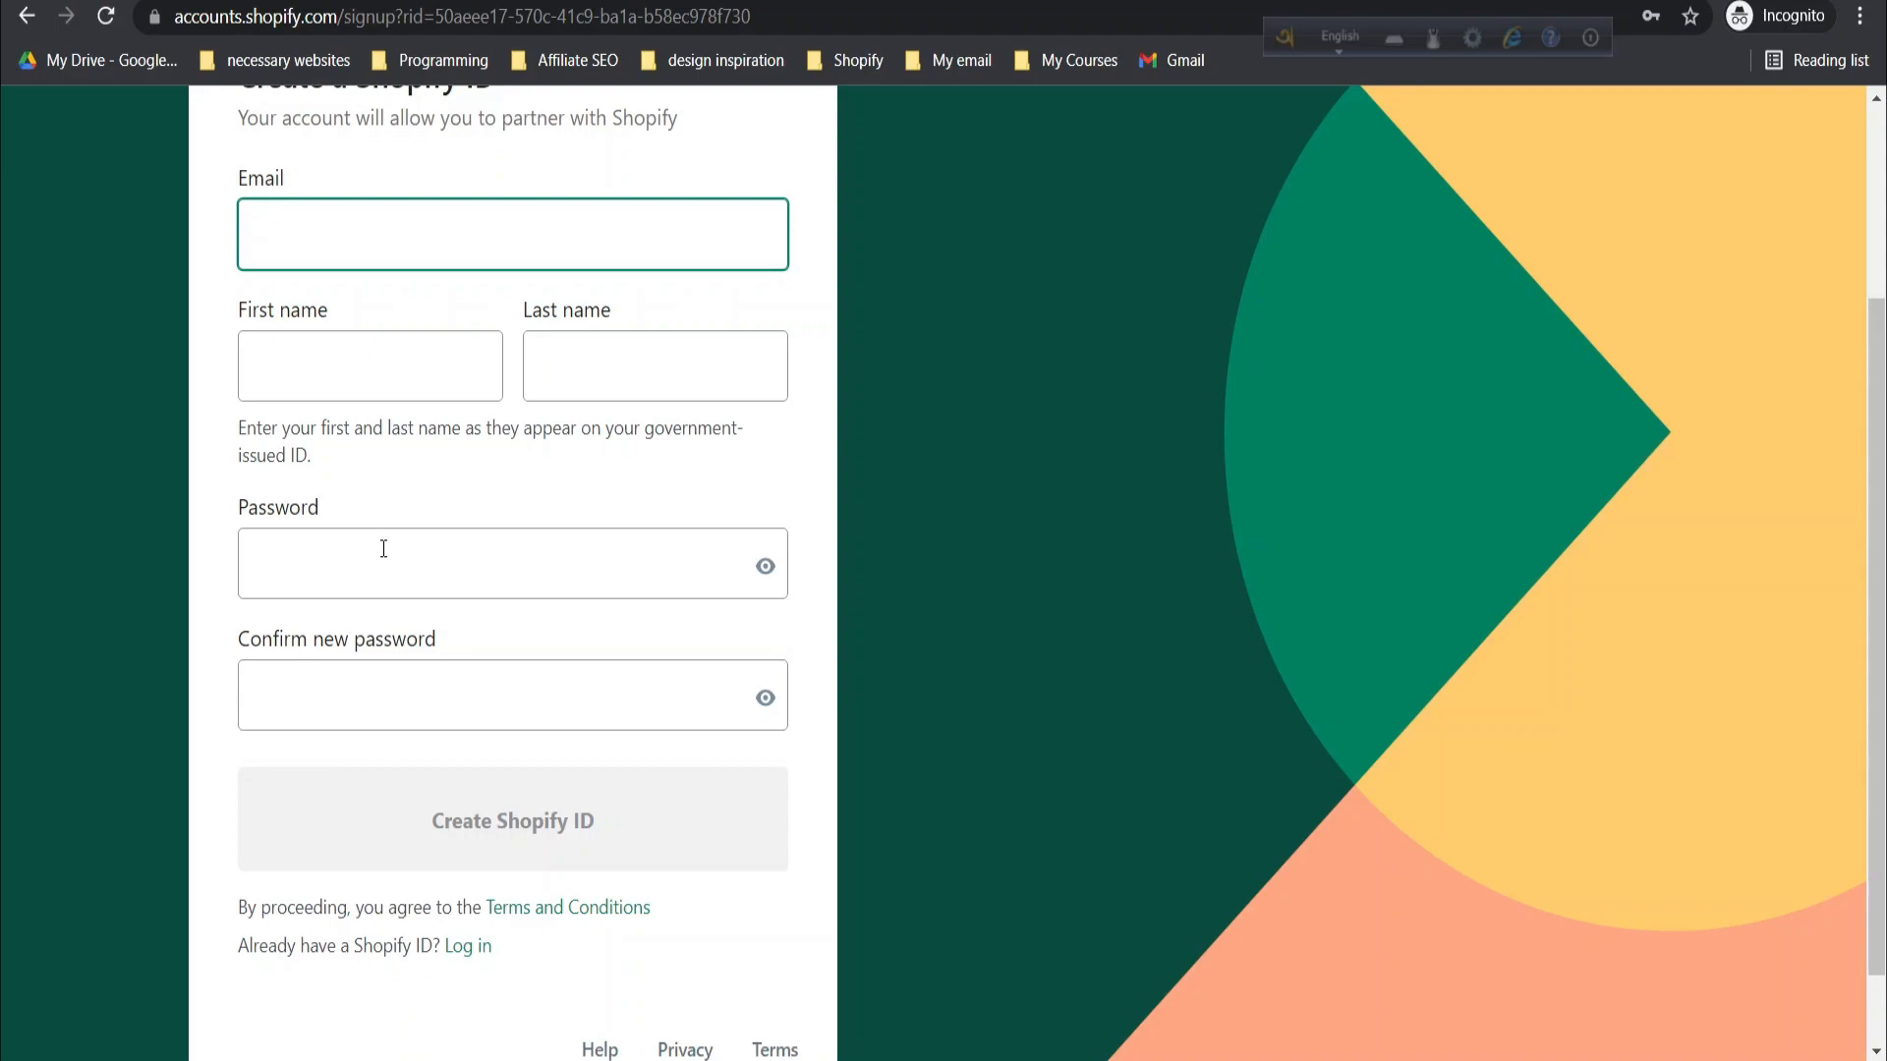
mouse_move(393, 362)
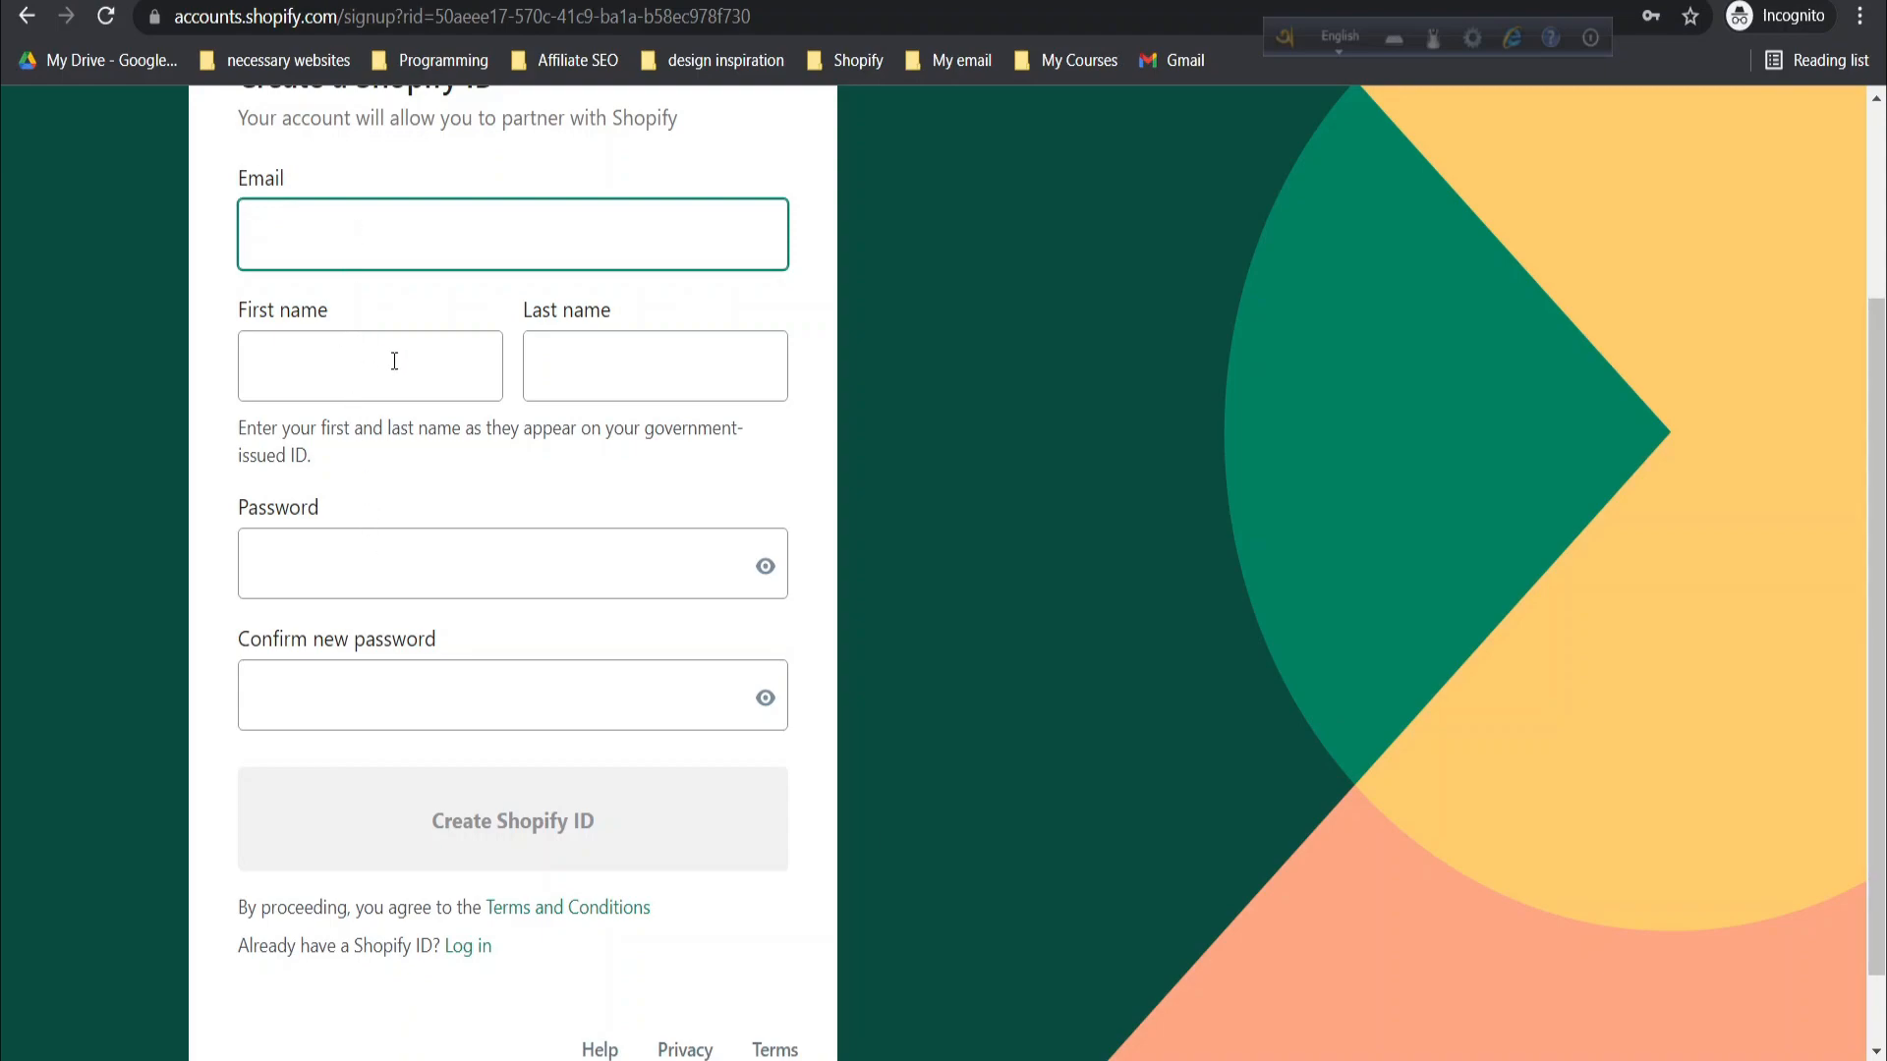
mouse_move(527, 832)
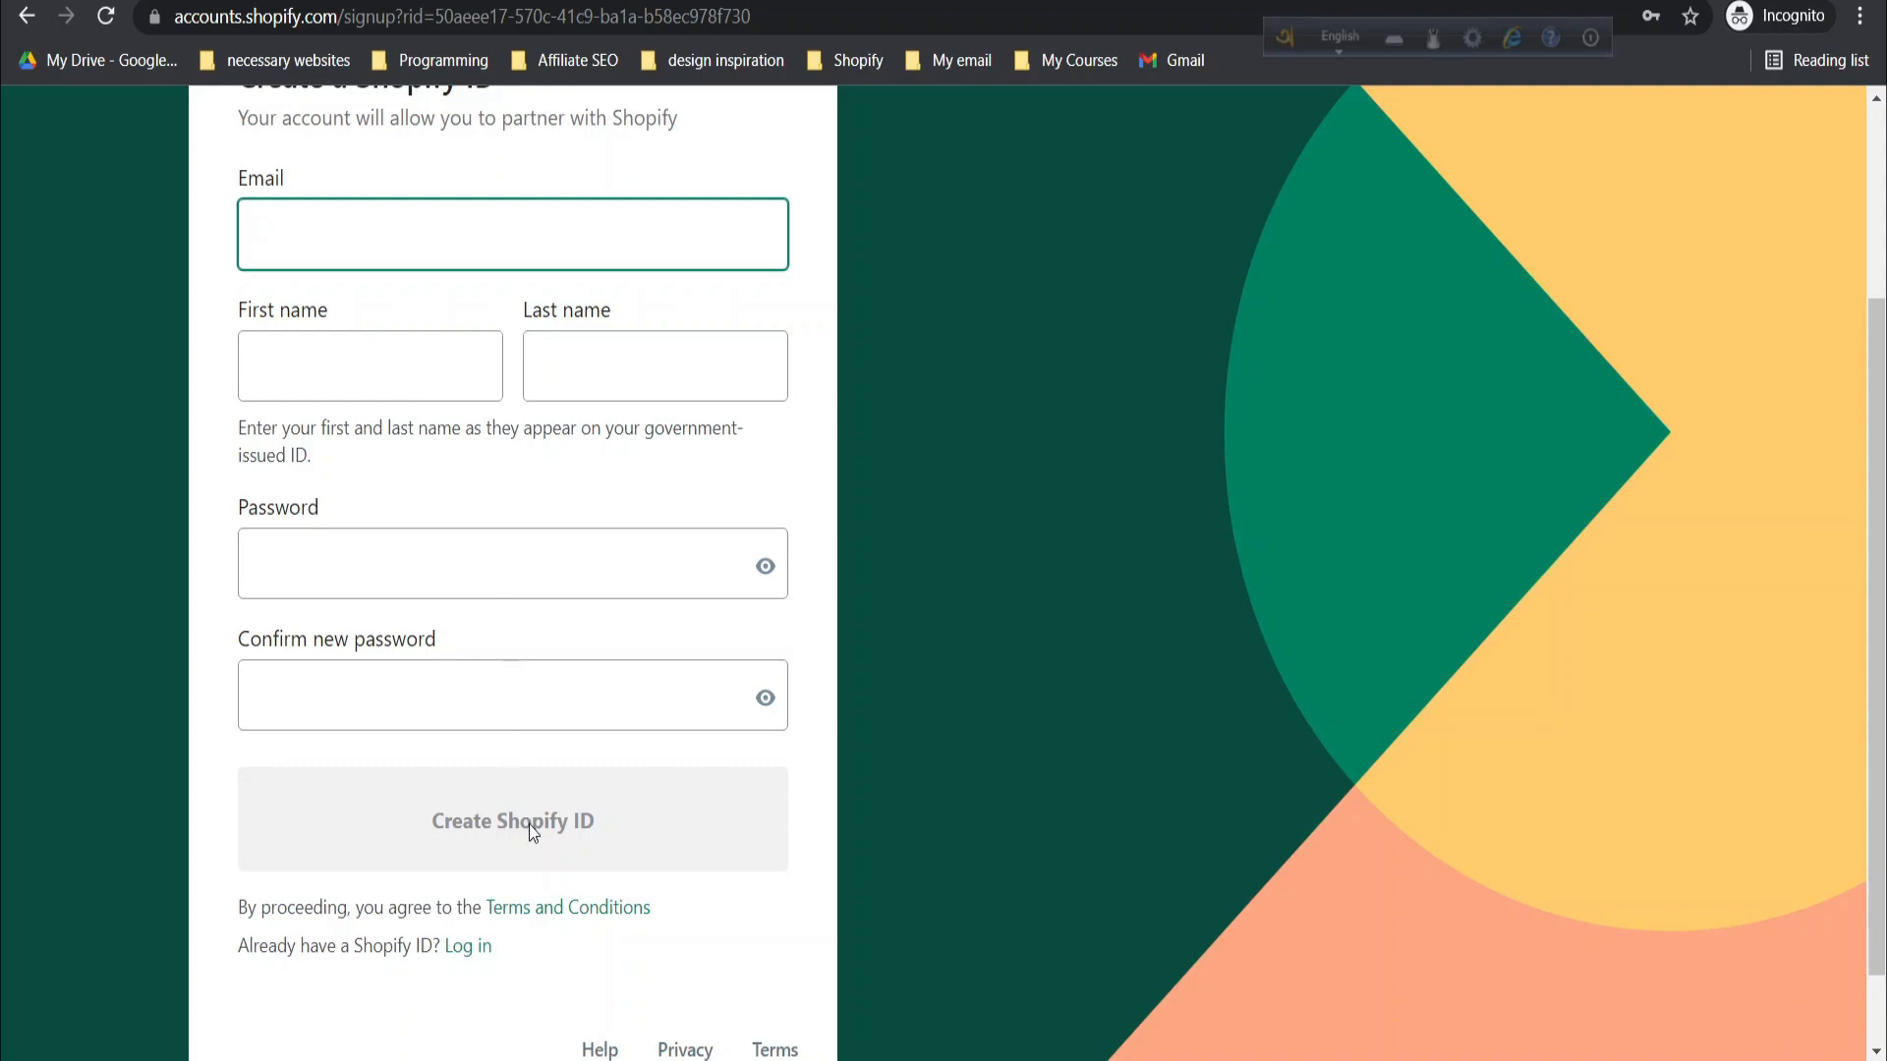
click(511, 234)
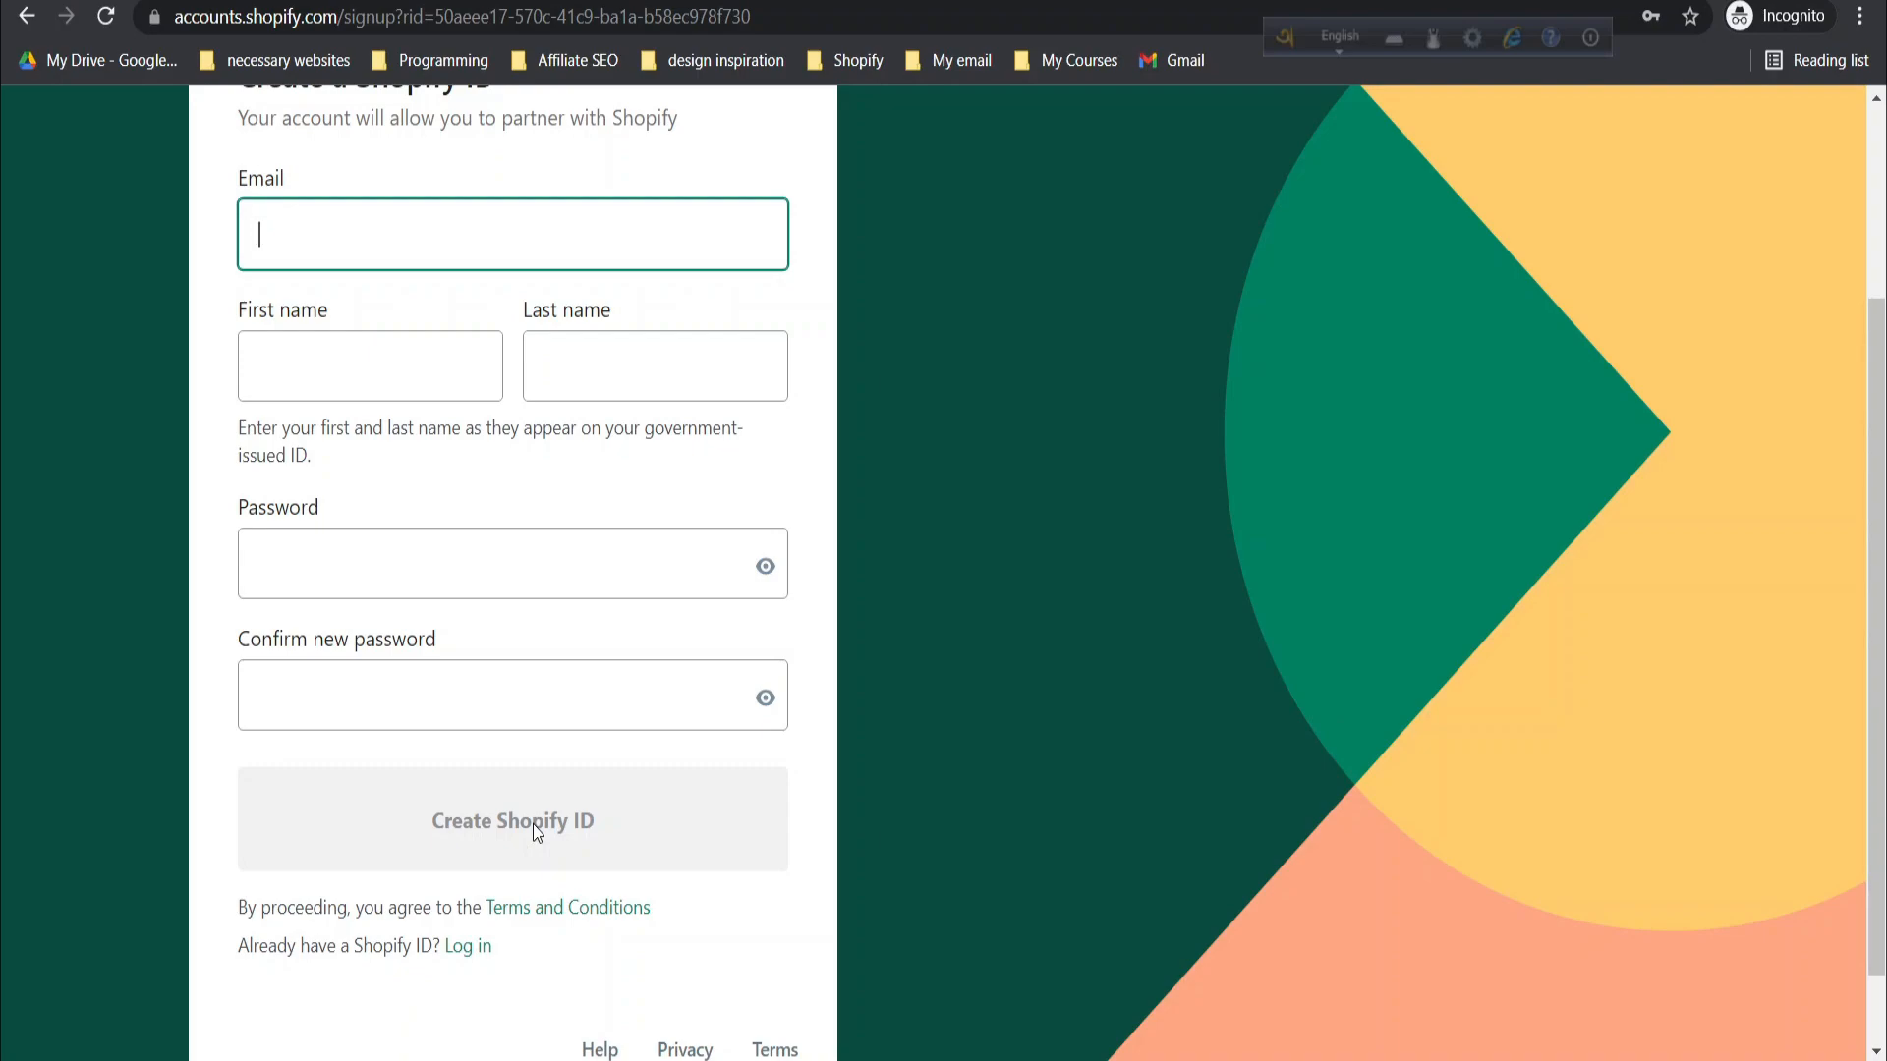
mouse_move(849, 840)
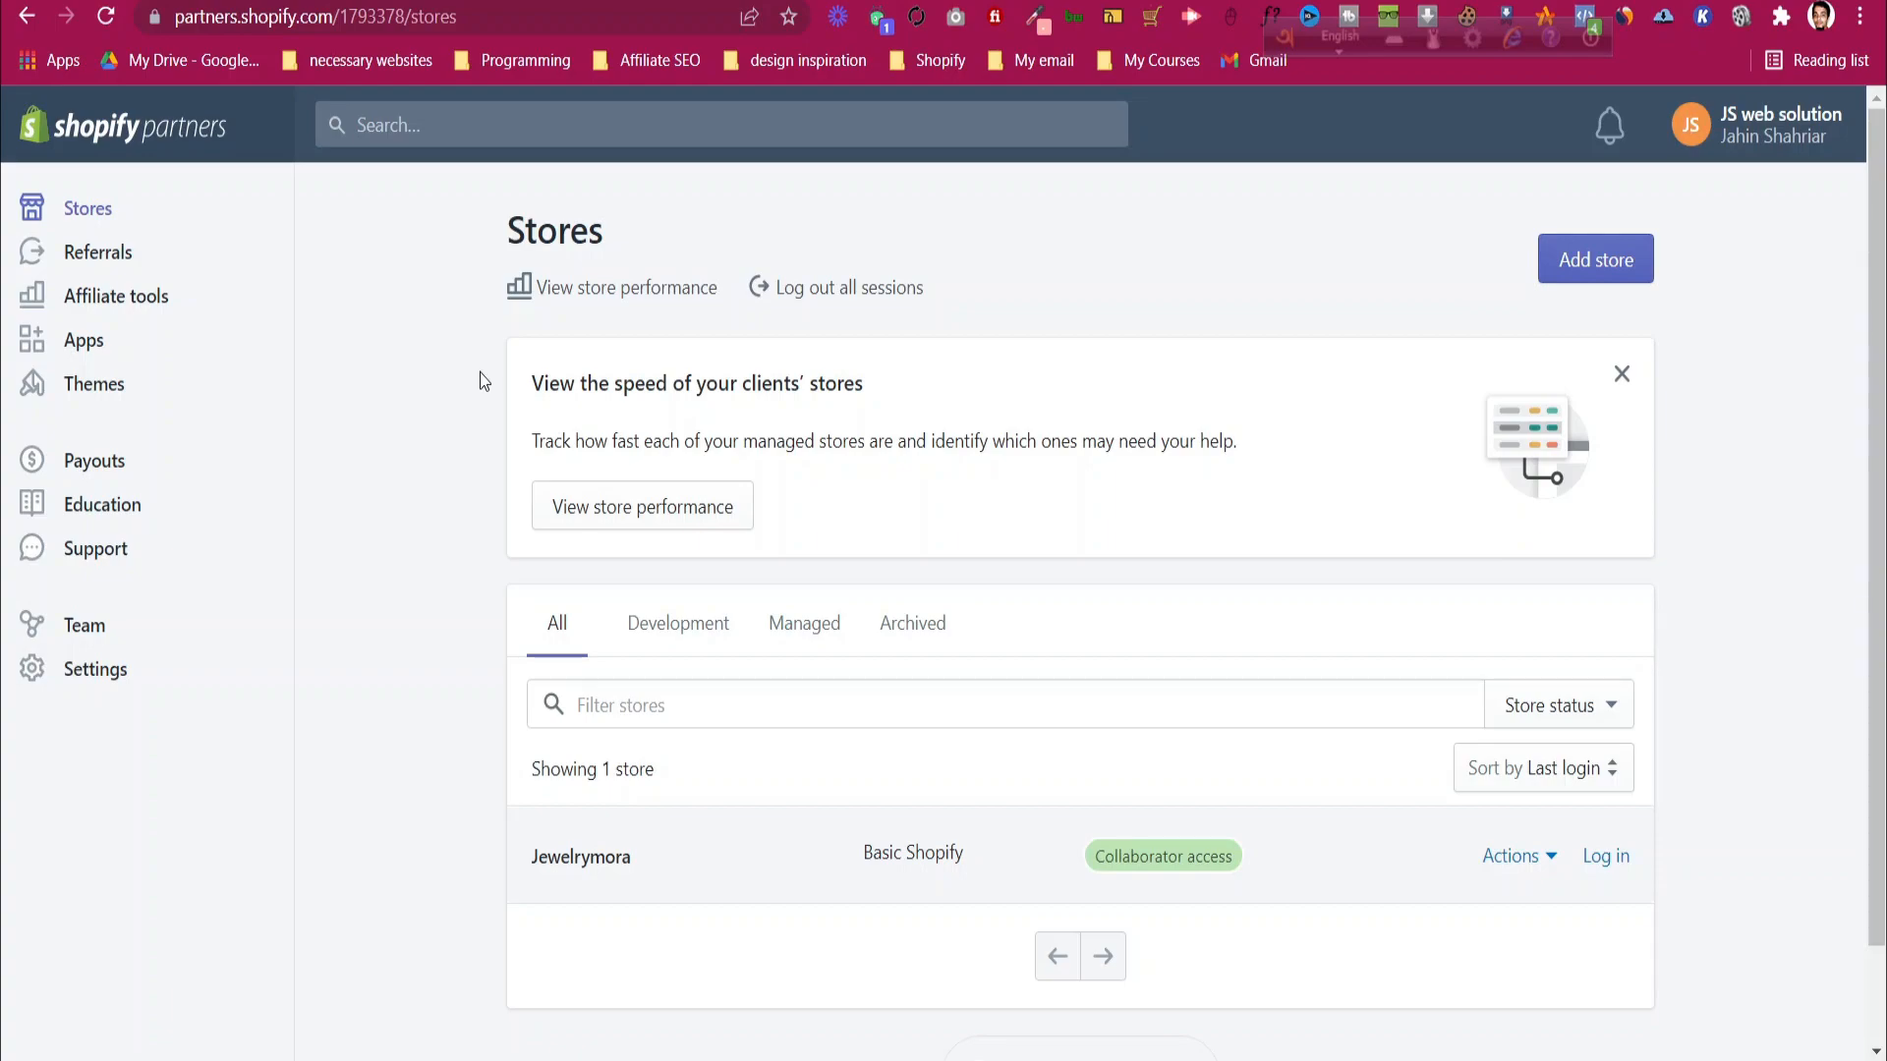
Start adding a new store from the Stores page listing Jewelrymora
click(87, 208)
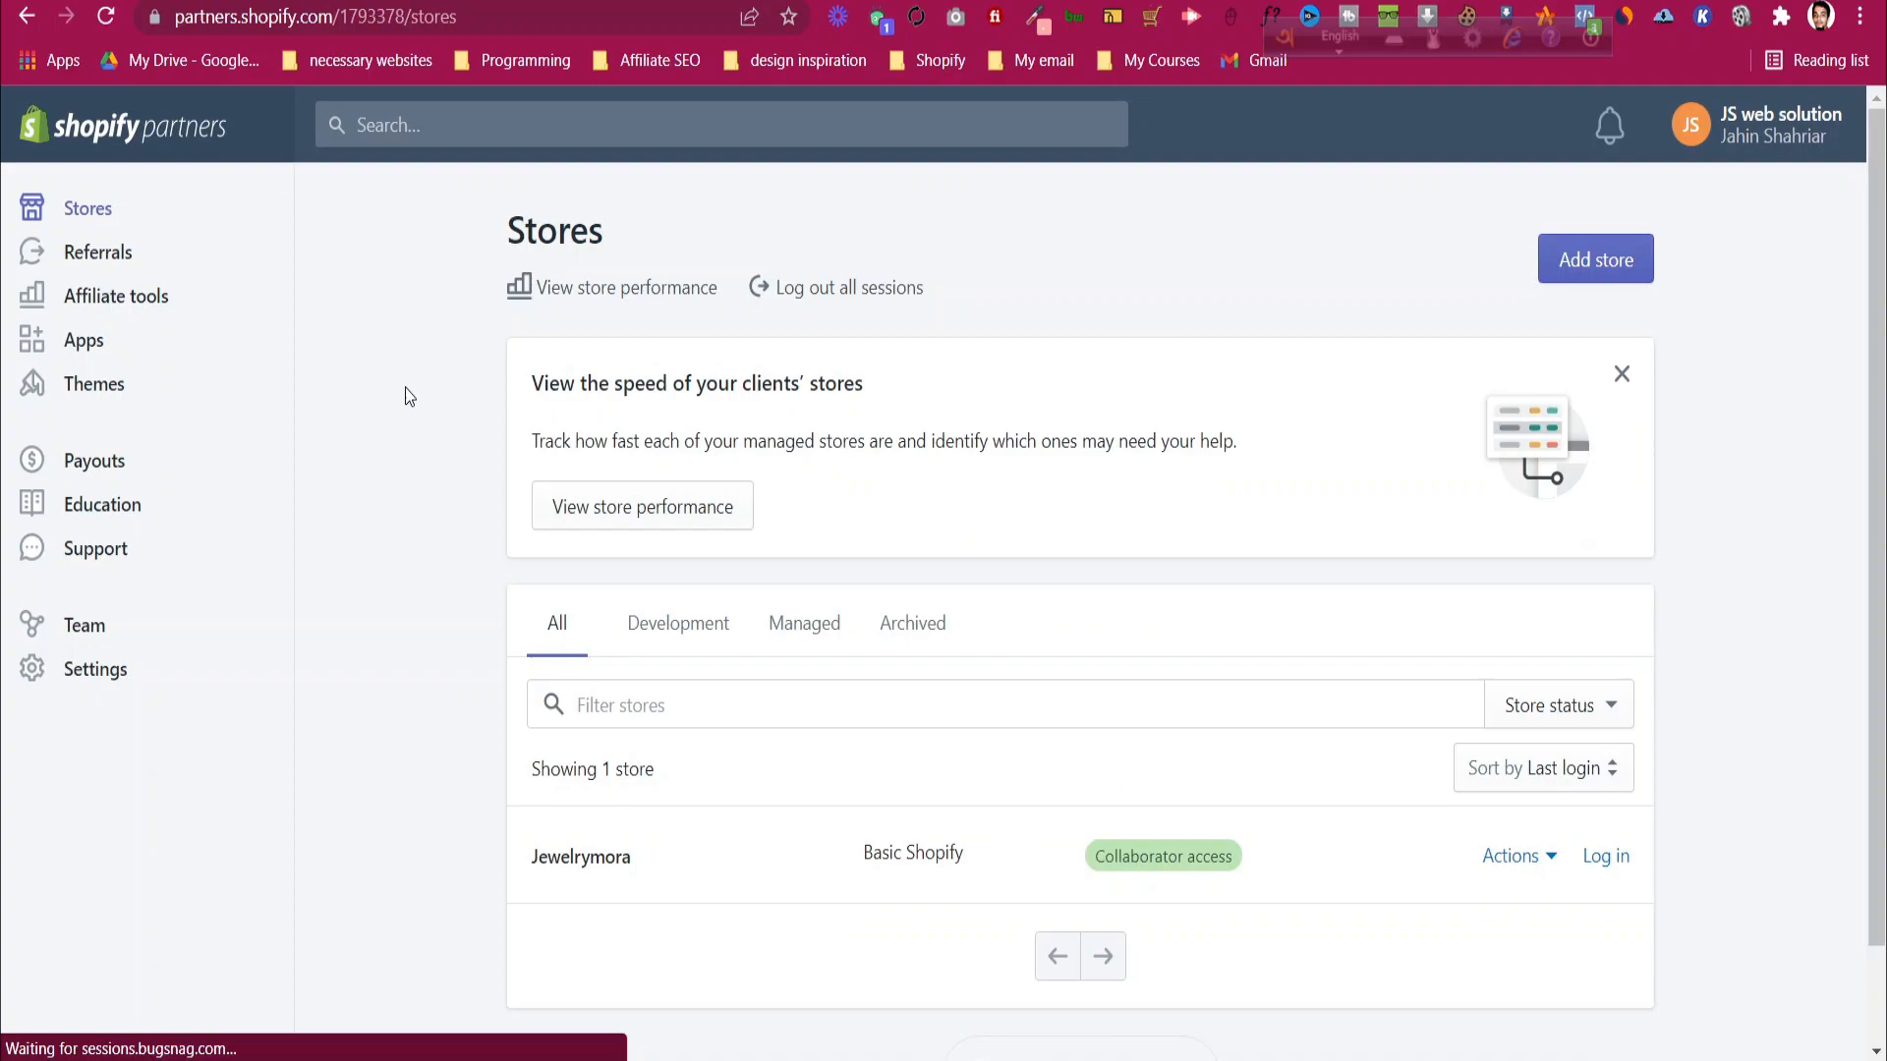
mouse_move(560, 765)
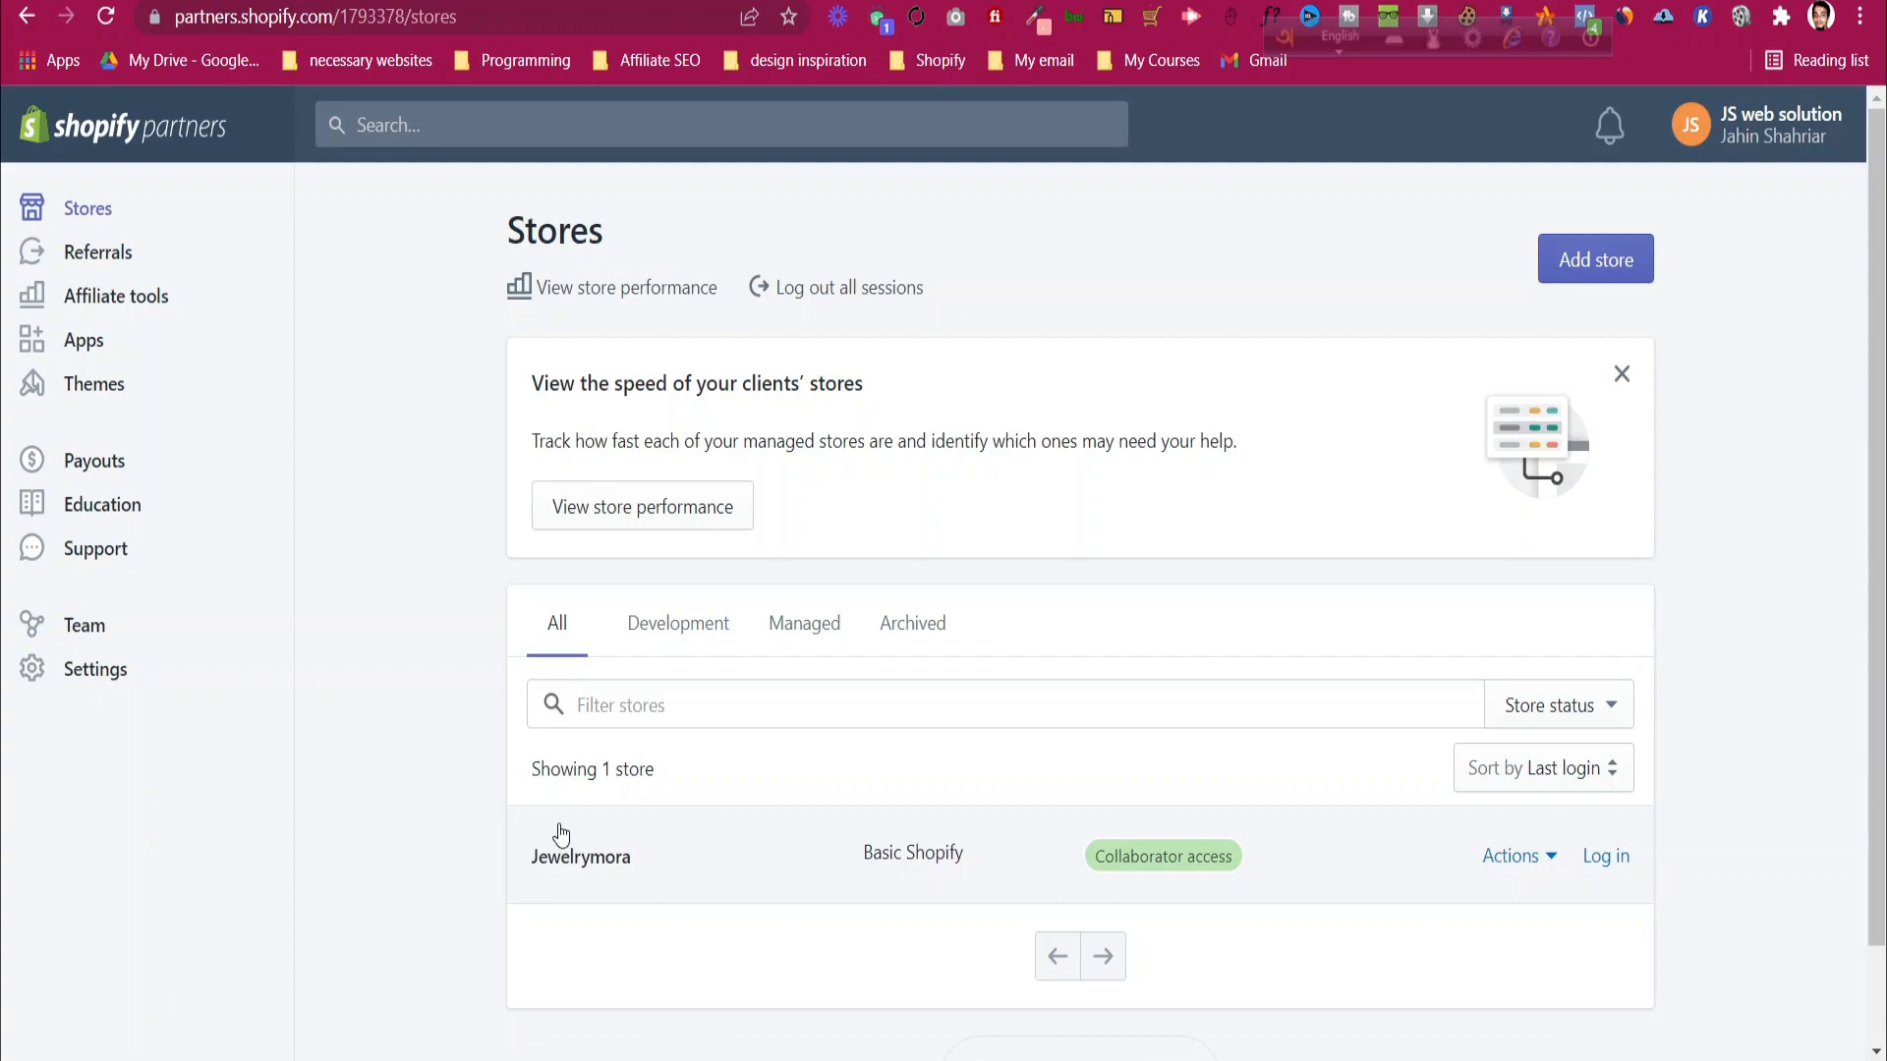
mouse_move(1570, 303)
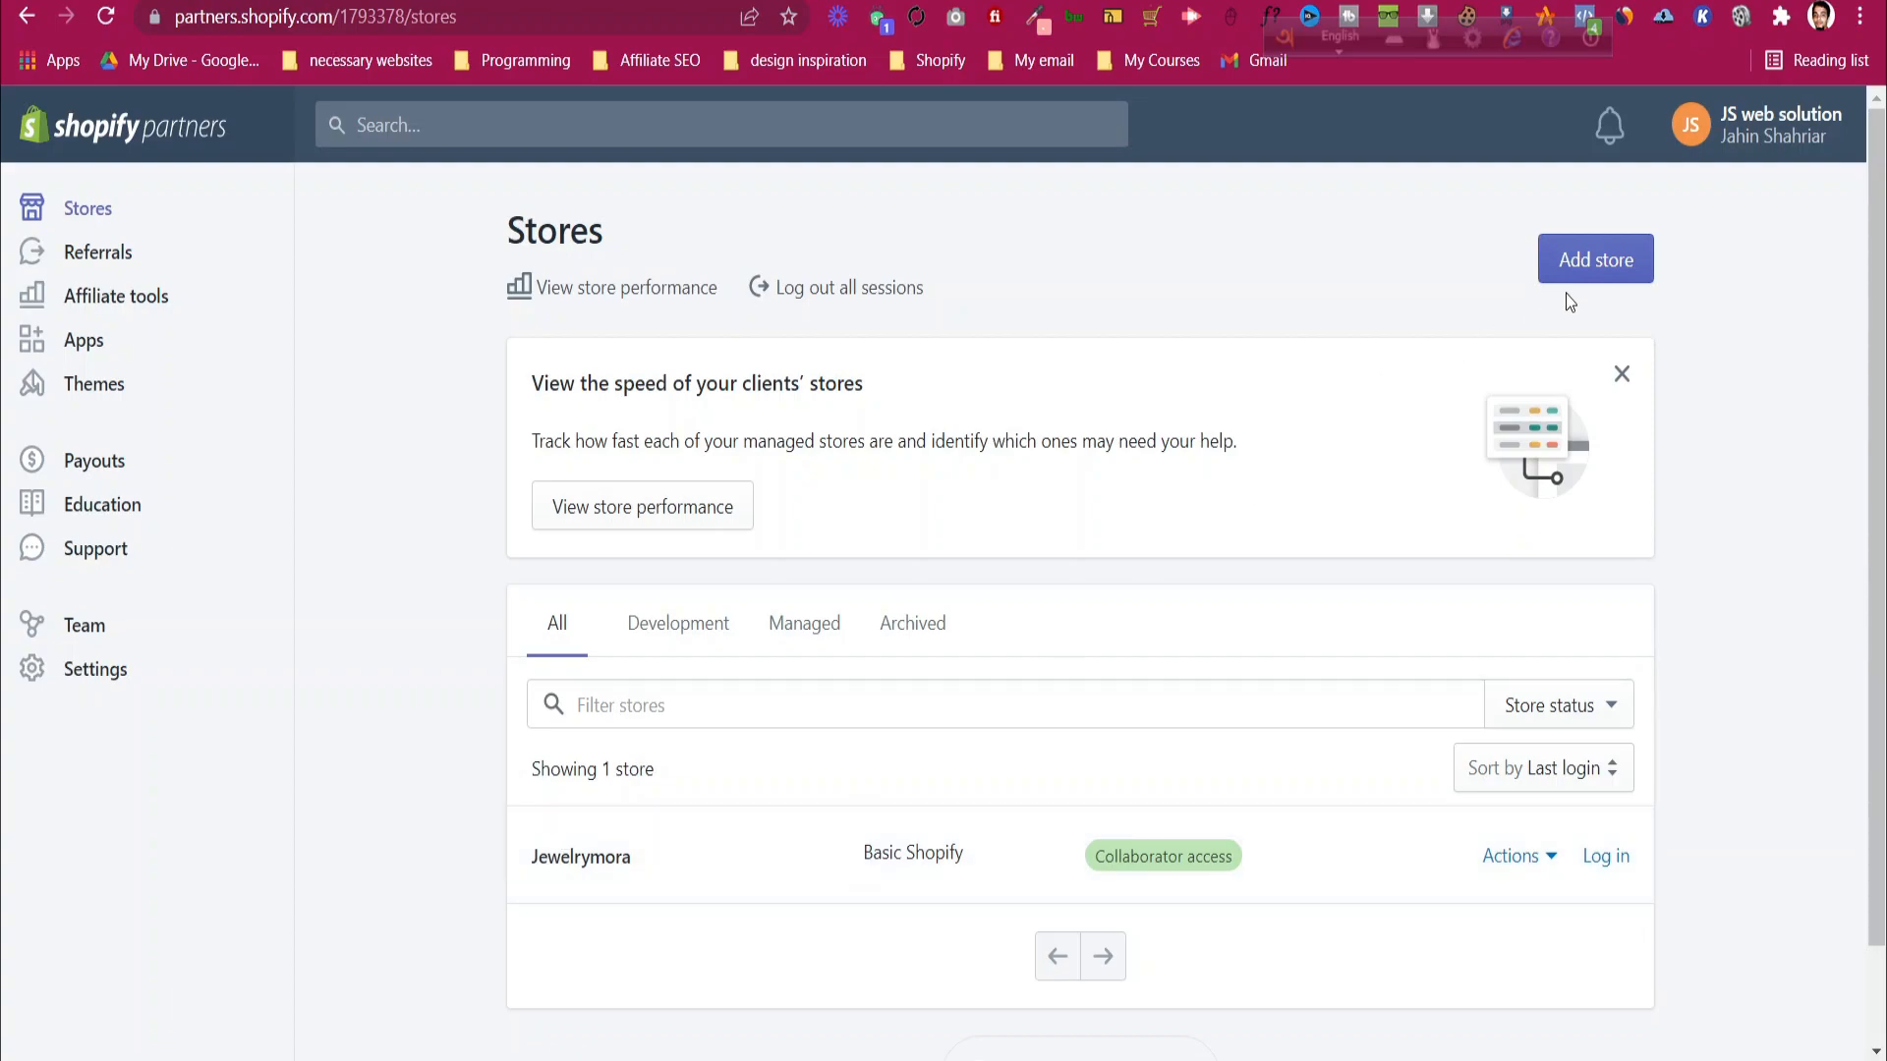
click(1594, 260)
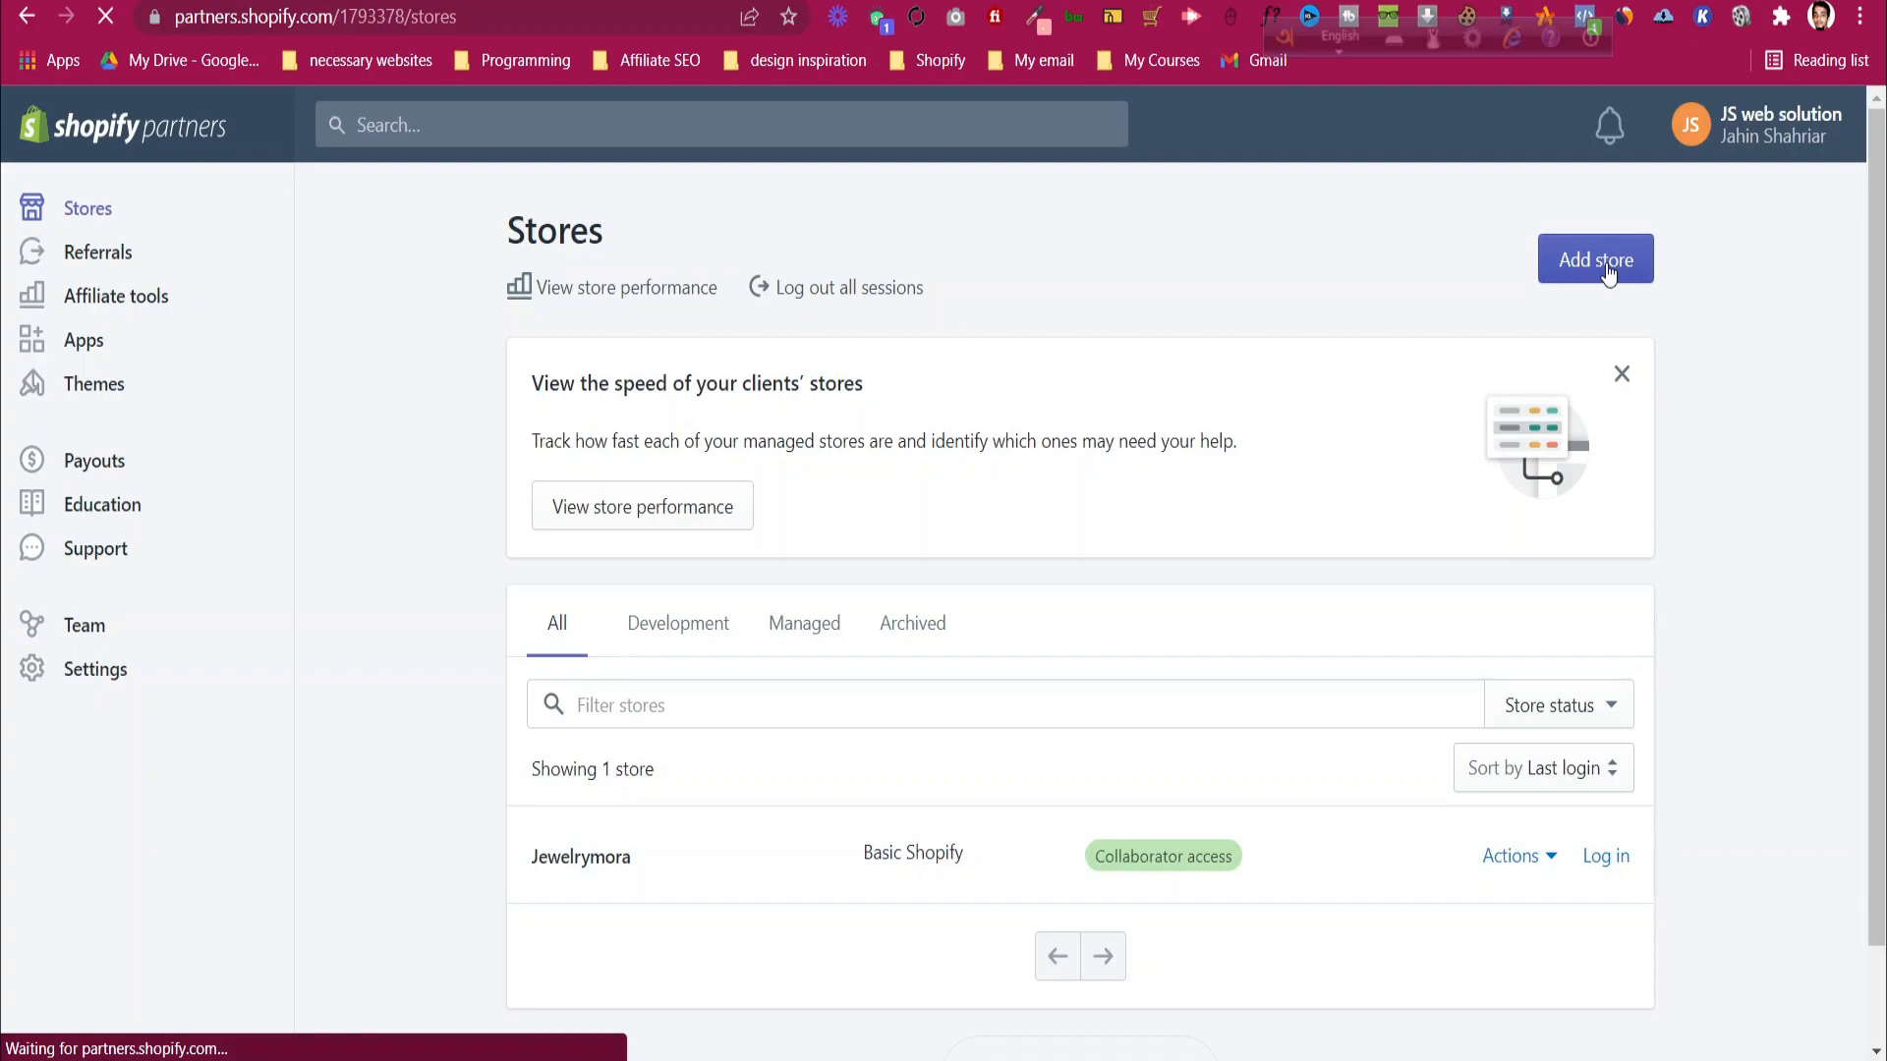
Choose Development store as the type, then switch the Add store form to Managed store
click(1596, 259)
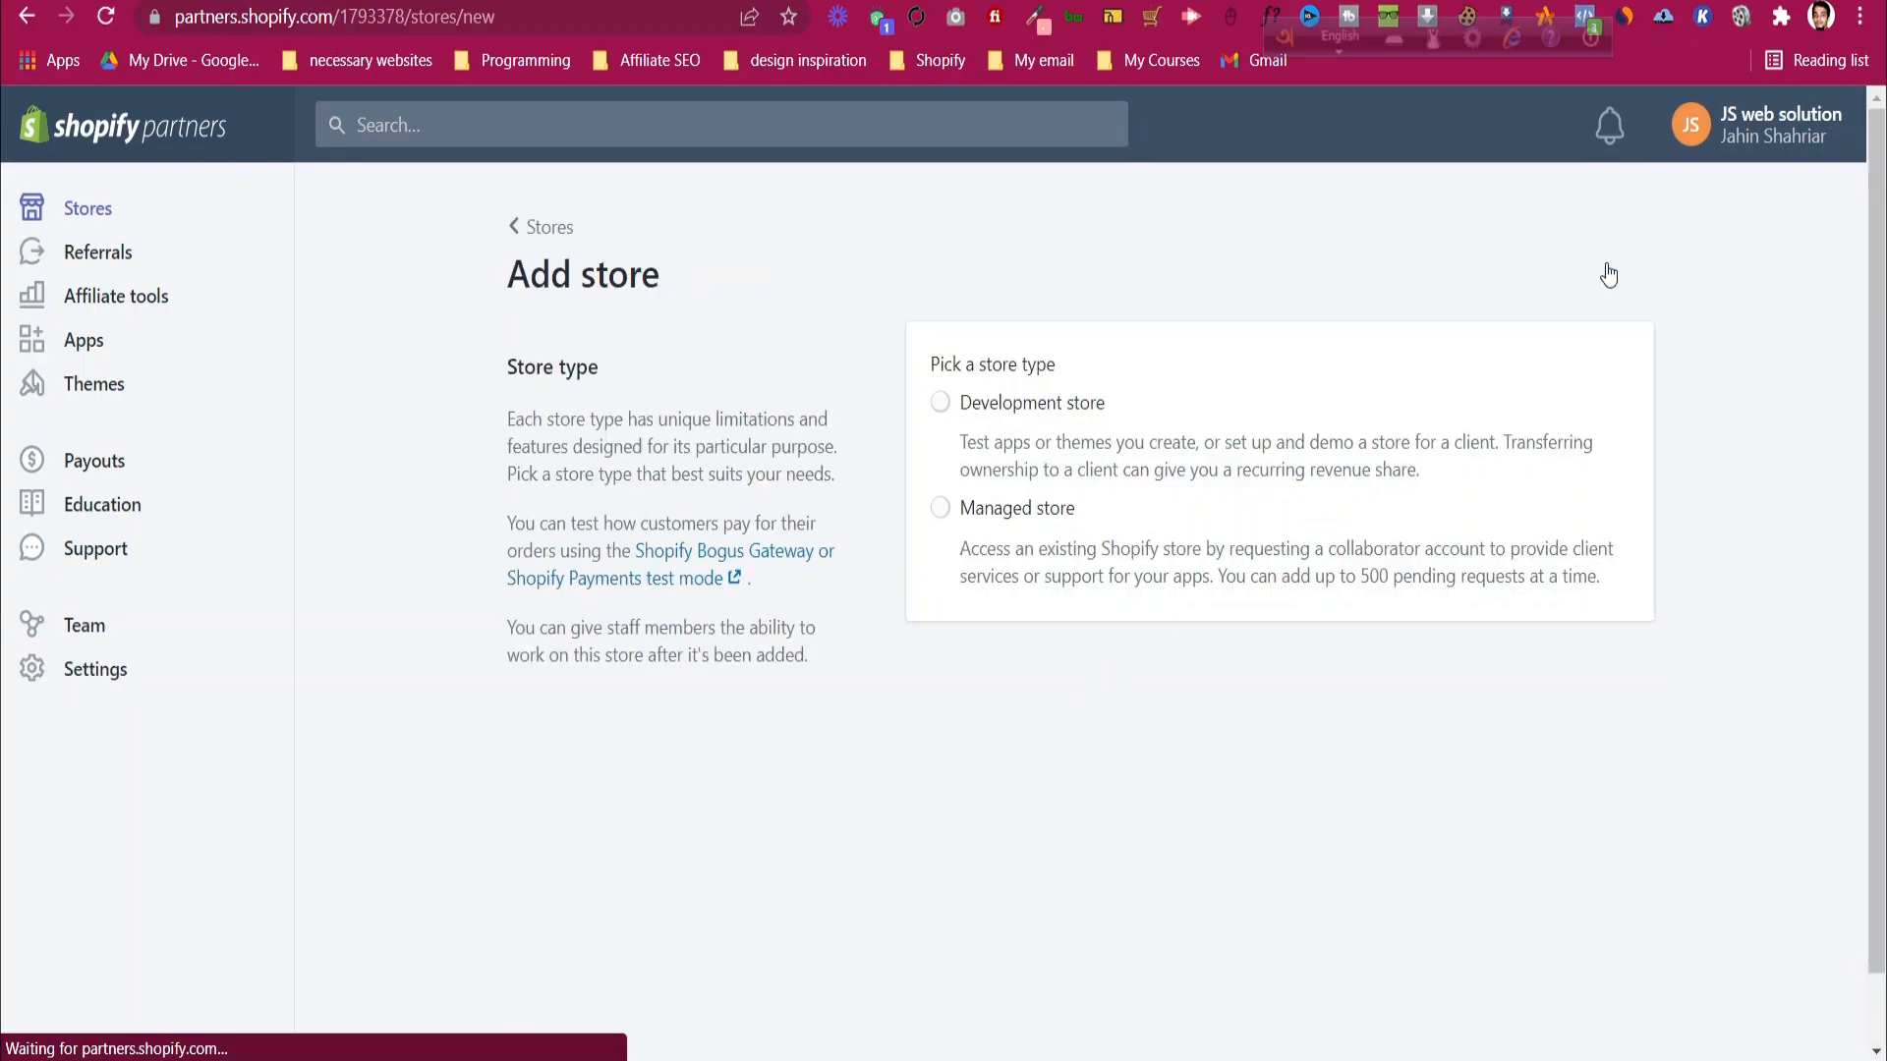
click(940, 401)
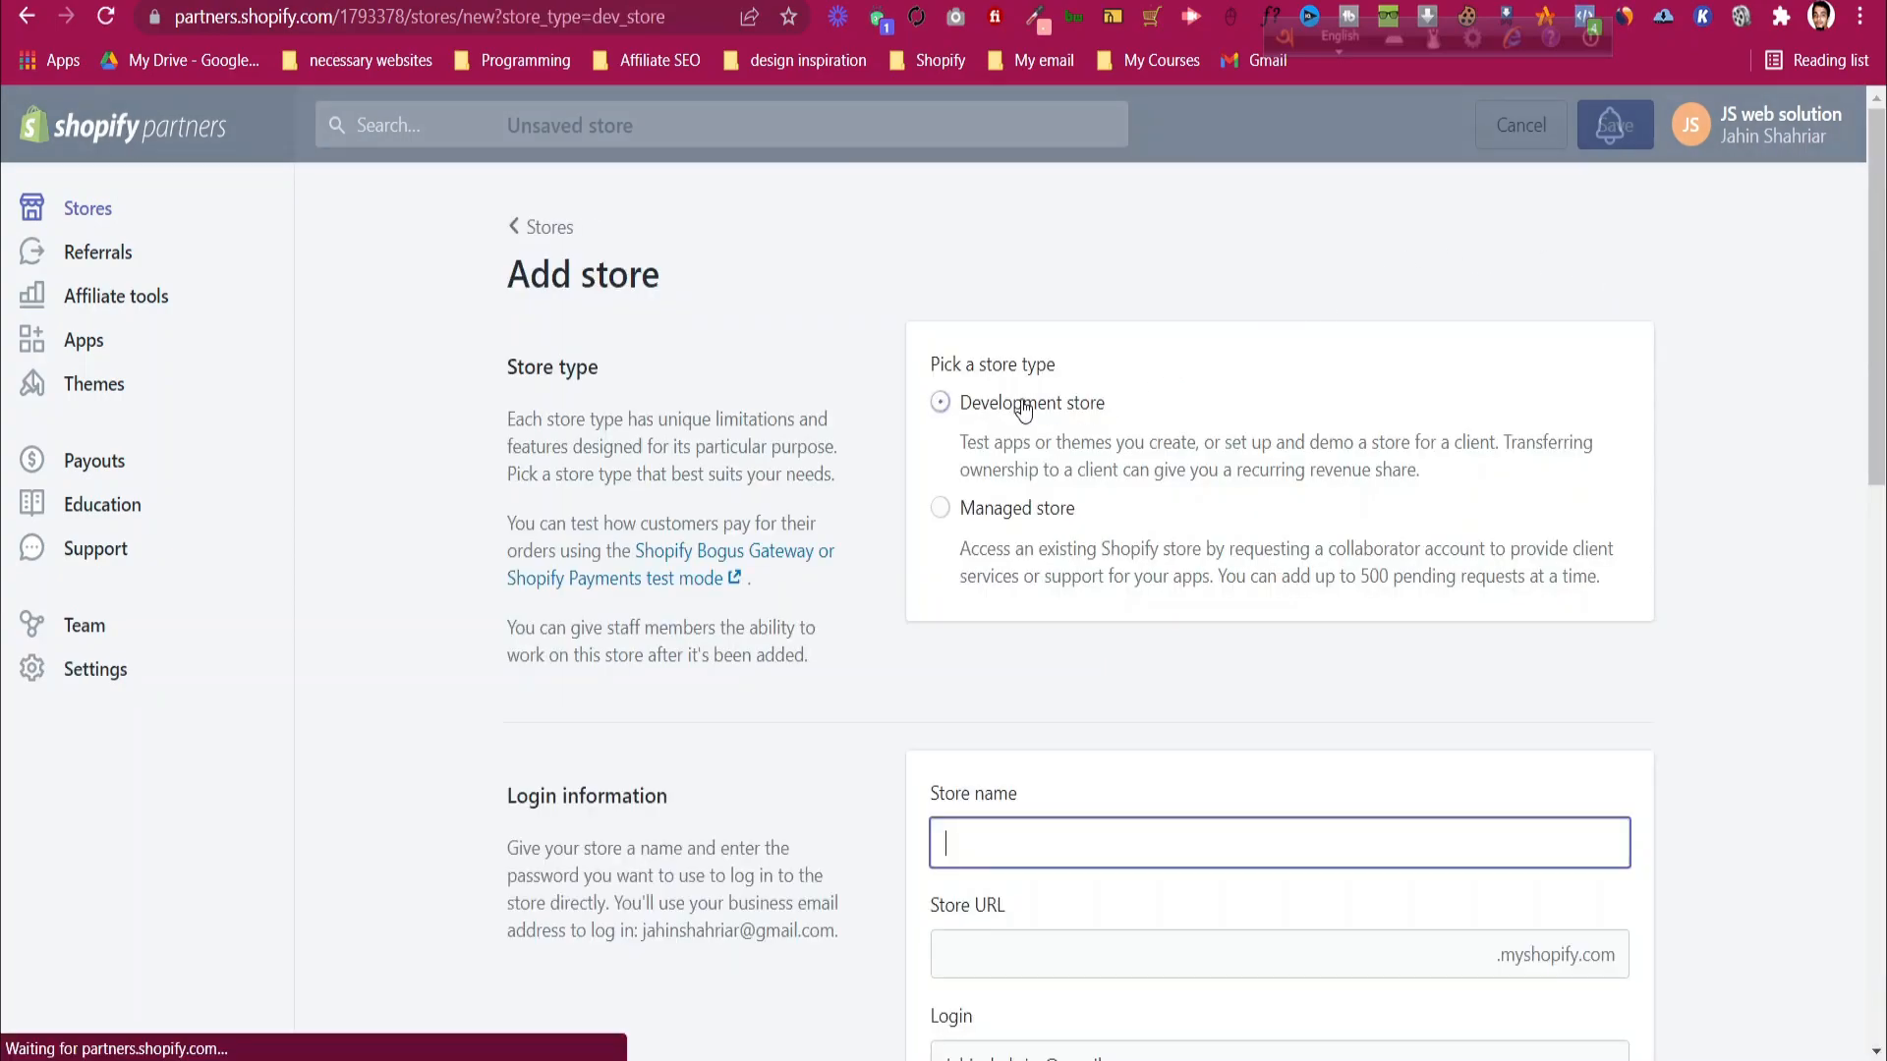
click(942, 401)
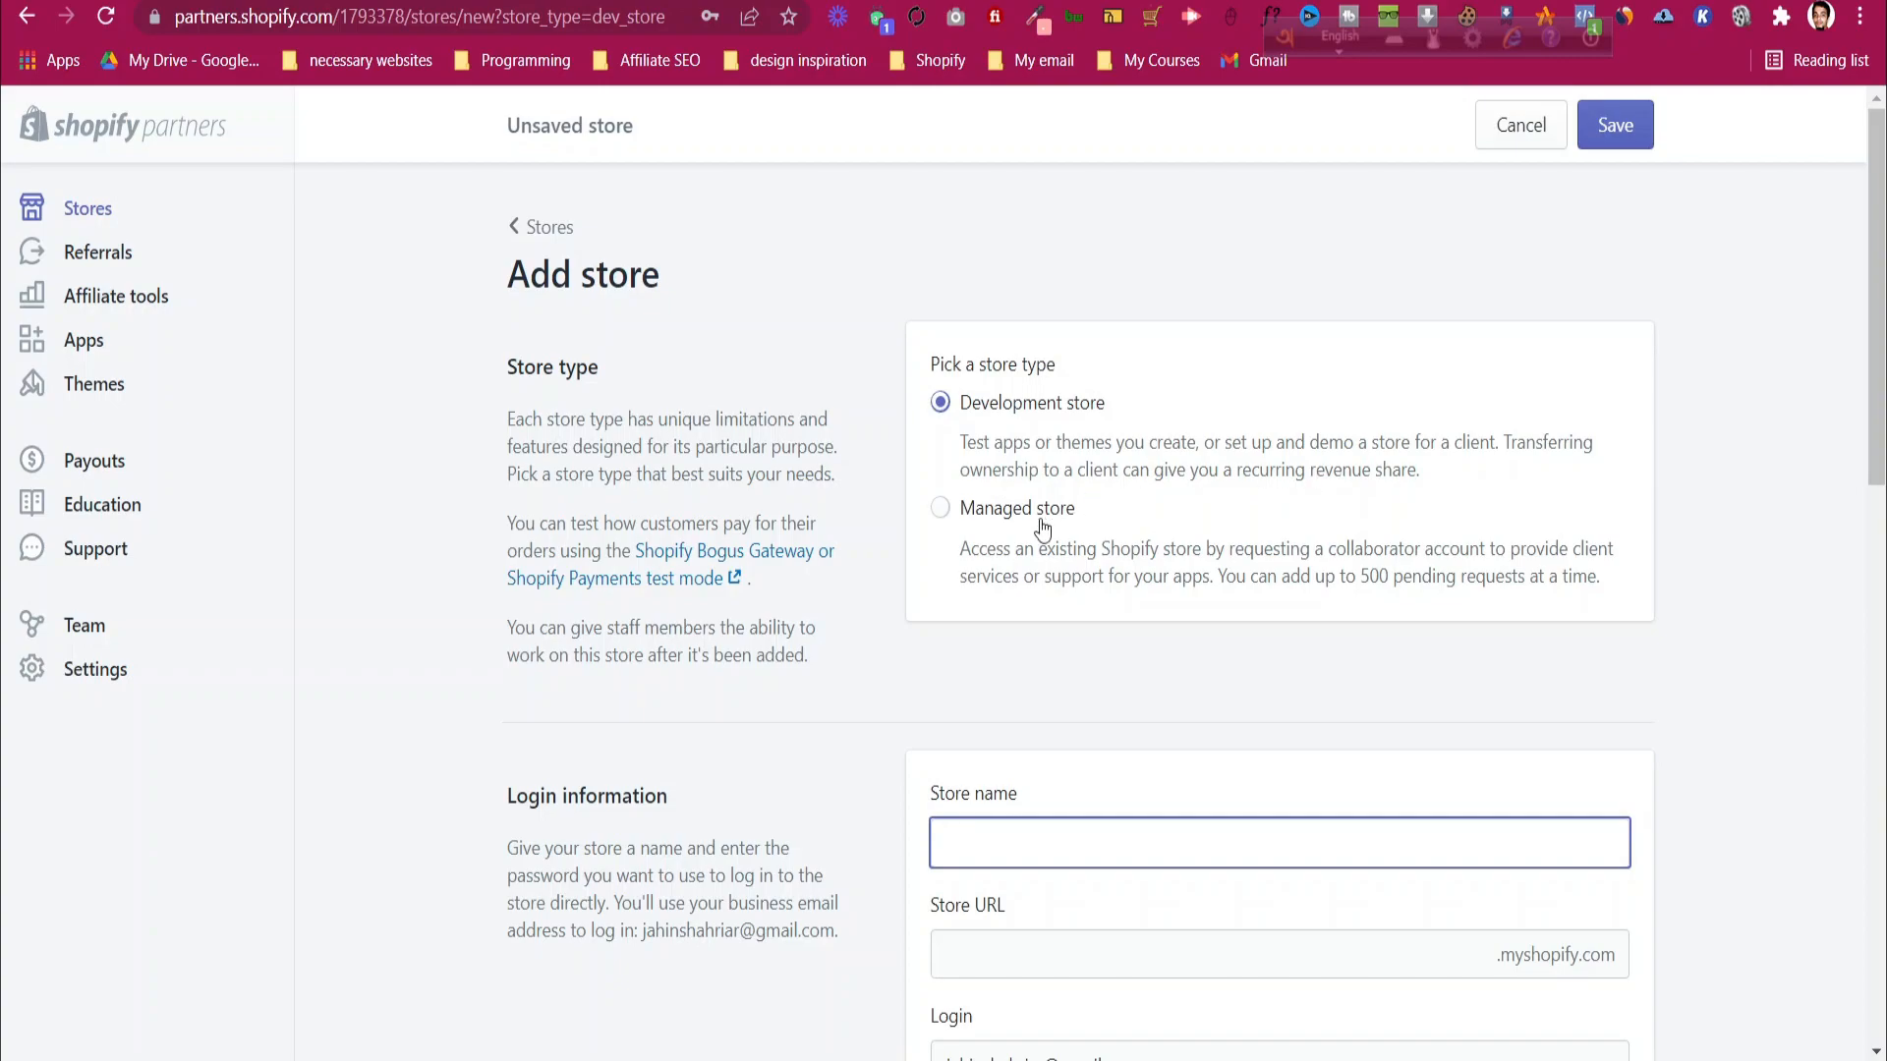
click(939, 507)
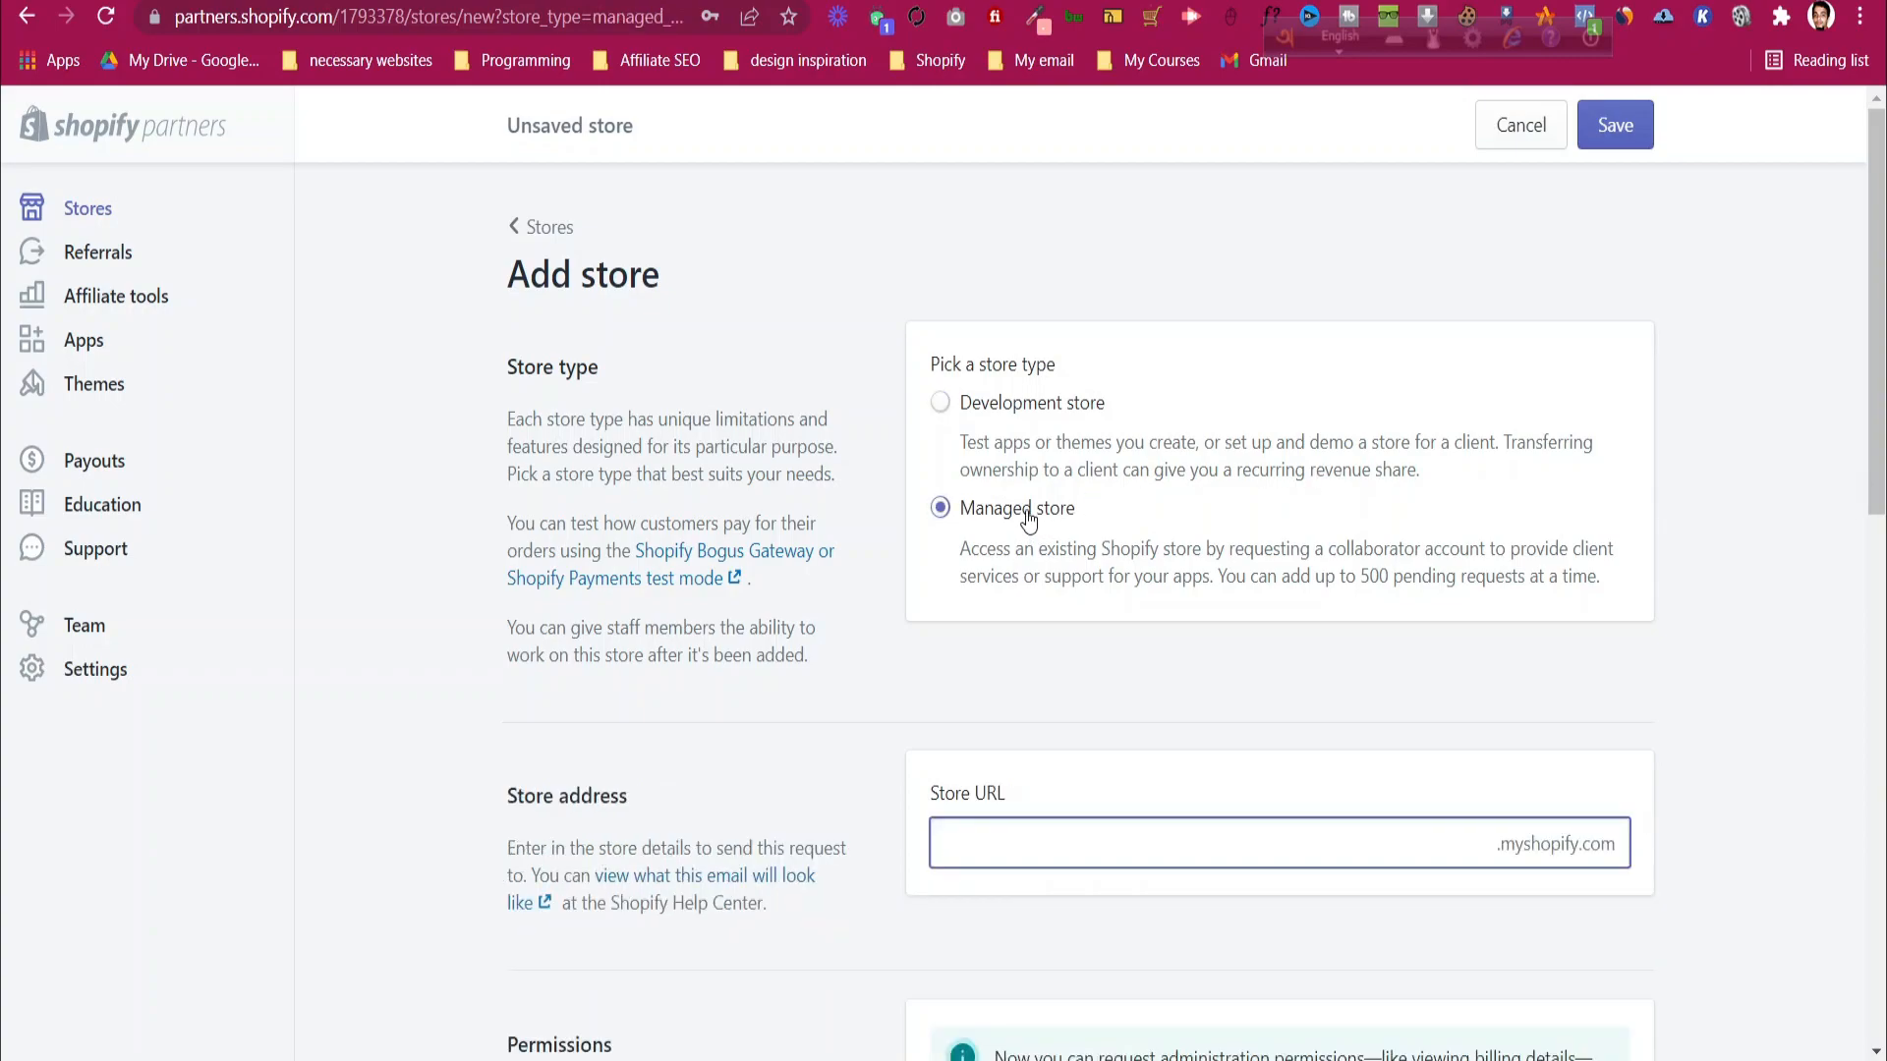
scroll(down, 3)
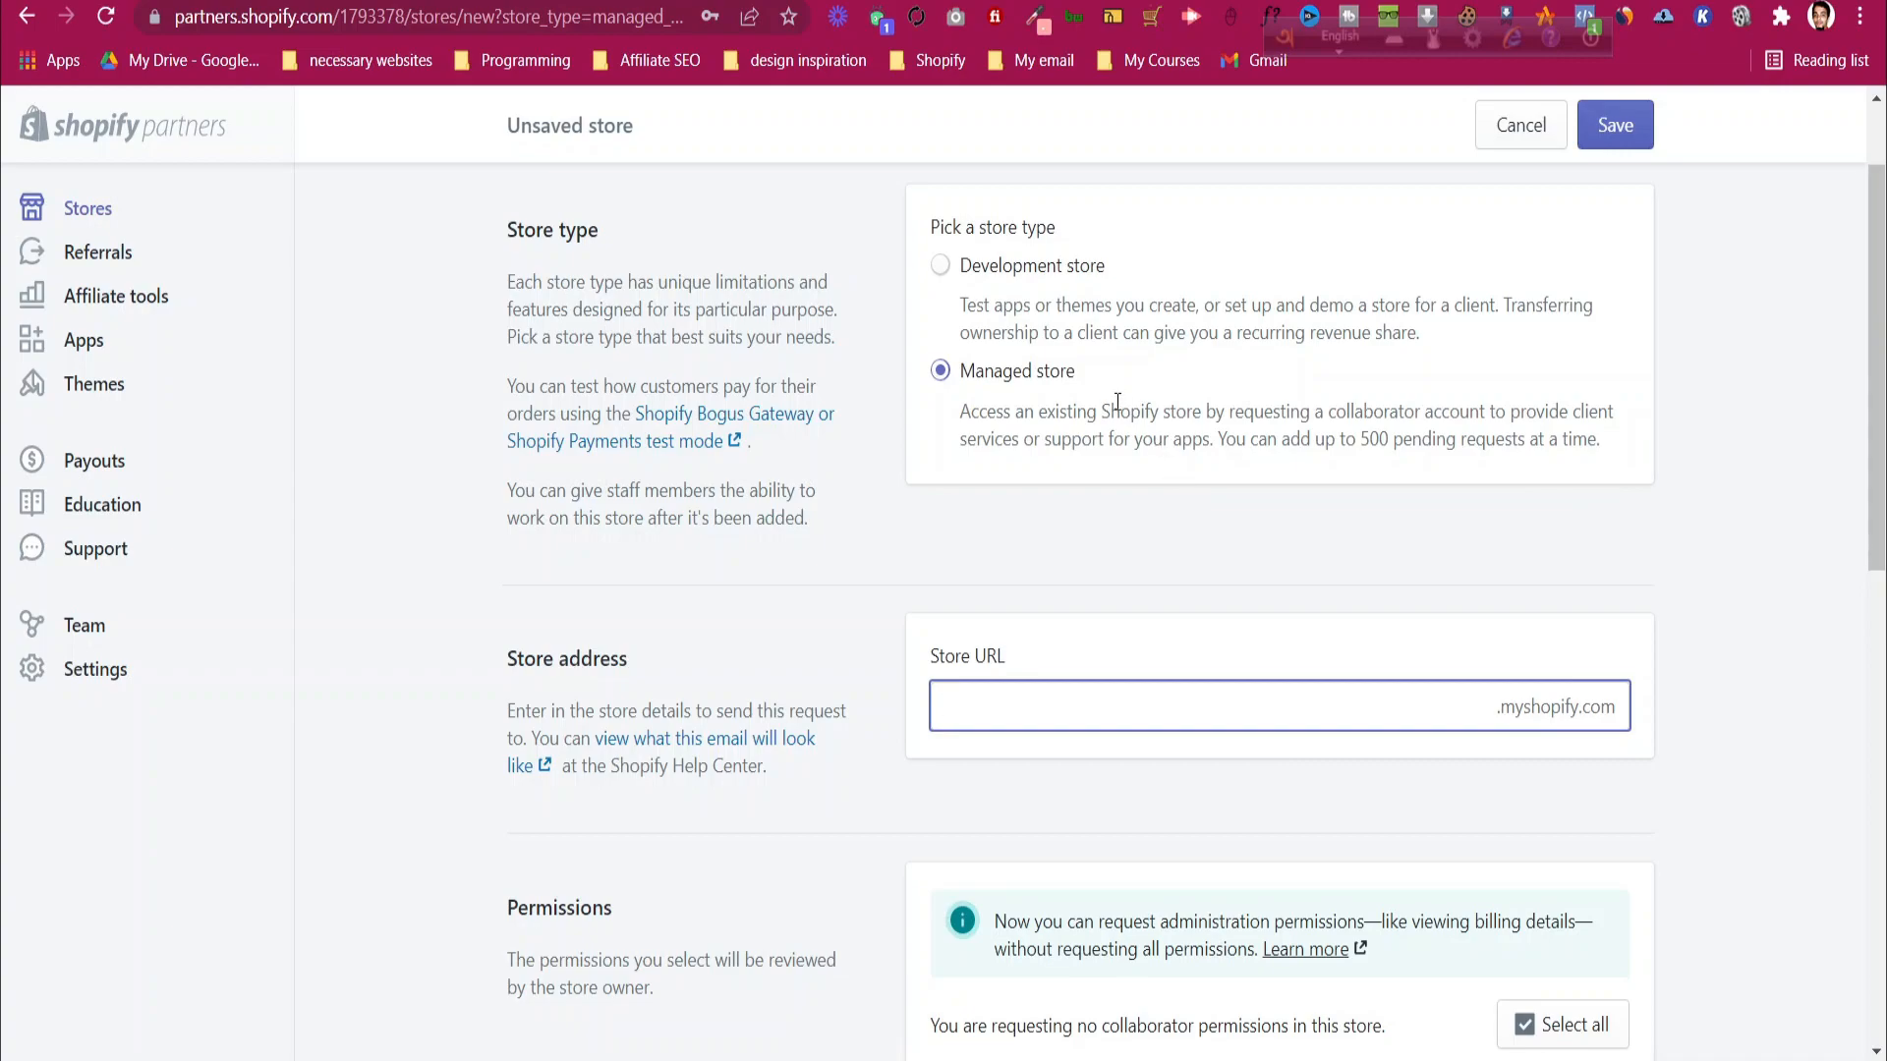
mouse_move(1064, 275)
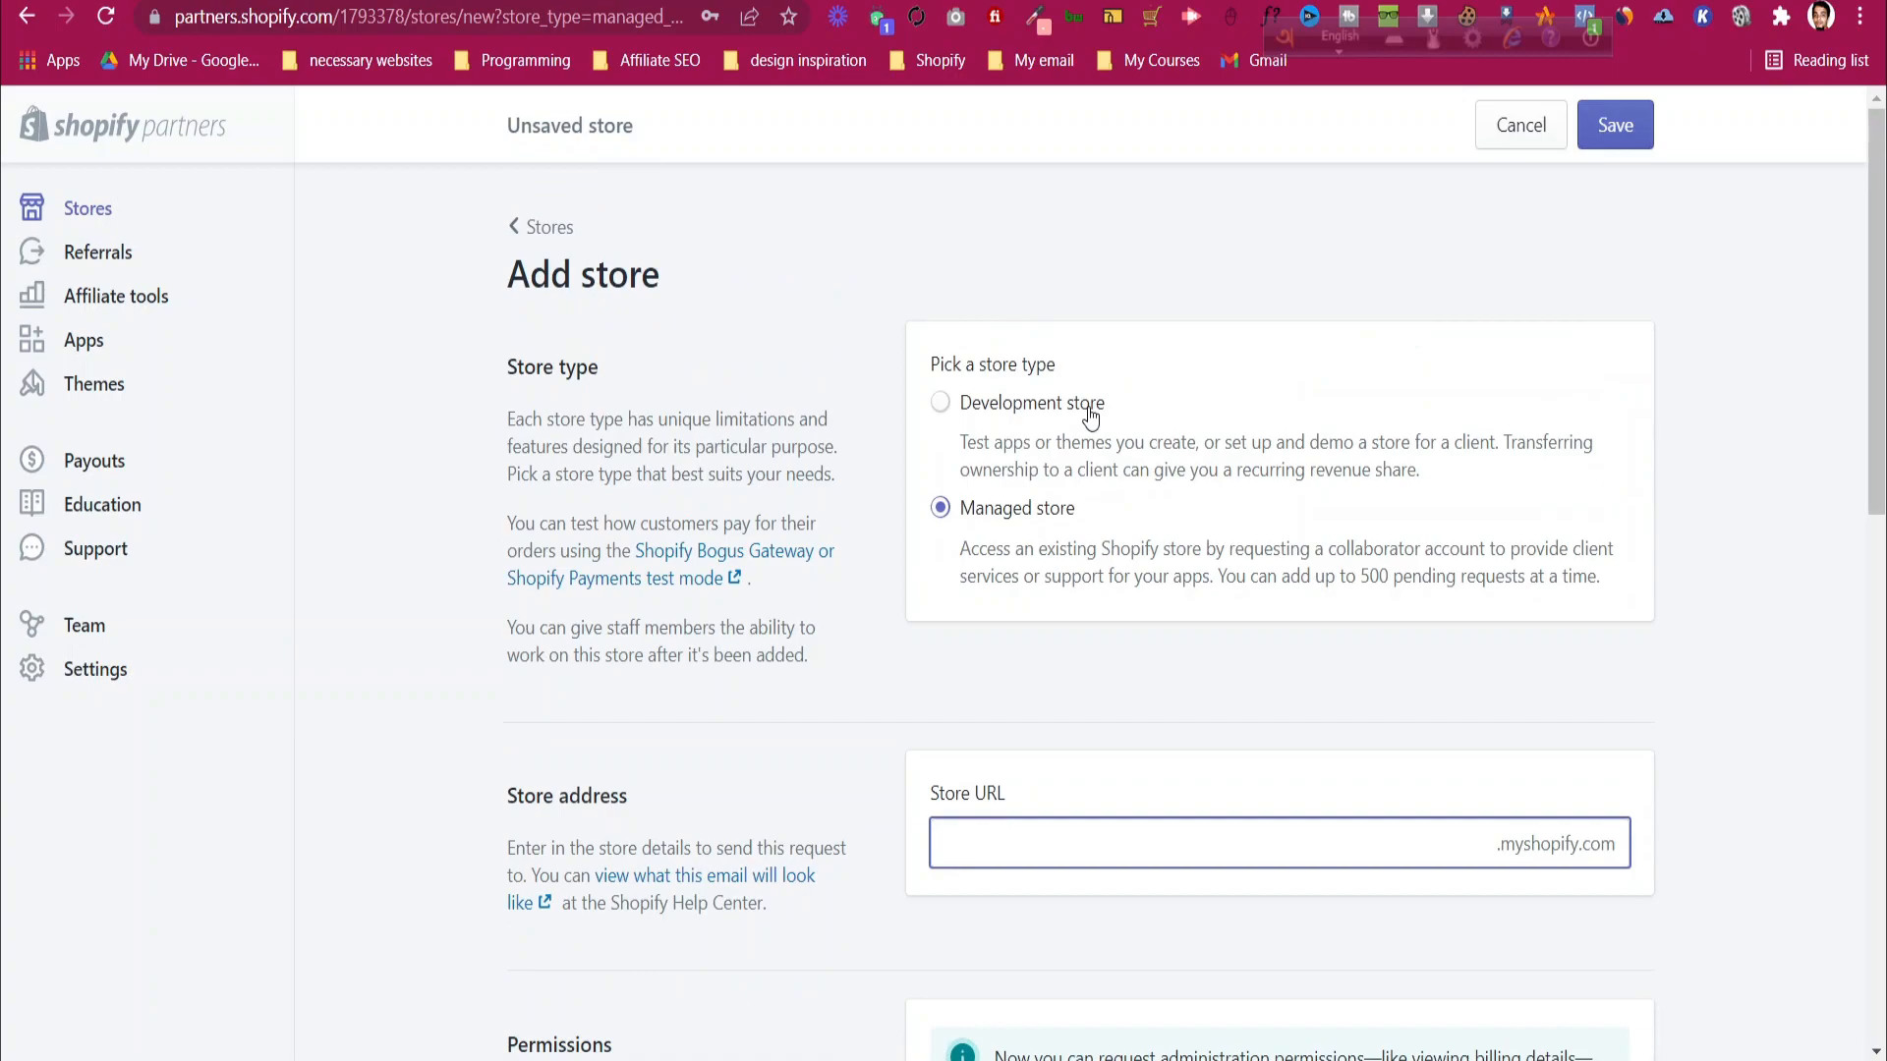
Set Development store with store name 'youtube' and fill in the store password
click(940, 401)
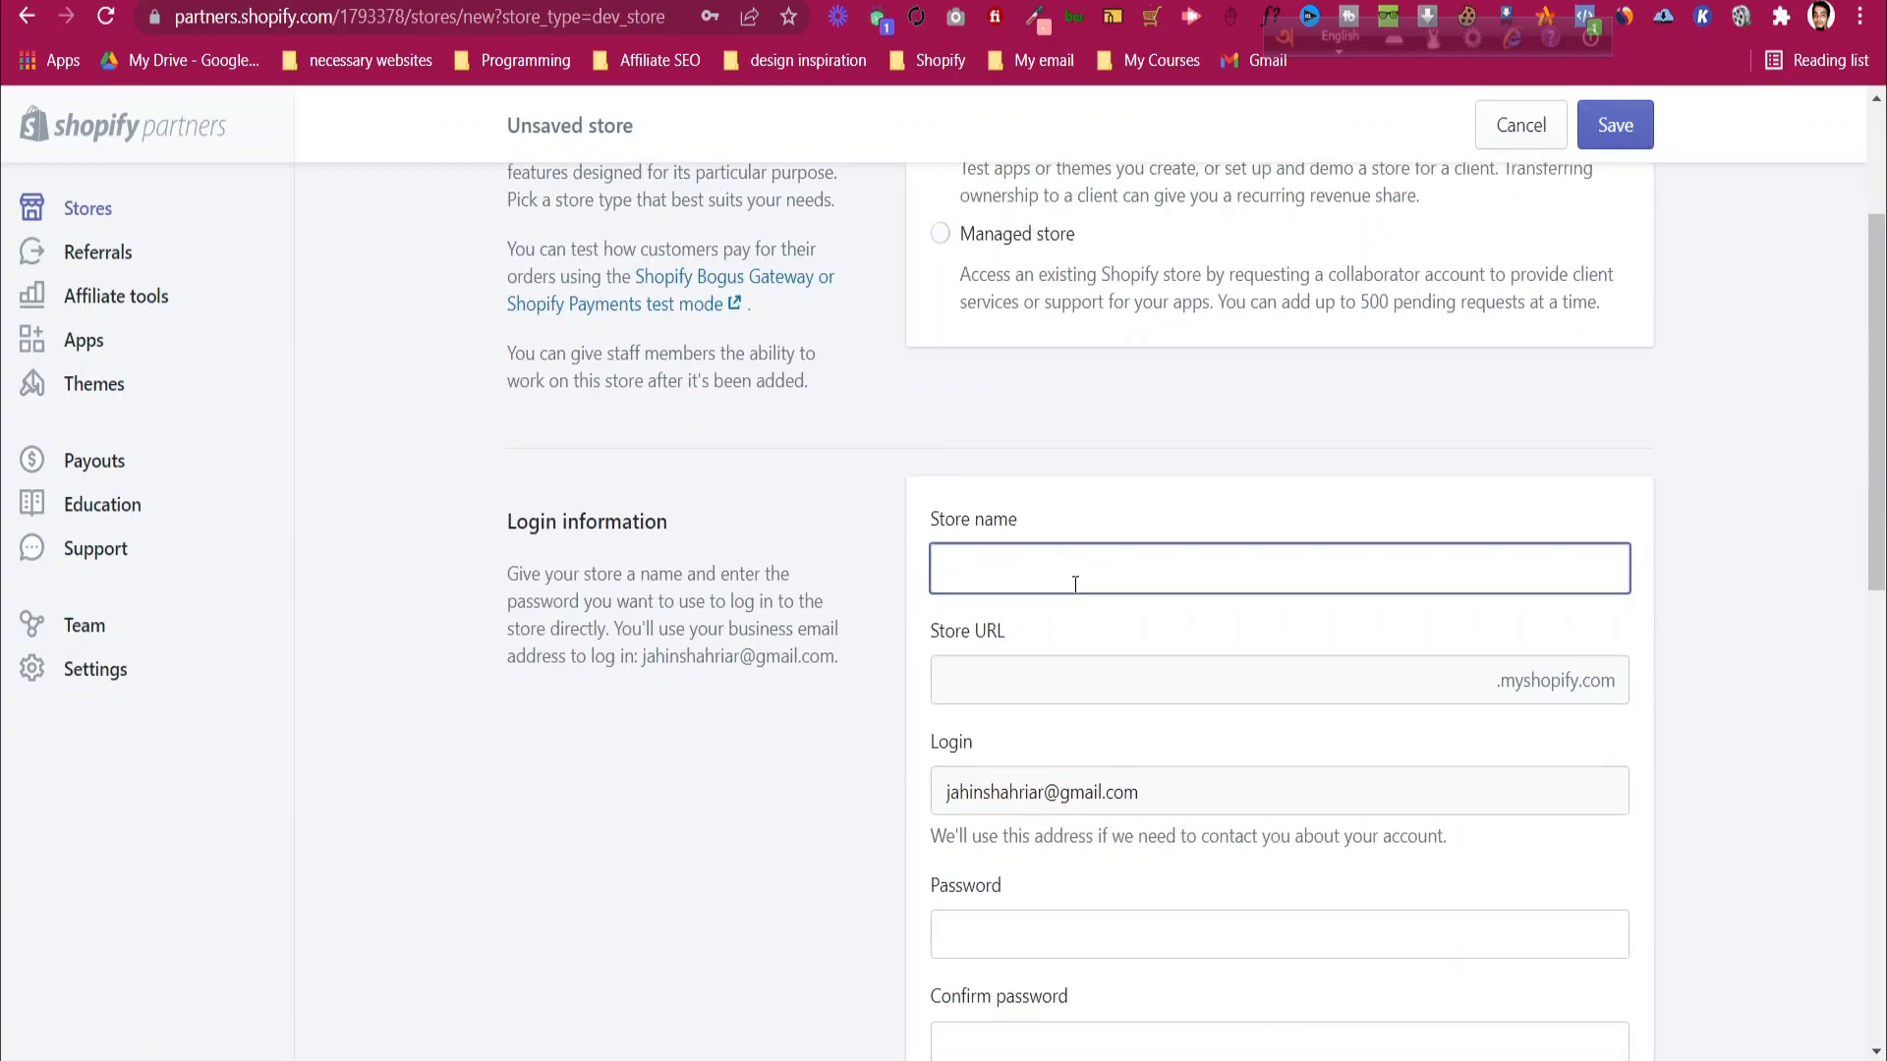
click(1279, 566)
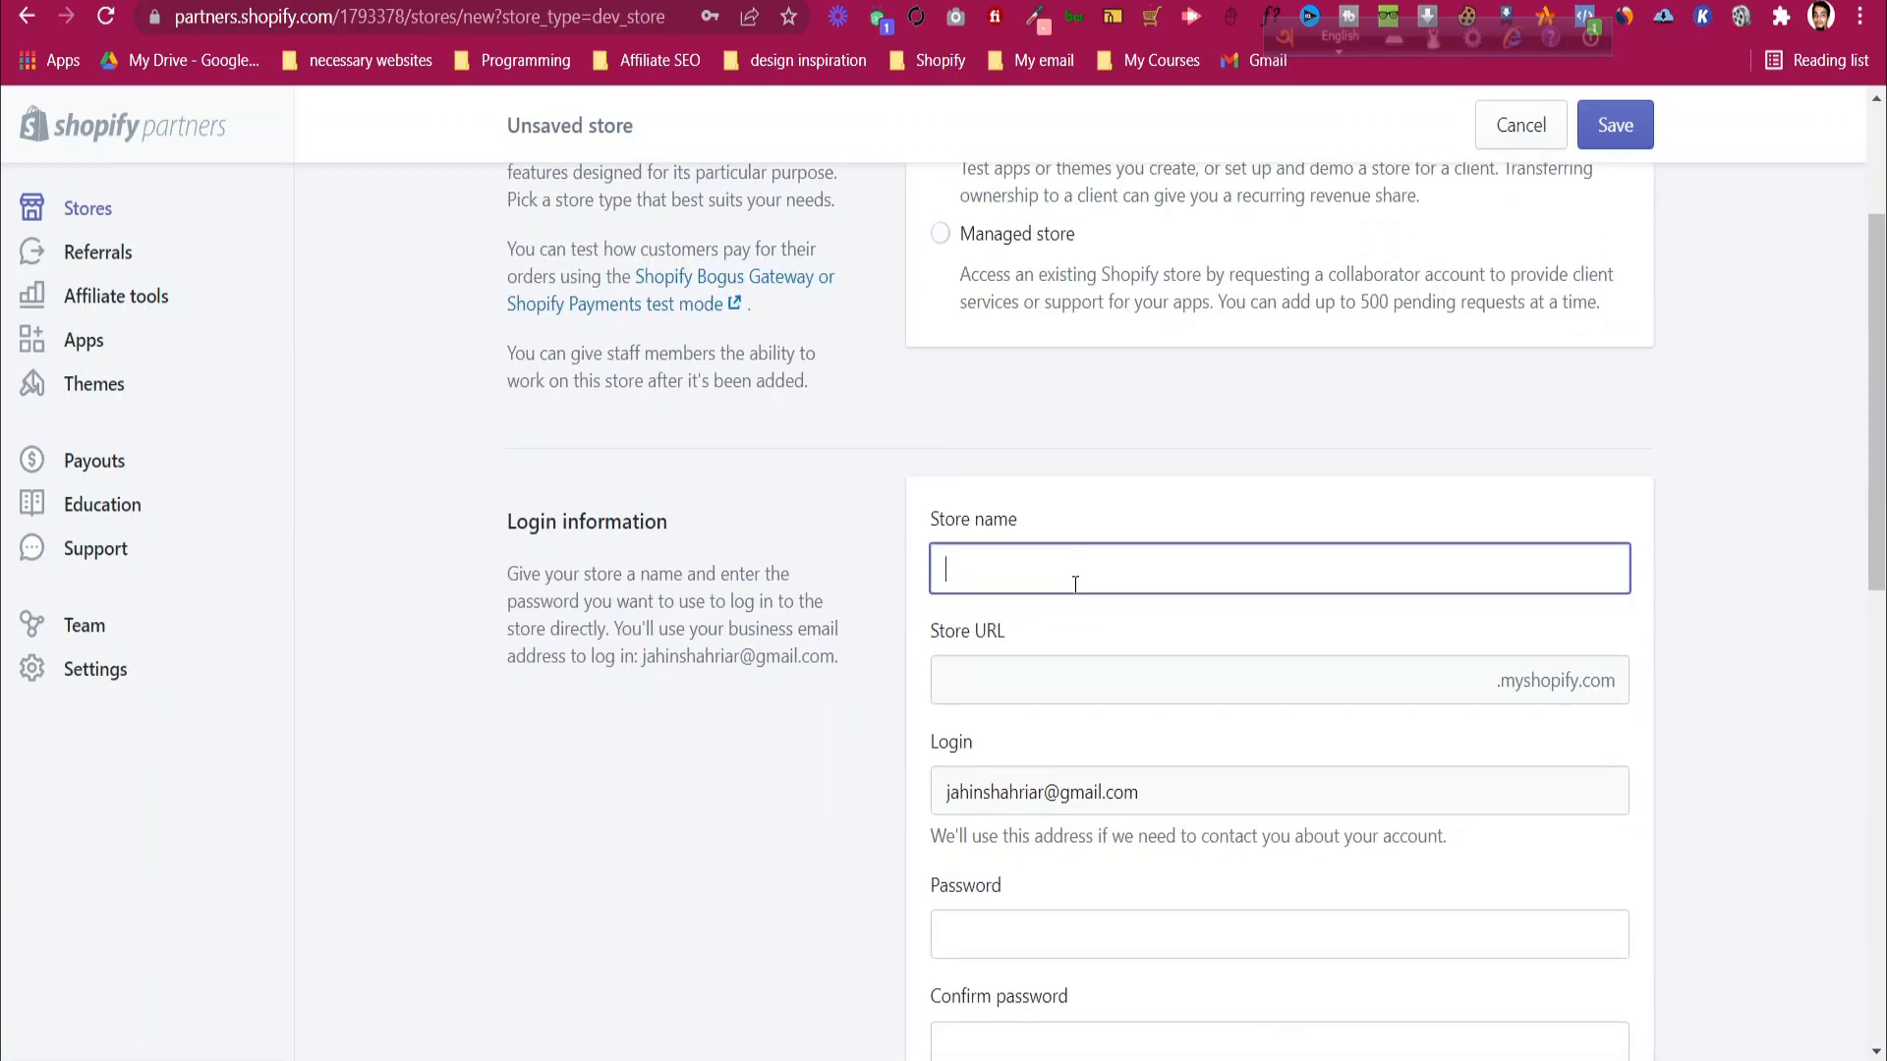
text(youtubejahin2)
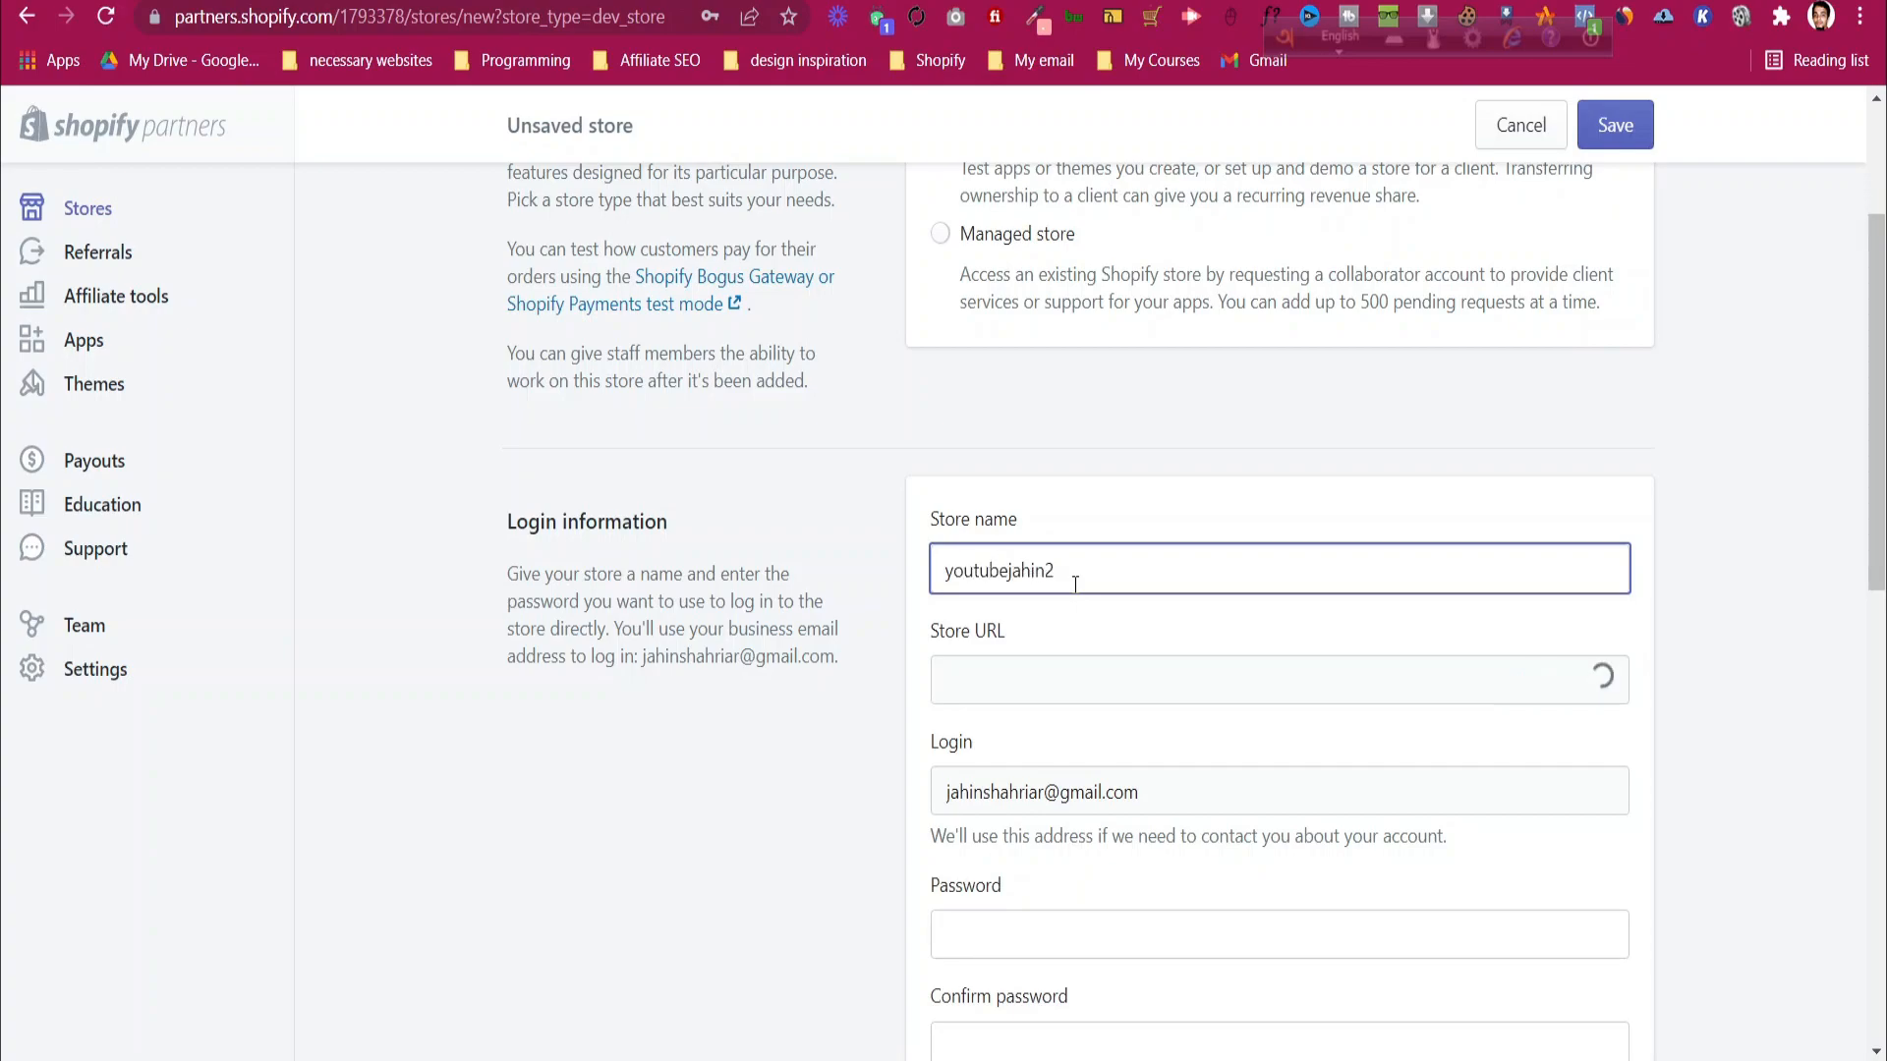
scroll(down, 3)
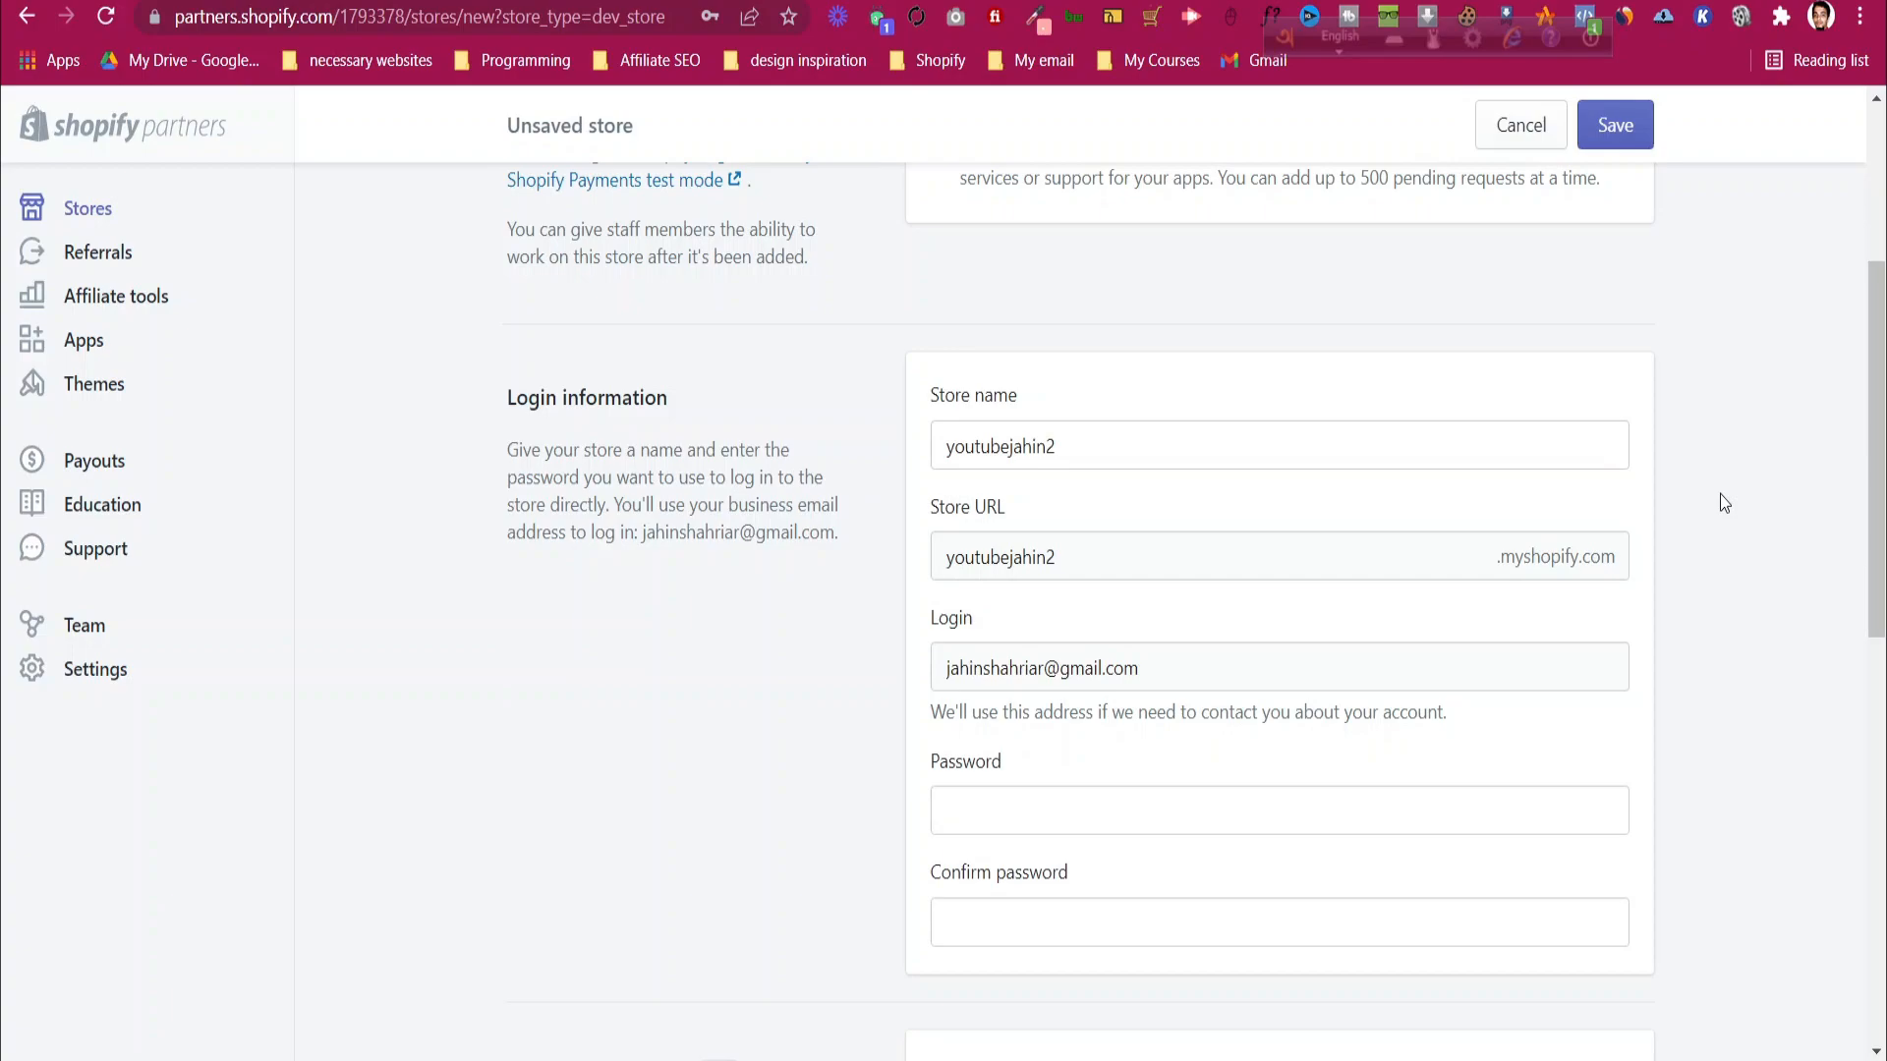
scroll(down, 3)
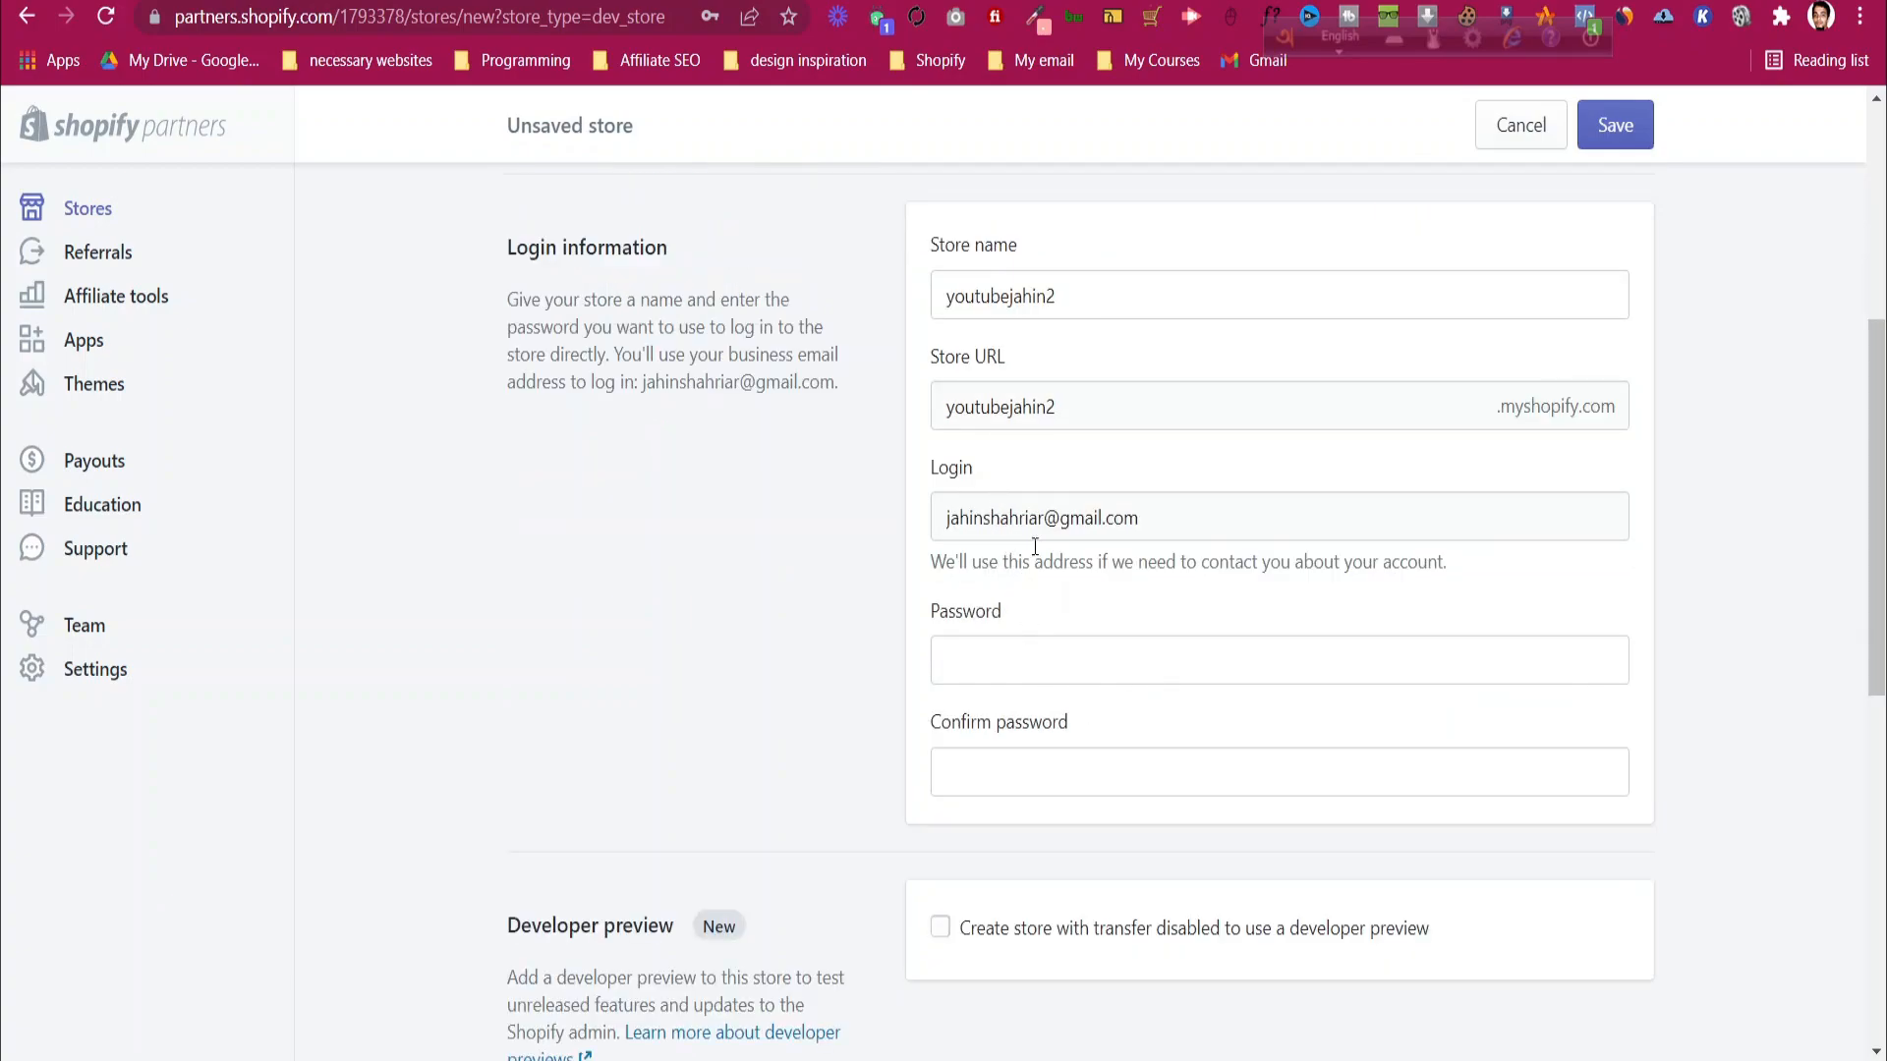
click(1279, 661)
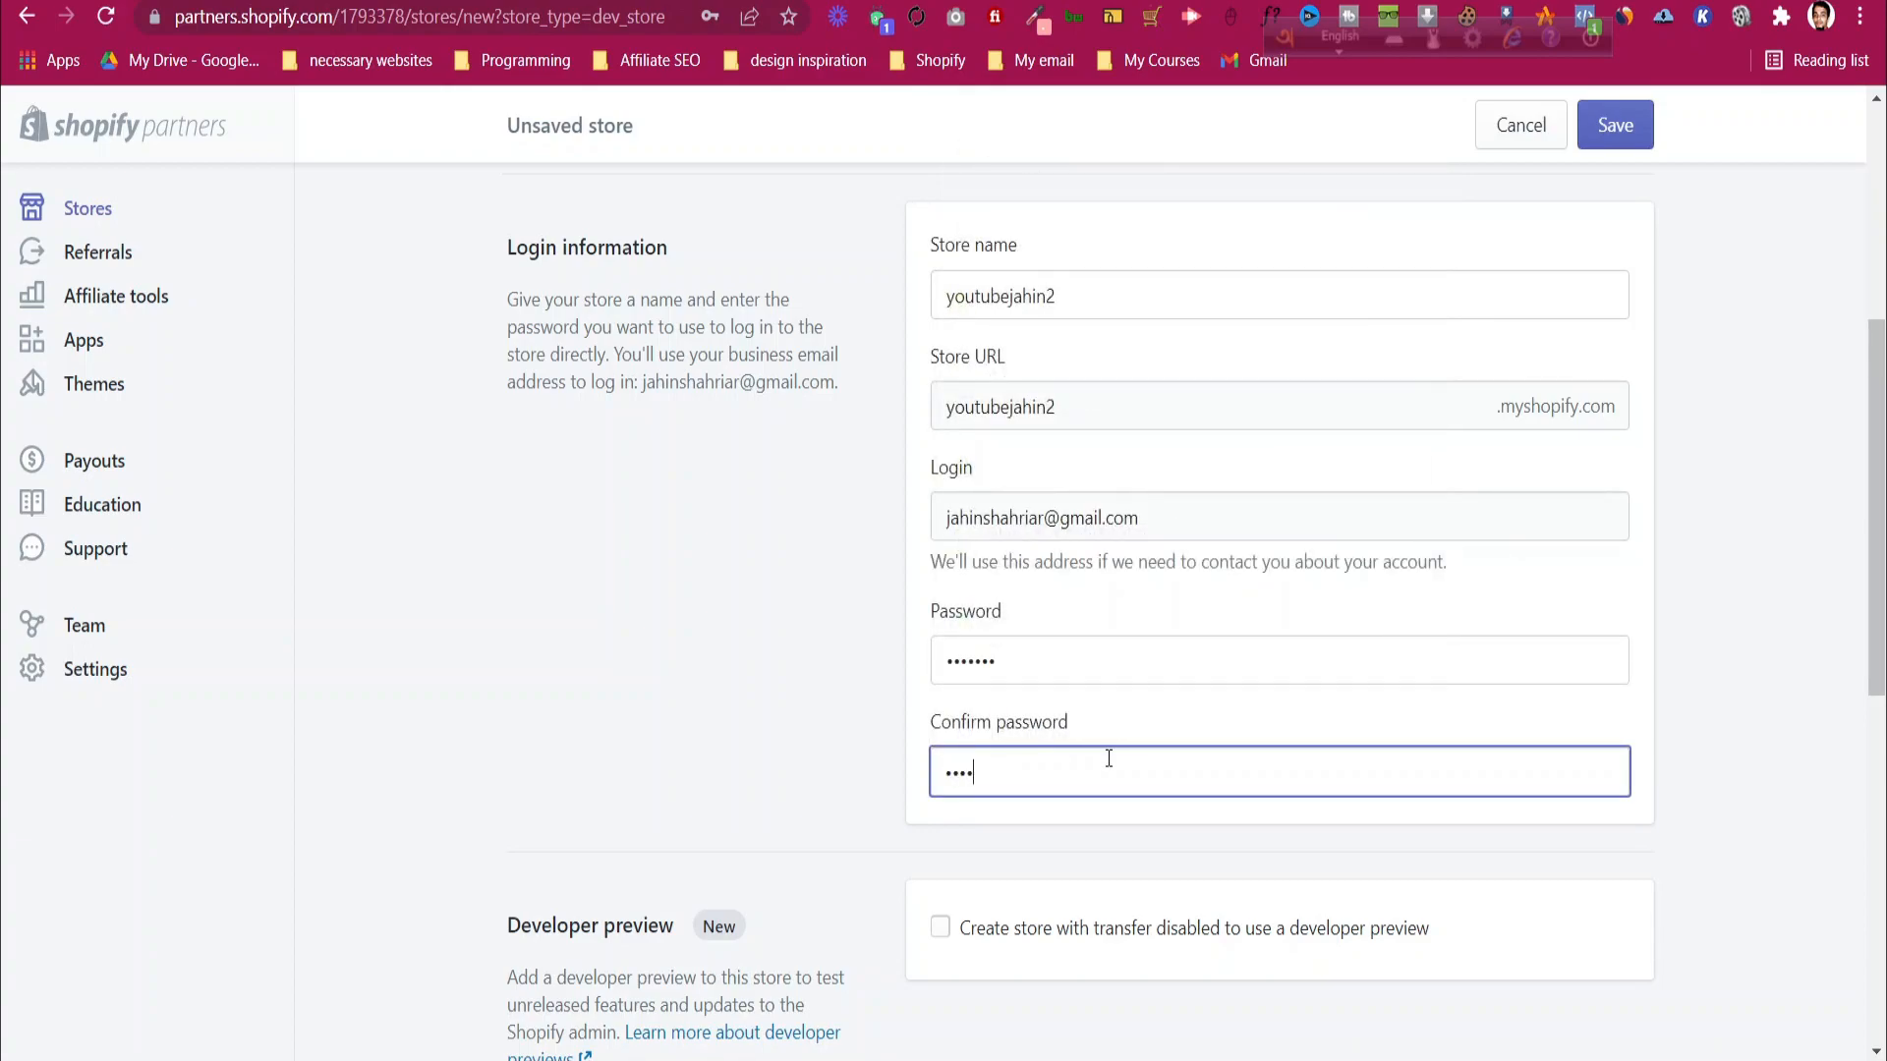
text(••••)
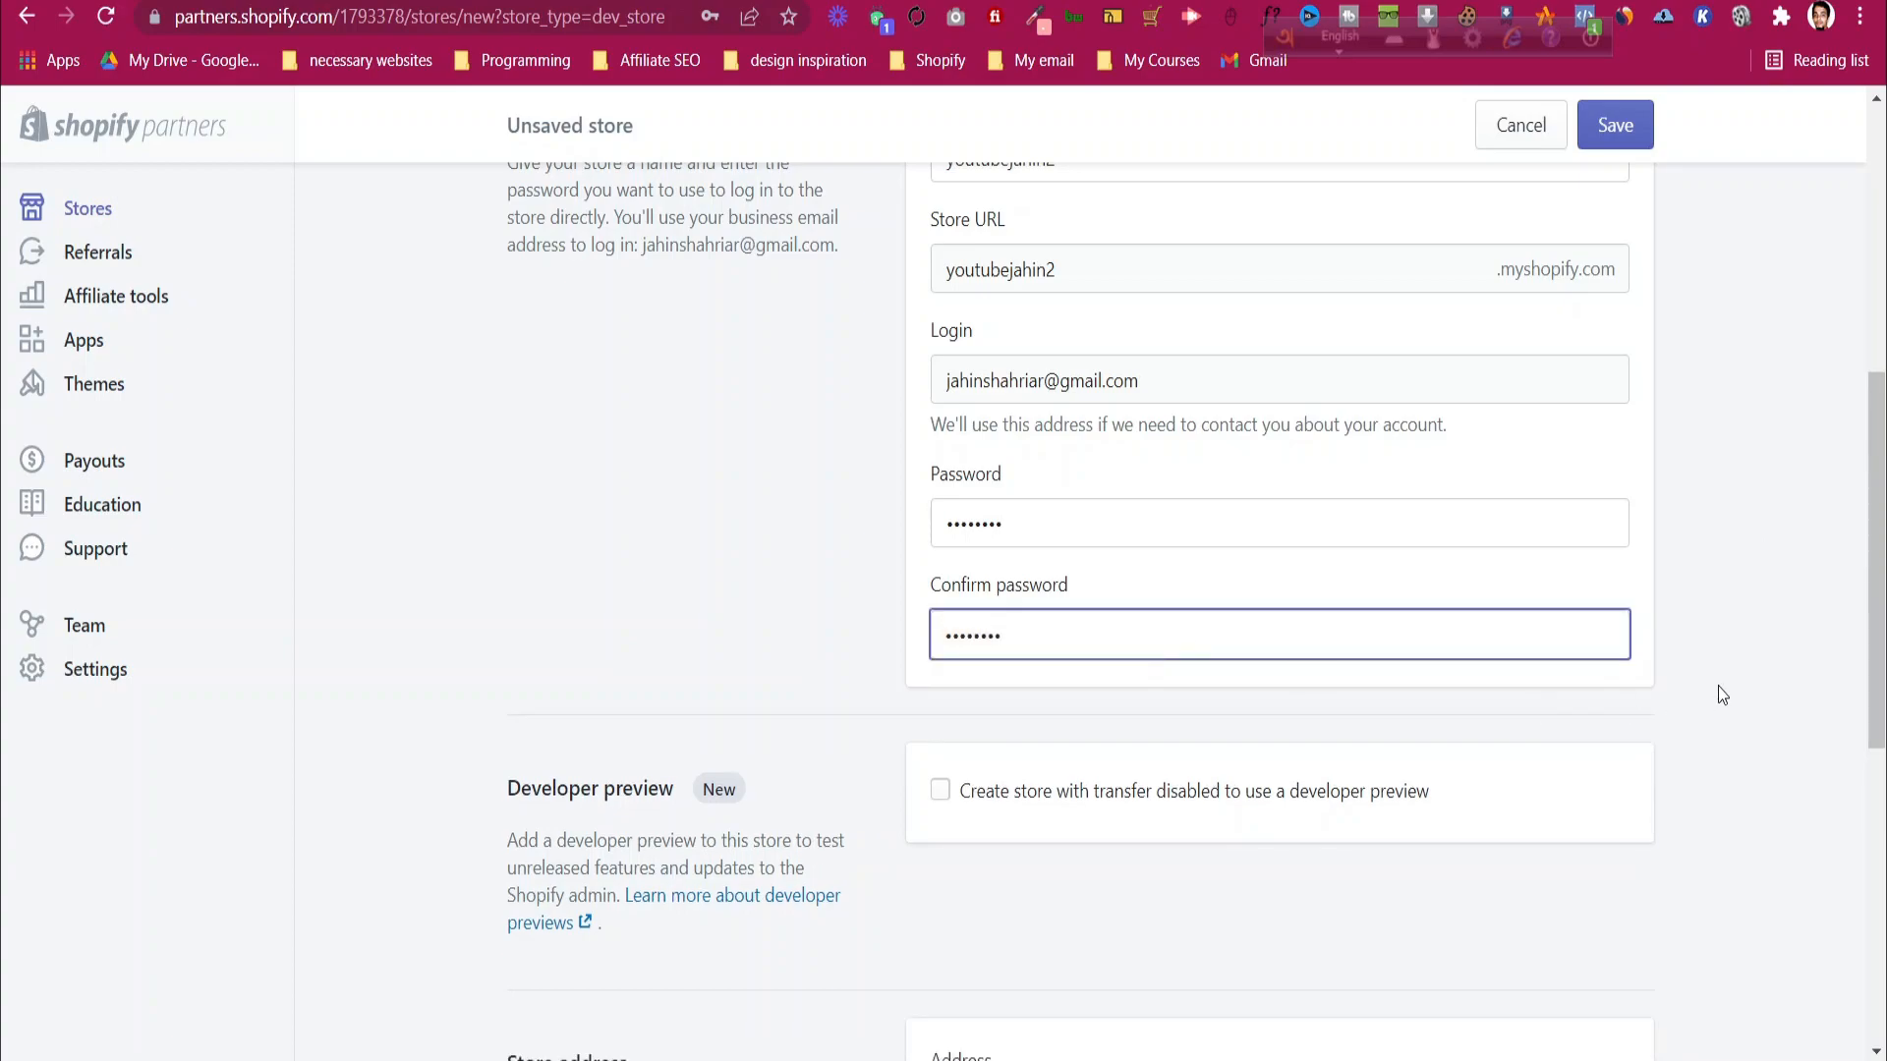
Enter postal code 3100, set purpose to building a store for a client, and save the store
scroll(down, 3)
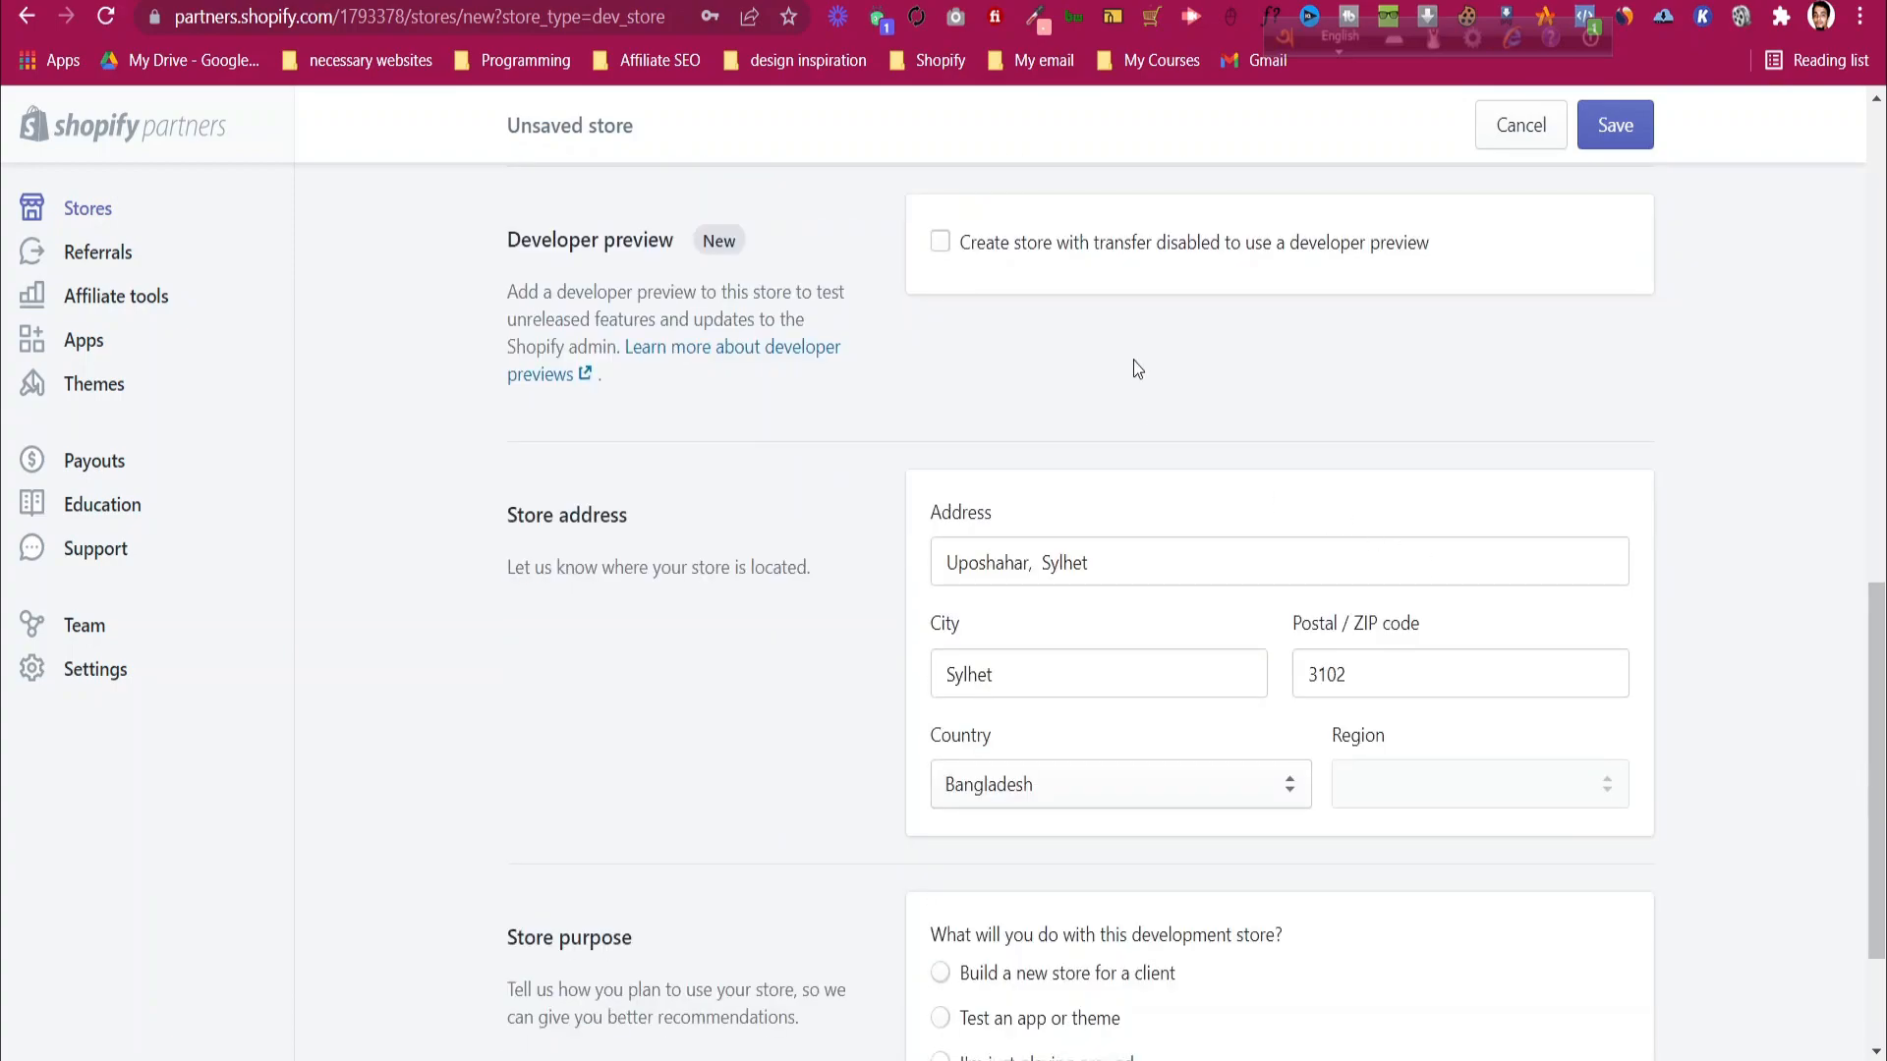
scroll(down, 3)
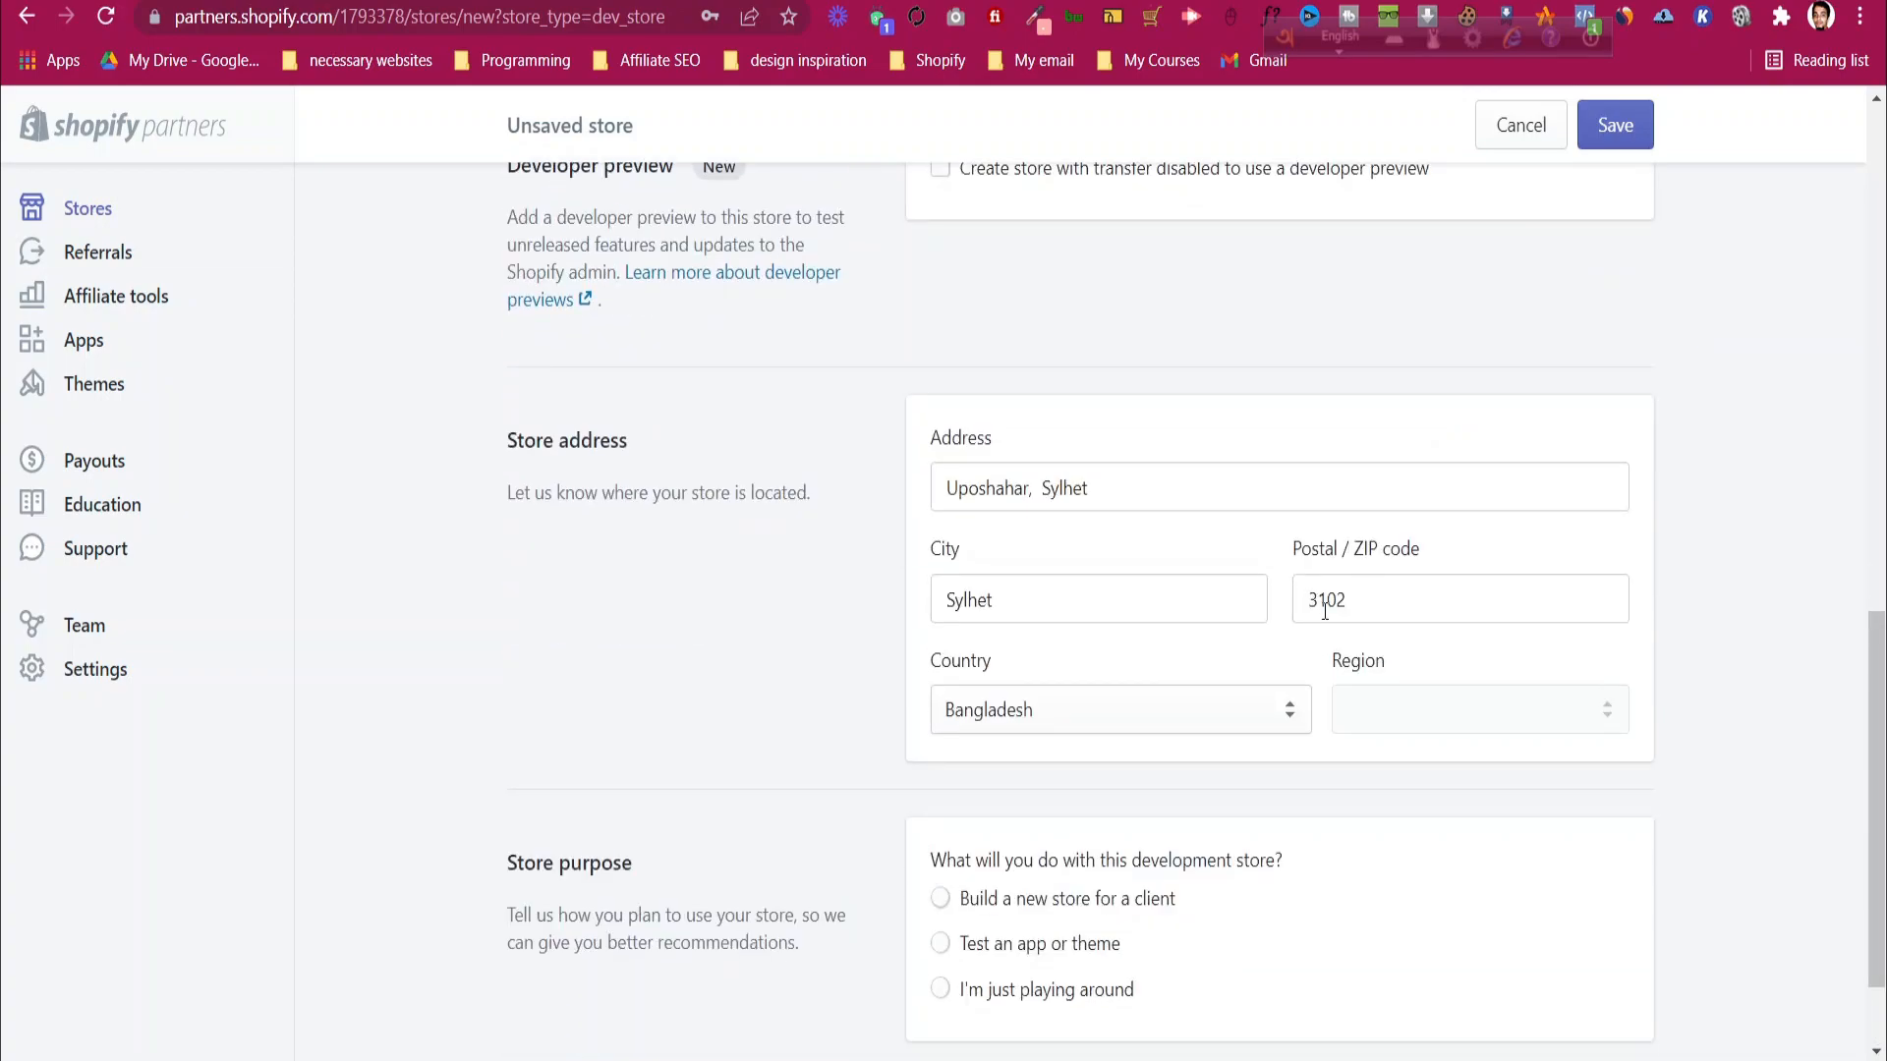
text(310)
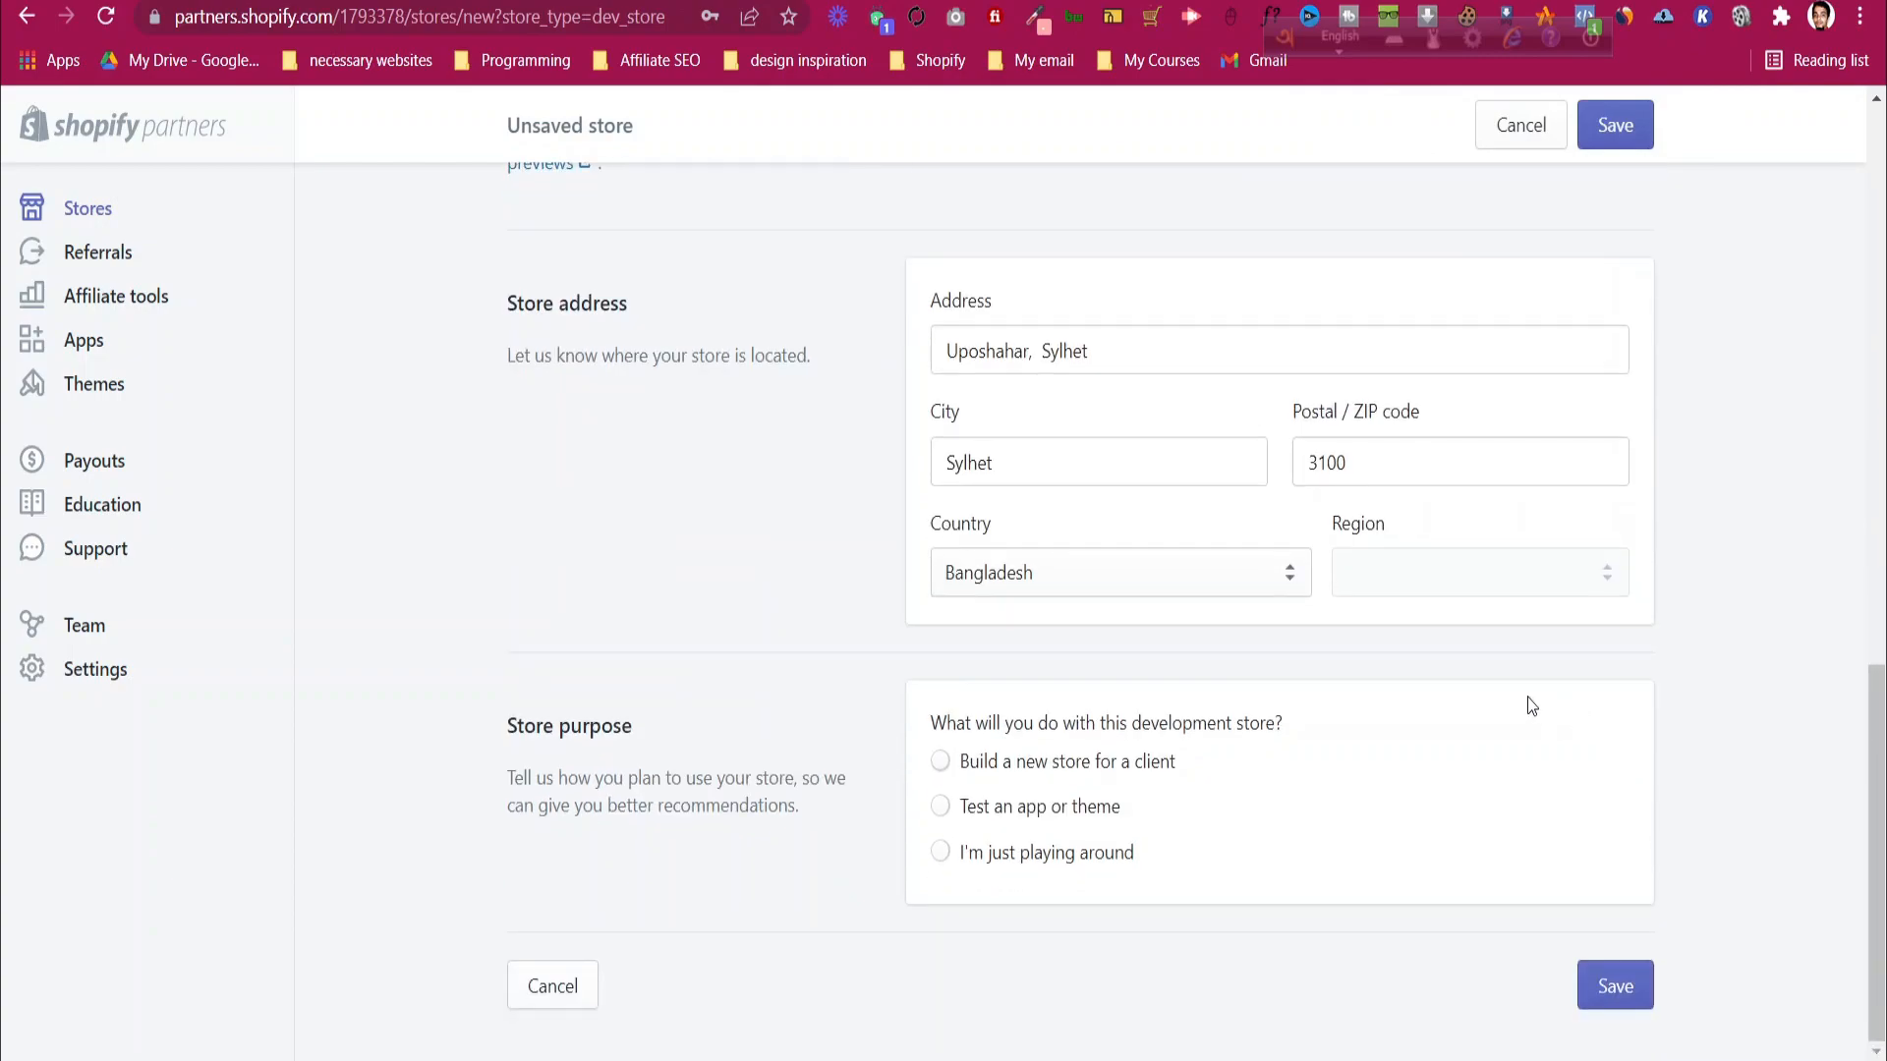
mouse_move(1162, 767)
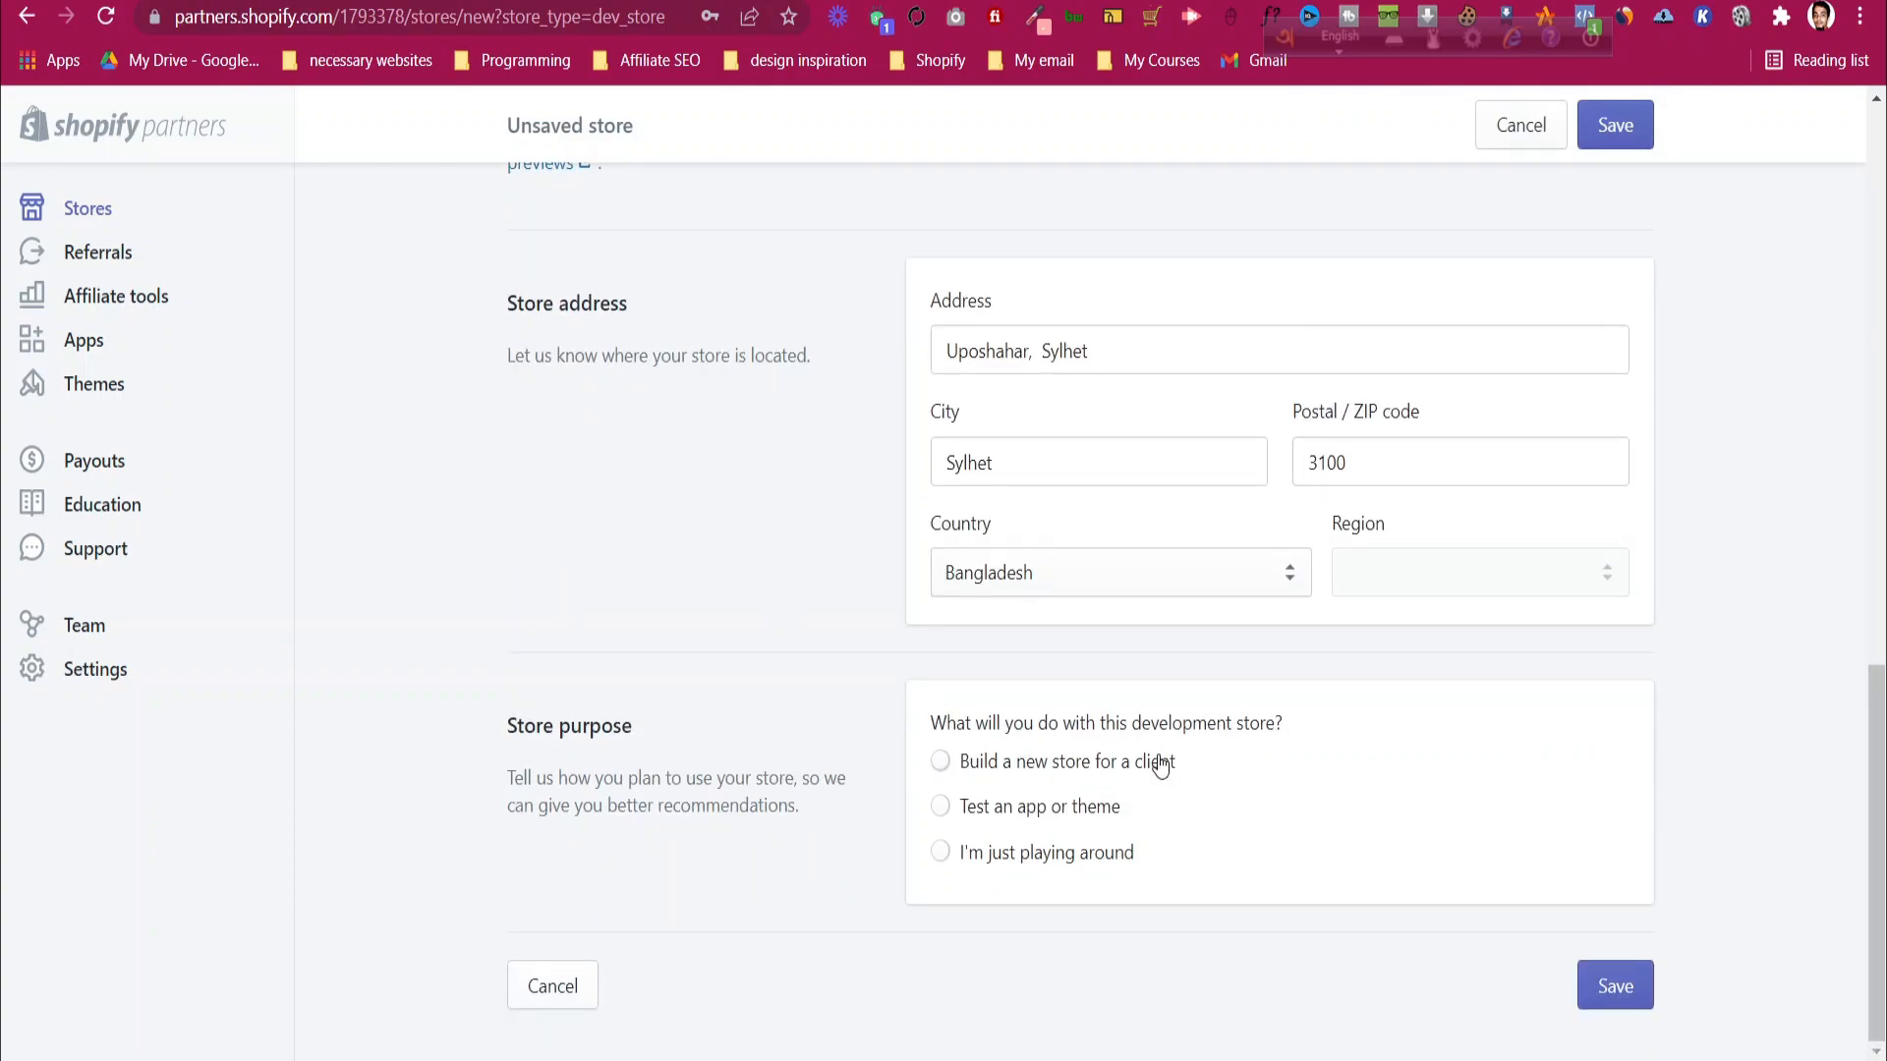
mouse_move(1102, 865)
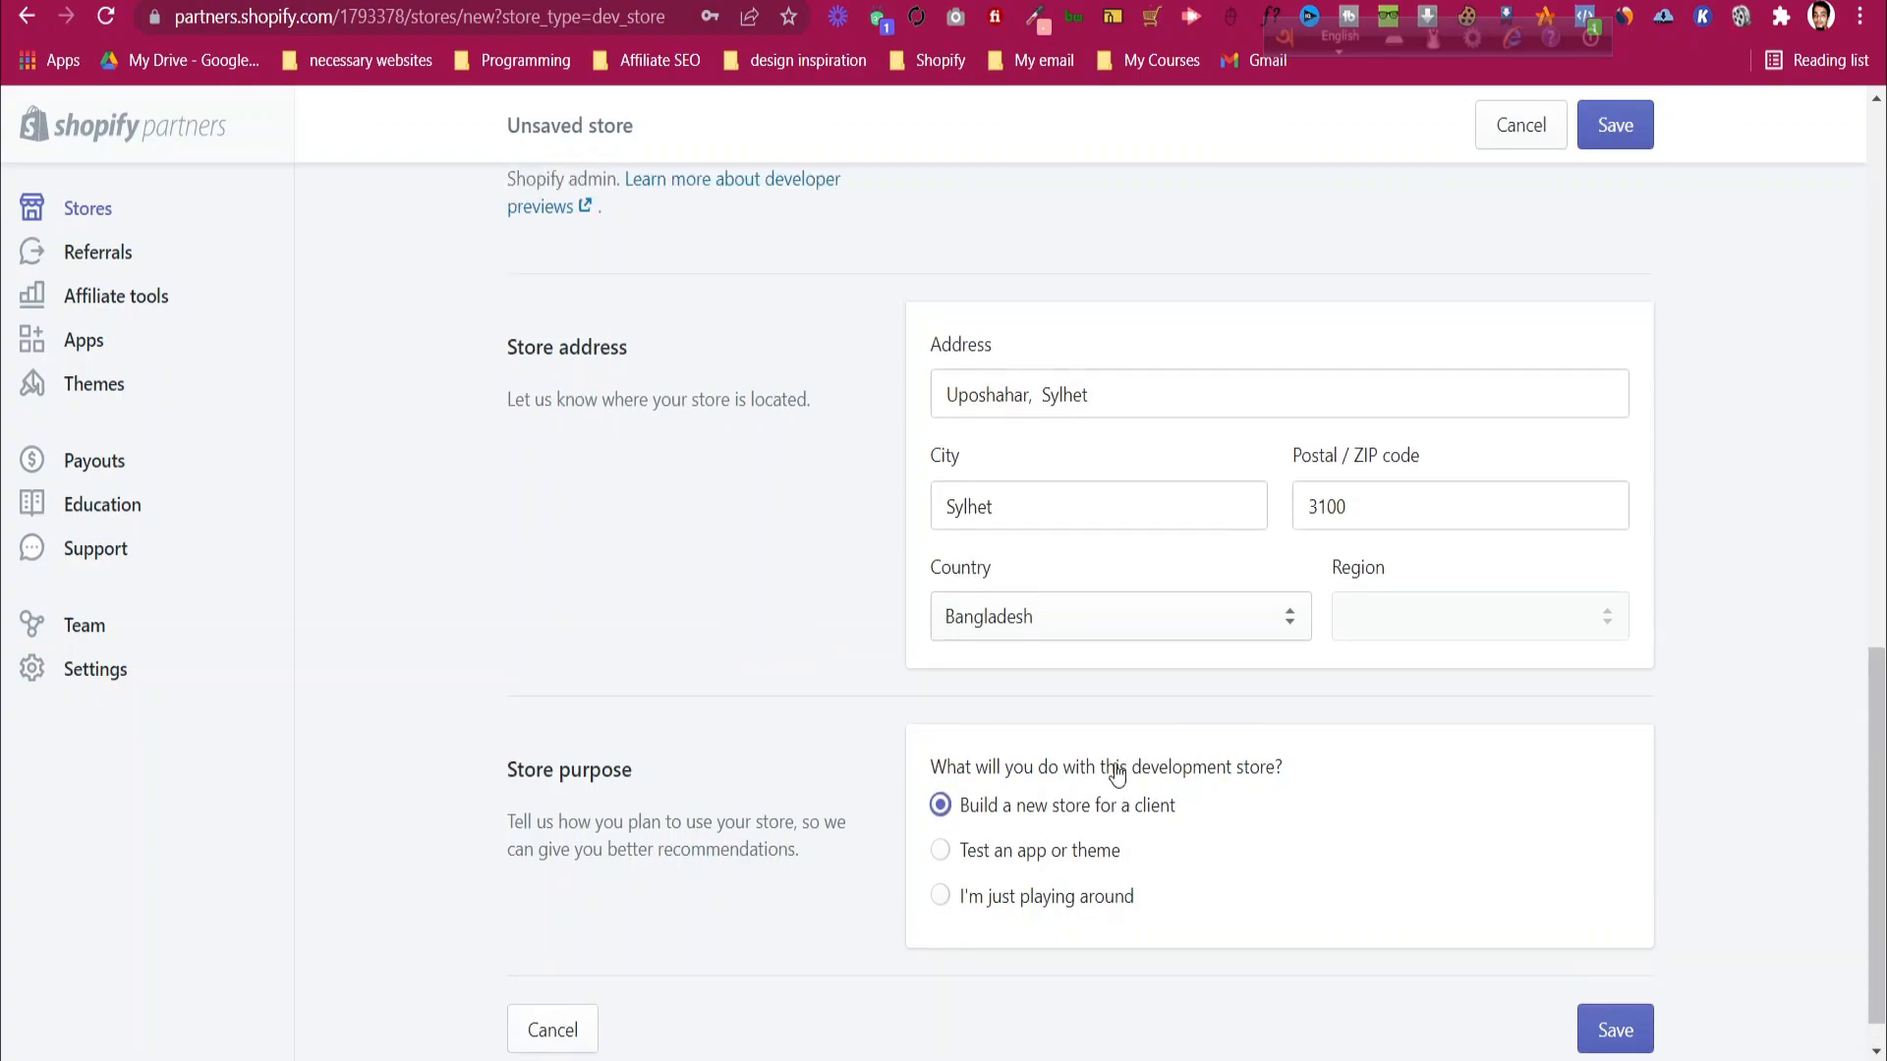
scroll(down, 3)
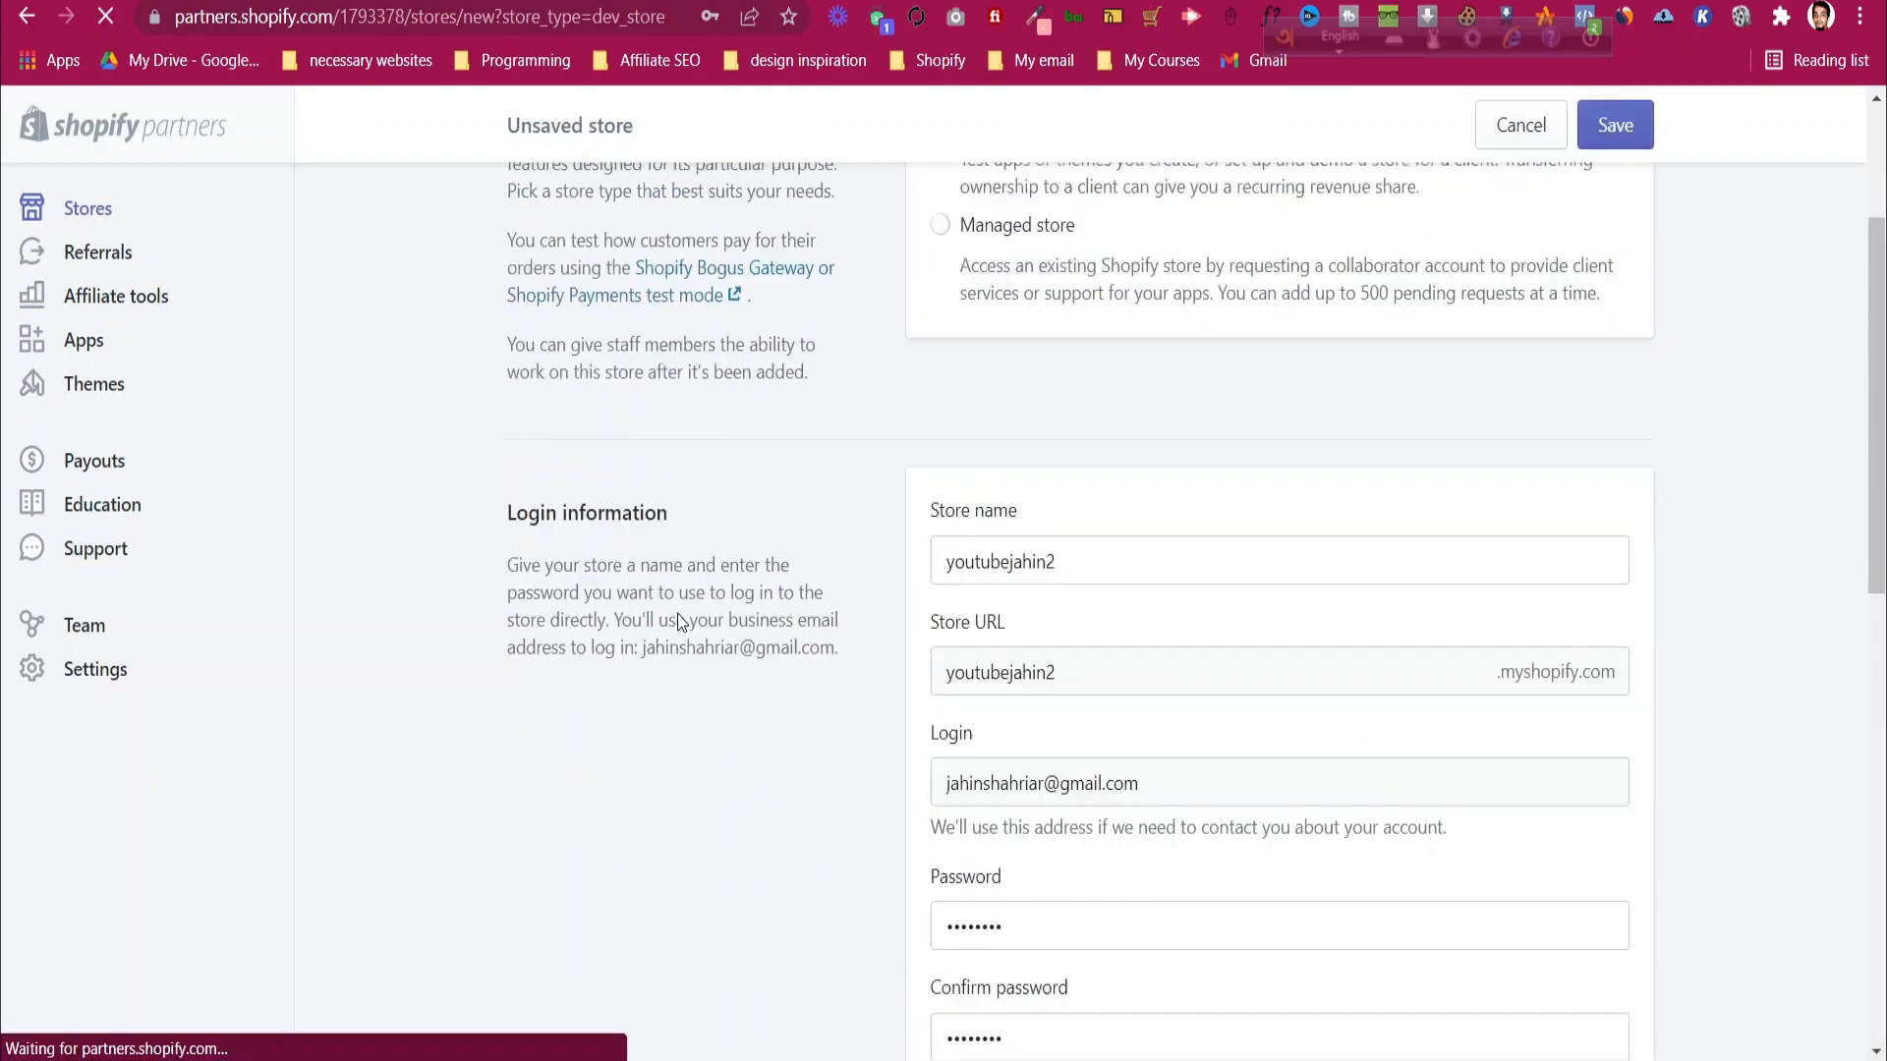
click(1613, 124)
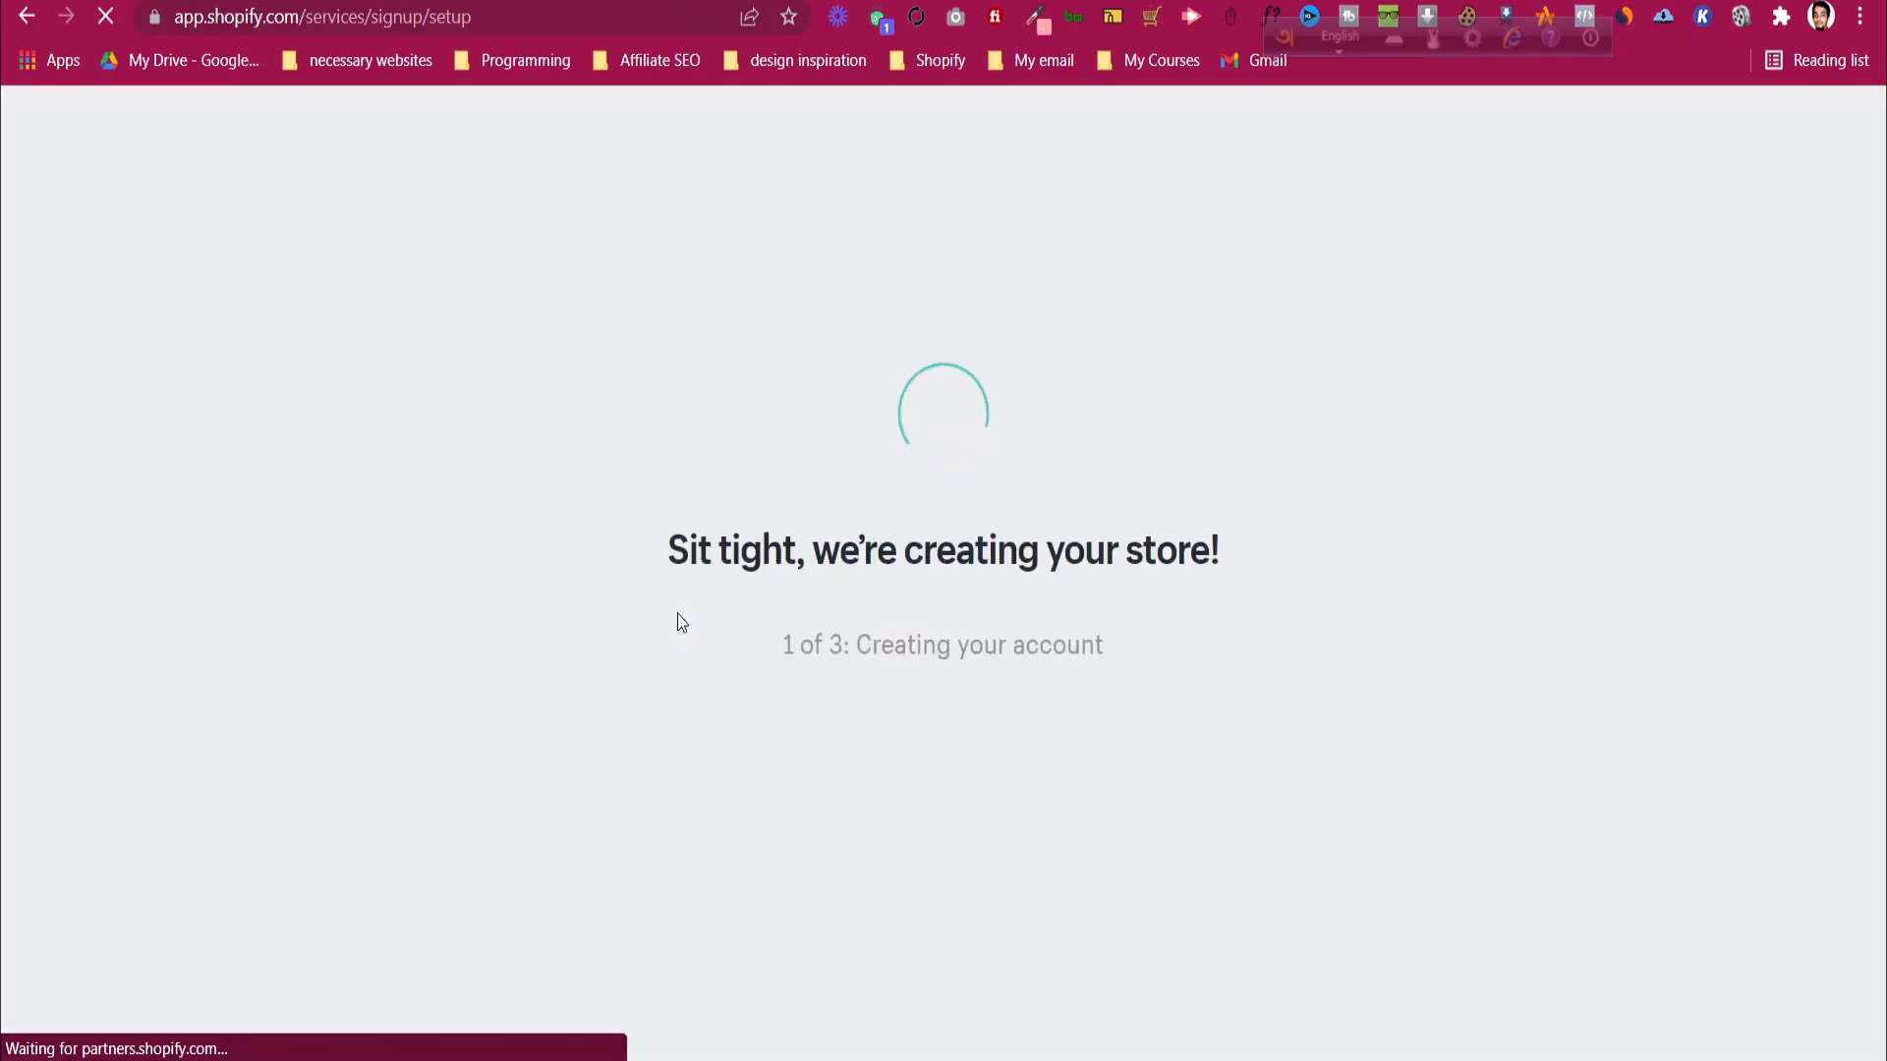